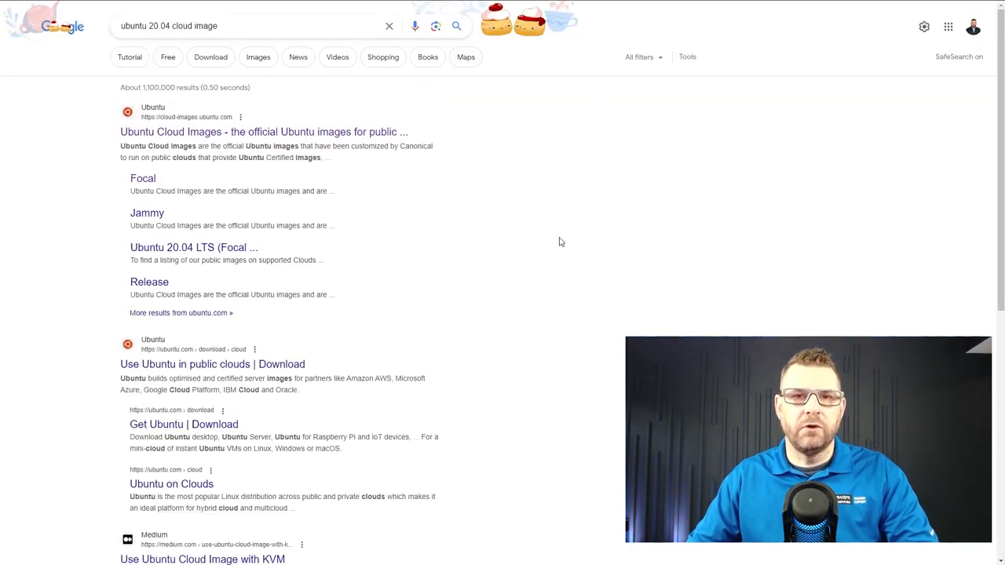
mouse_move(558, 237)
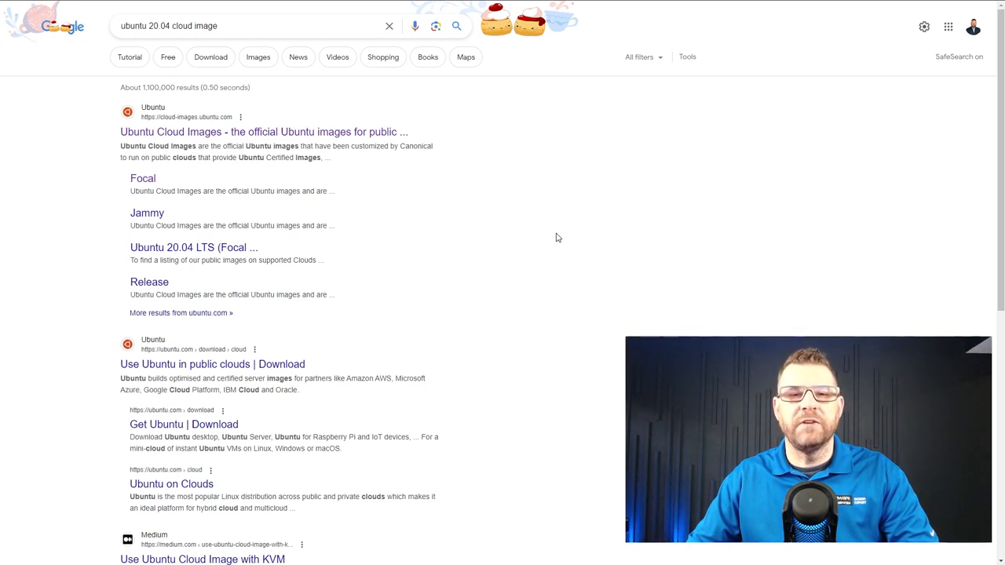
mouse_move(495, 225)
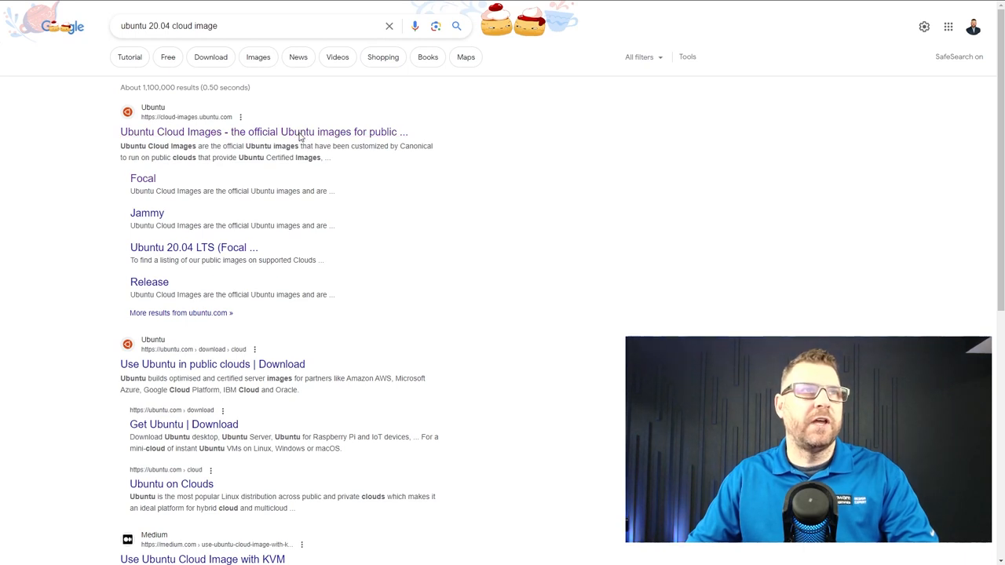
Step: Browse Ubuntu Cloud Images into focal/current/ and locate the VMware OVA image in the file list
left_click(264, 132)
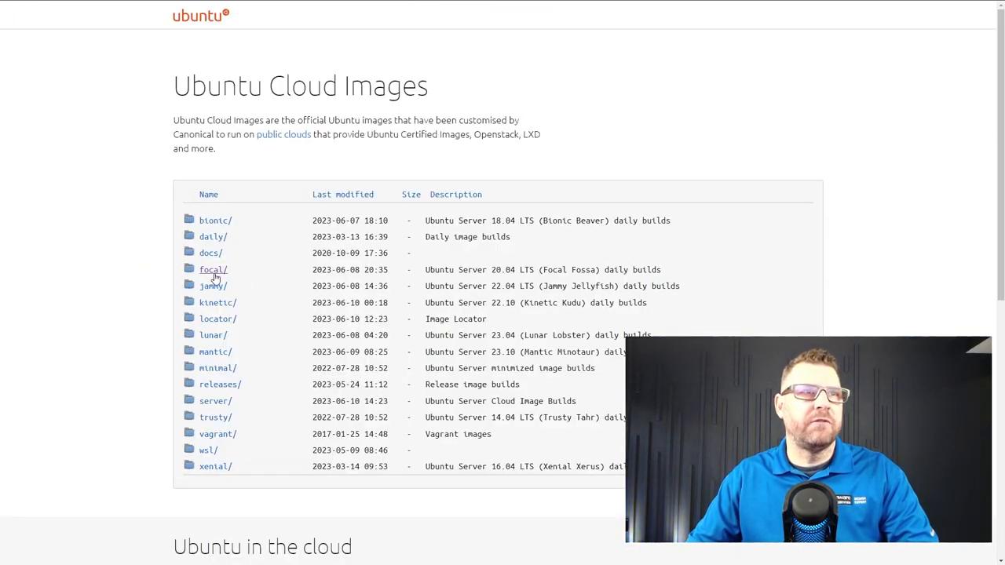
left_click(211, 269)
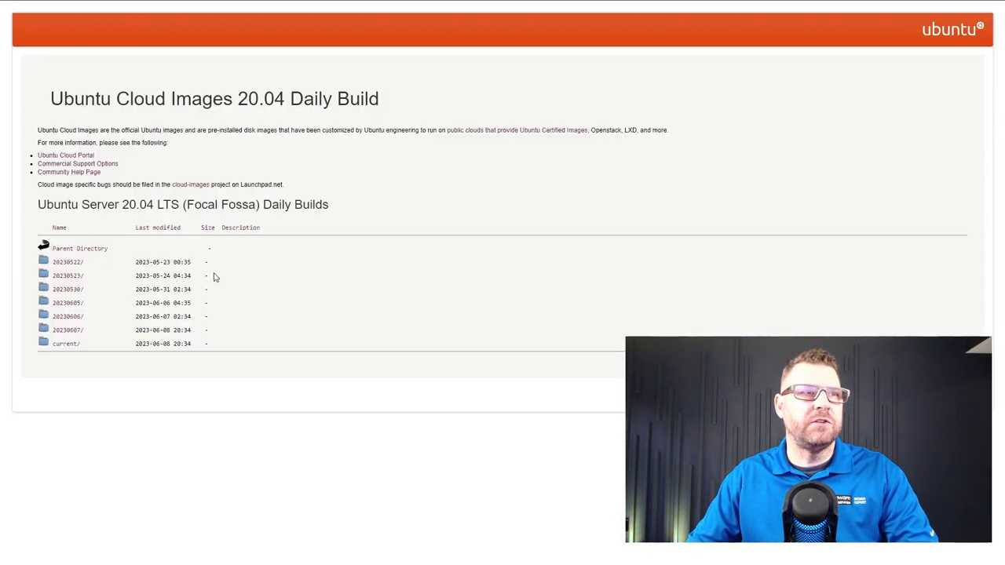
left_click(66, 330)
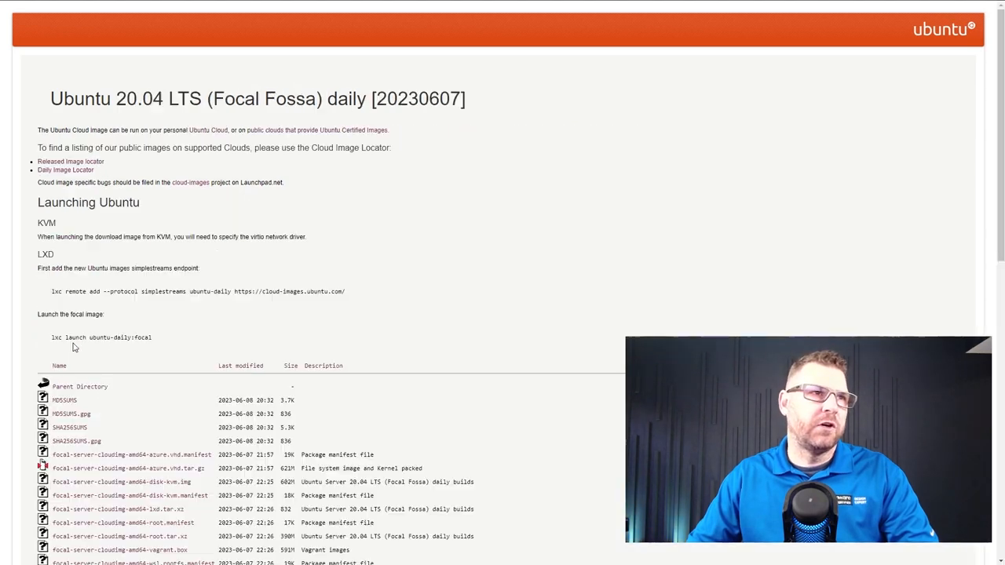
scroll("down", 3)
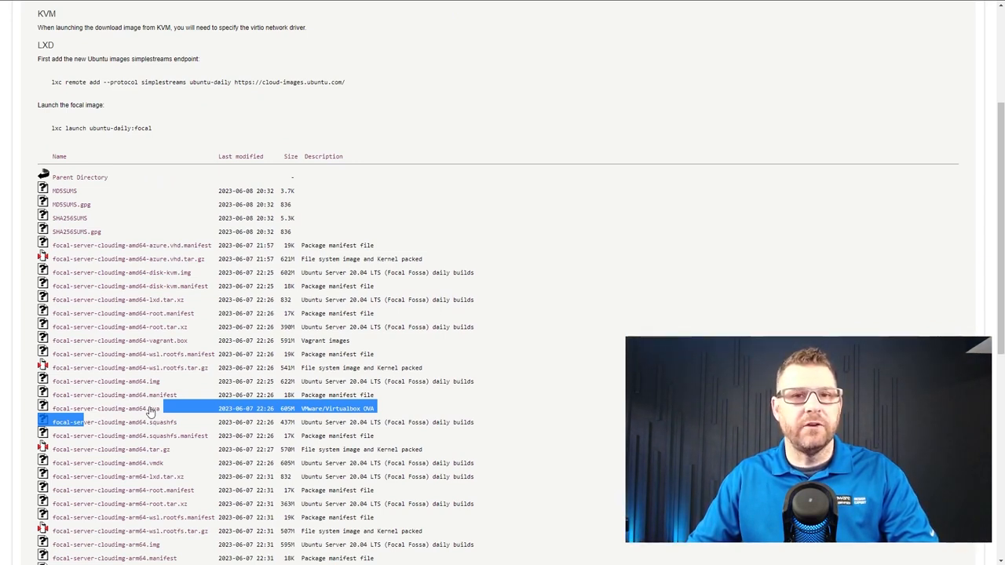
mouse_move(348, 45)
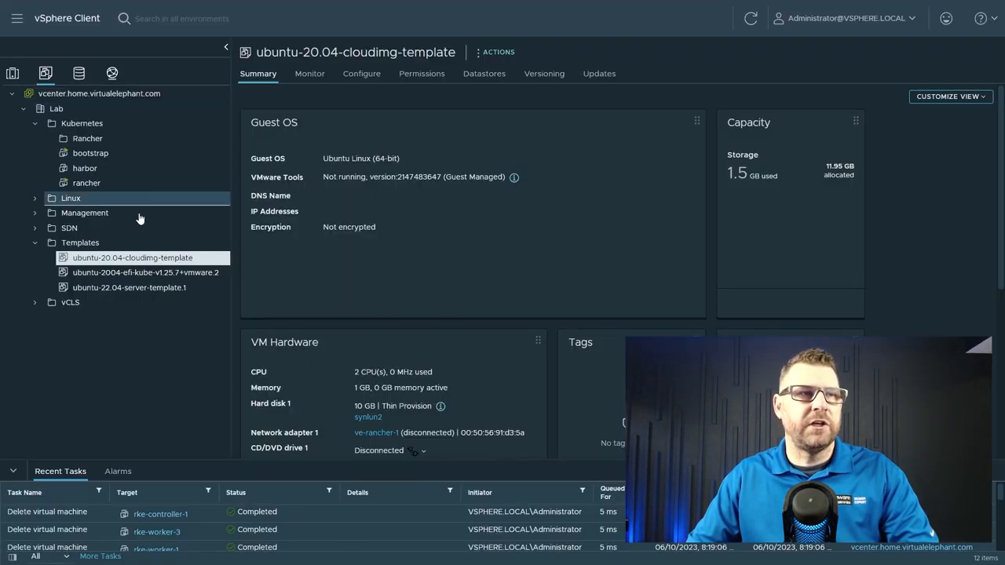
mouse_move(188, 369)
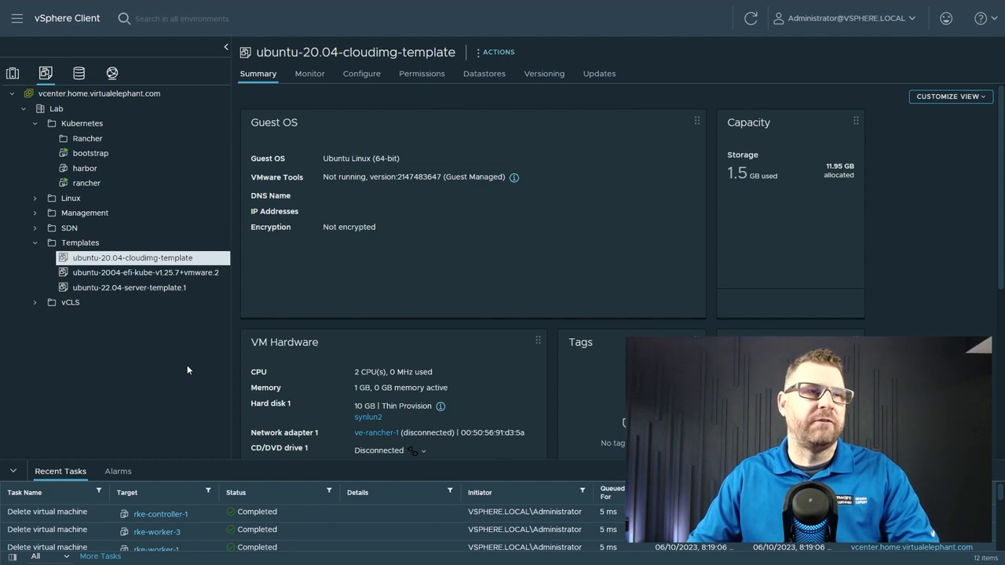
mouse_move(160, 263)
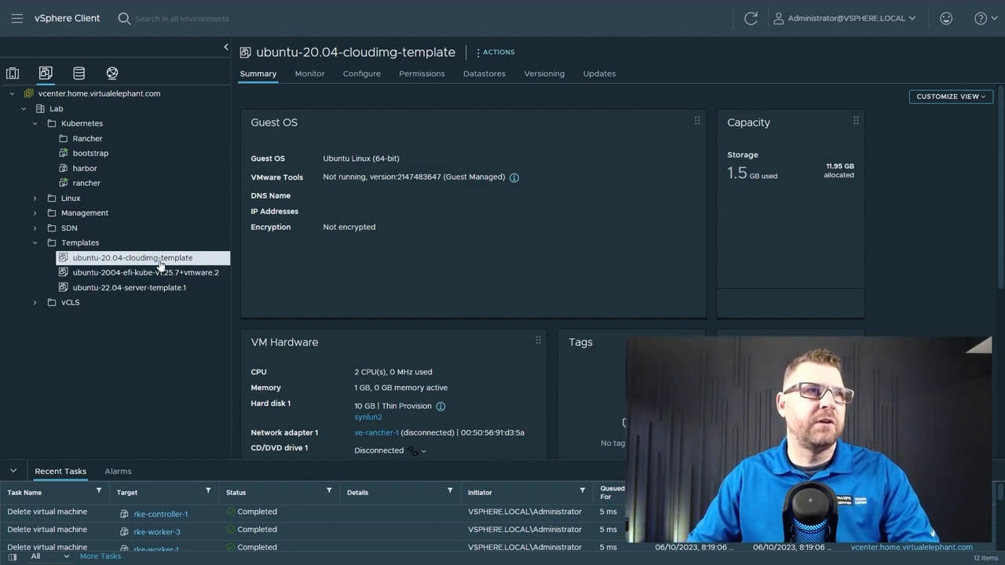
mouse_move(138, 271)
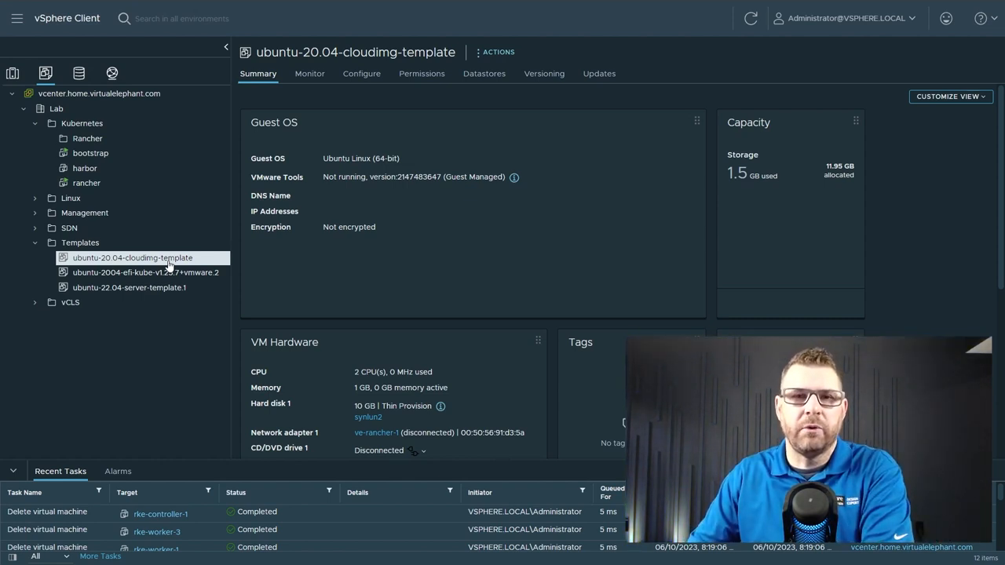
mouse_move(205, 198)
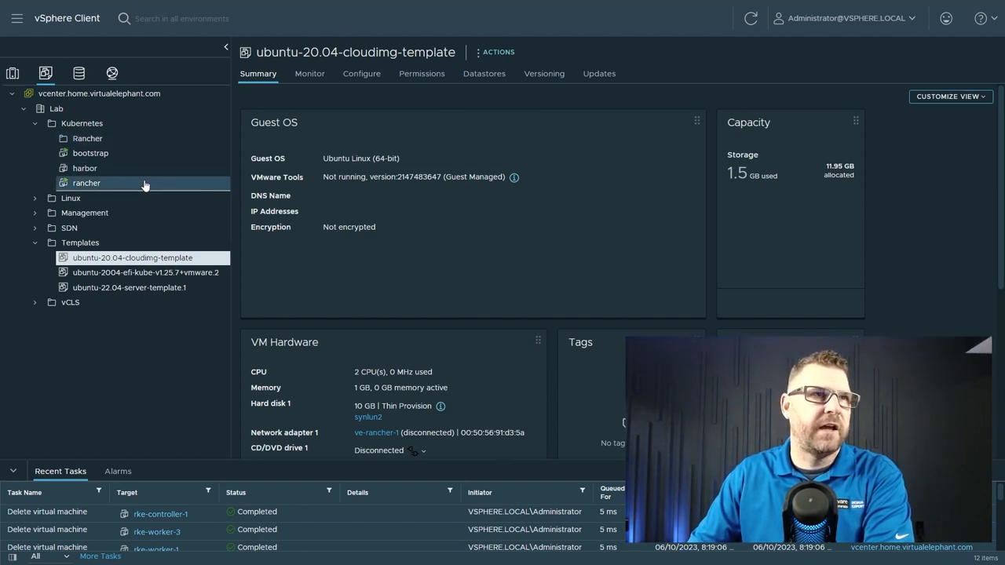
left_click(86, 183)
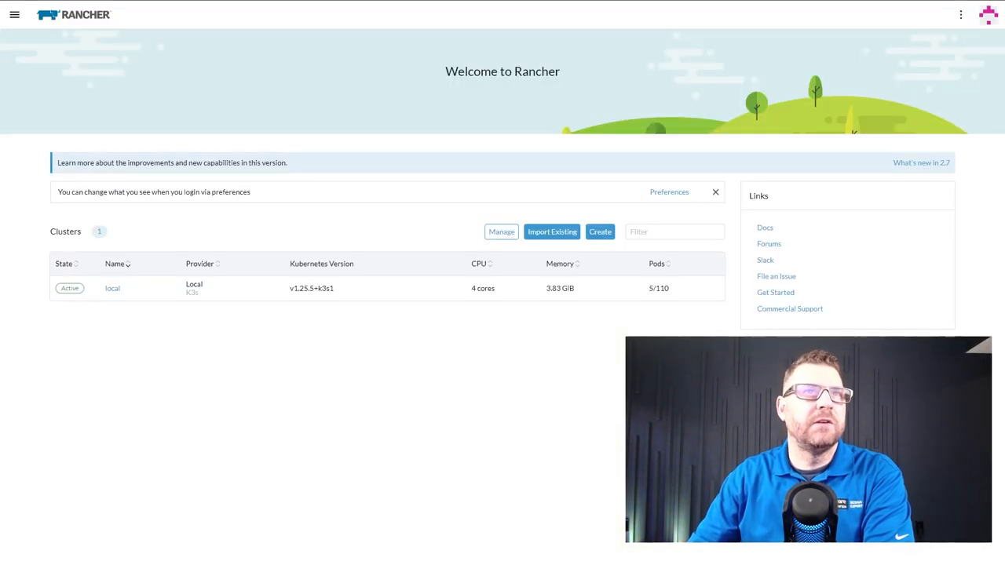
mouse_move(379, 195)
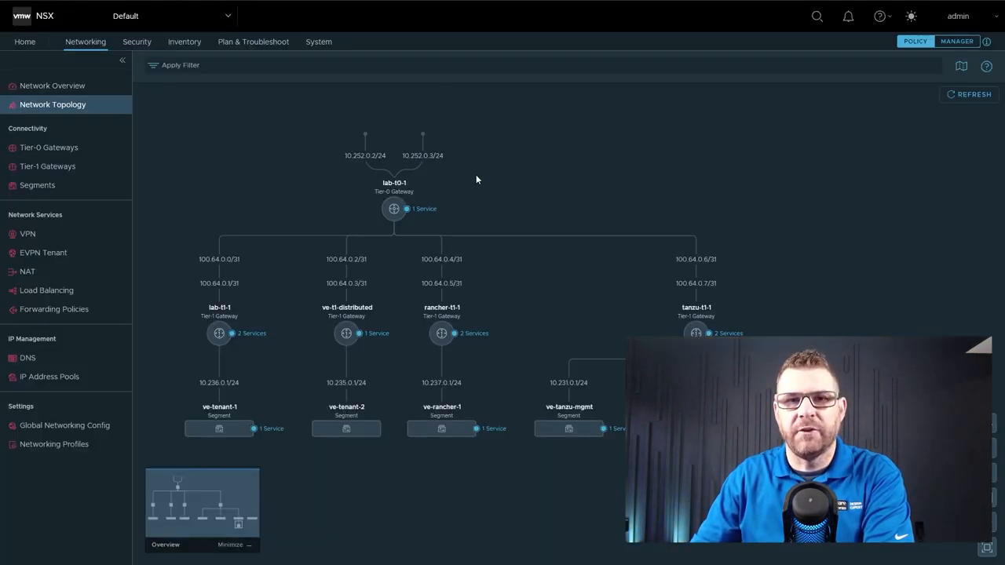
mouse_move(406, 209)
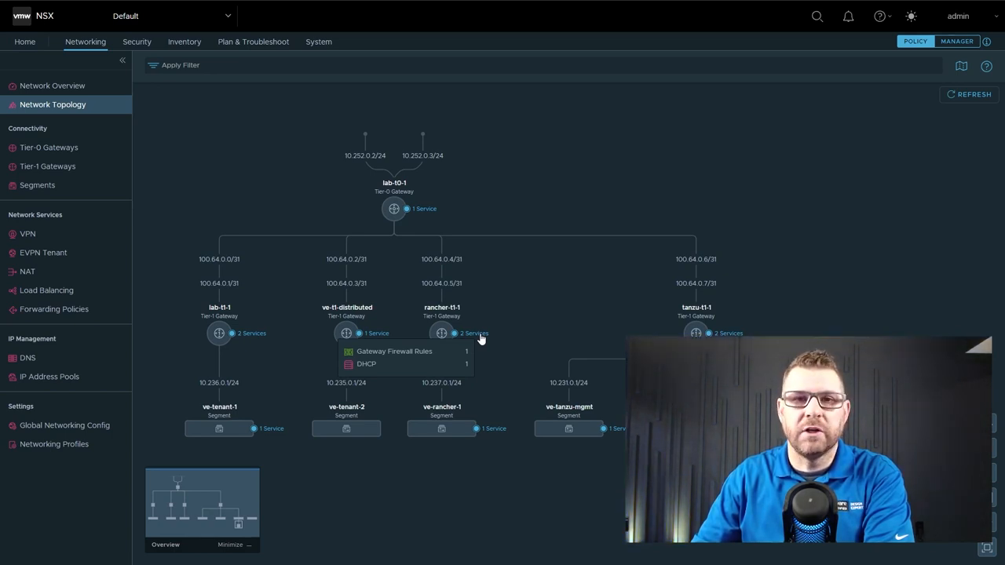
mouse_move(591, 315)
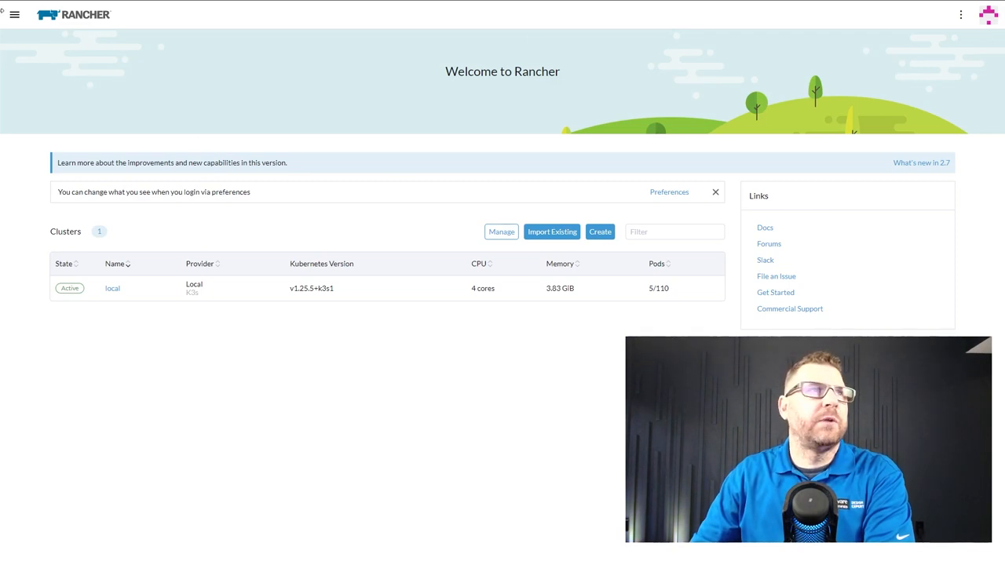
Step: Go to Cluster Management's Cloud Credentials list showing the Lab vCenter vSphere credential
left_click(14, 15)
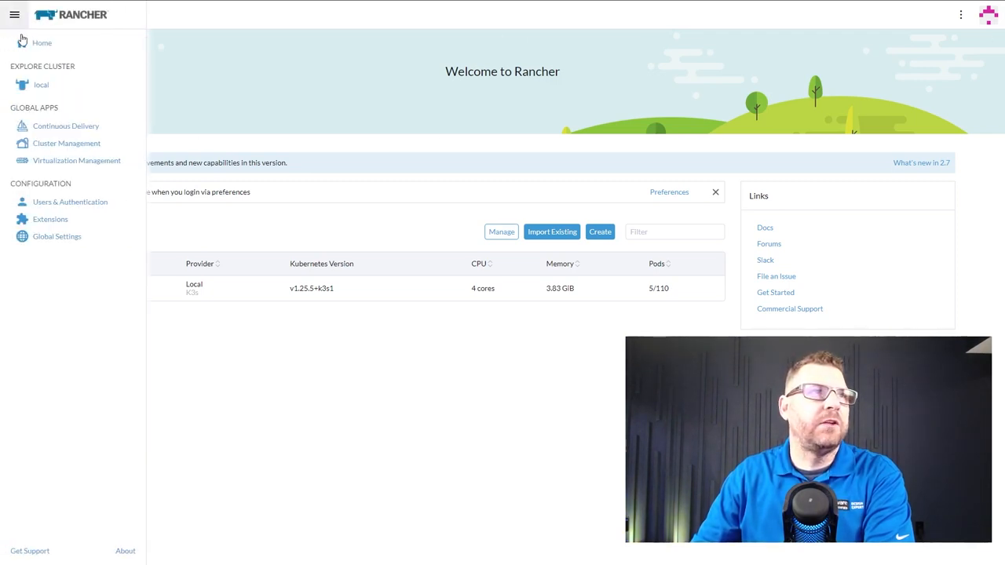
left_click(67, 143)
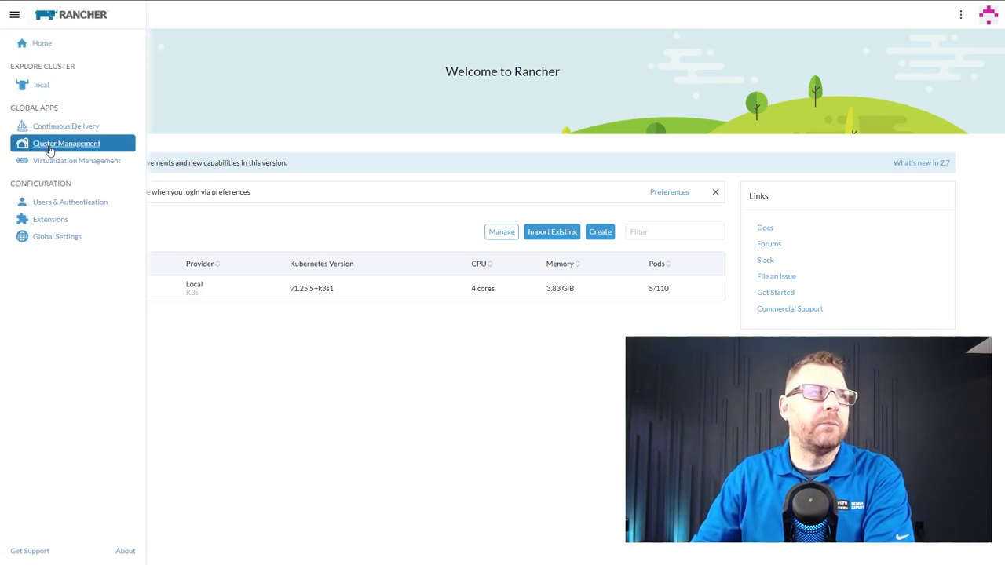
left_click(66, 143)
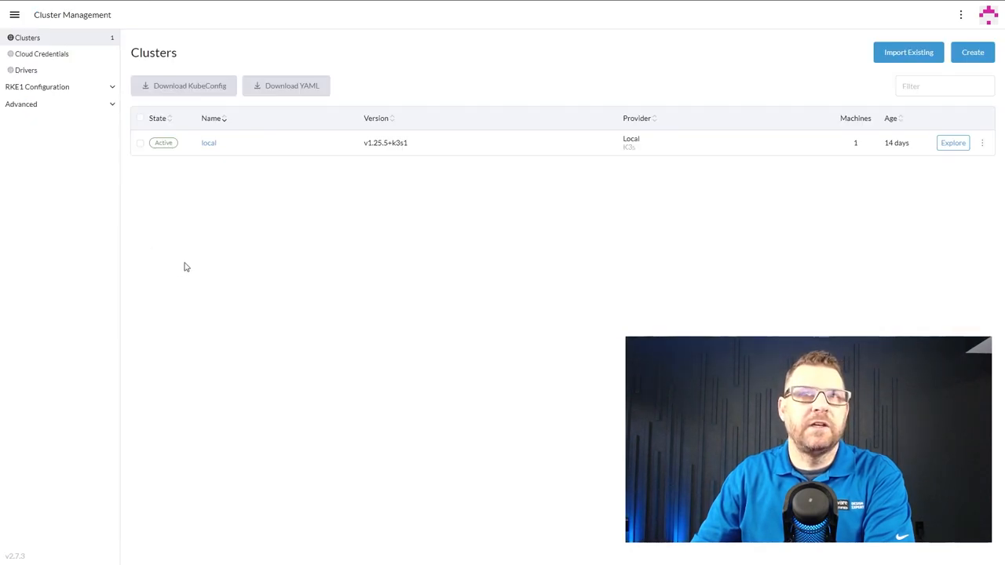
mouse_move(307, 155)
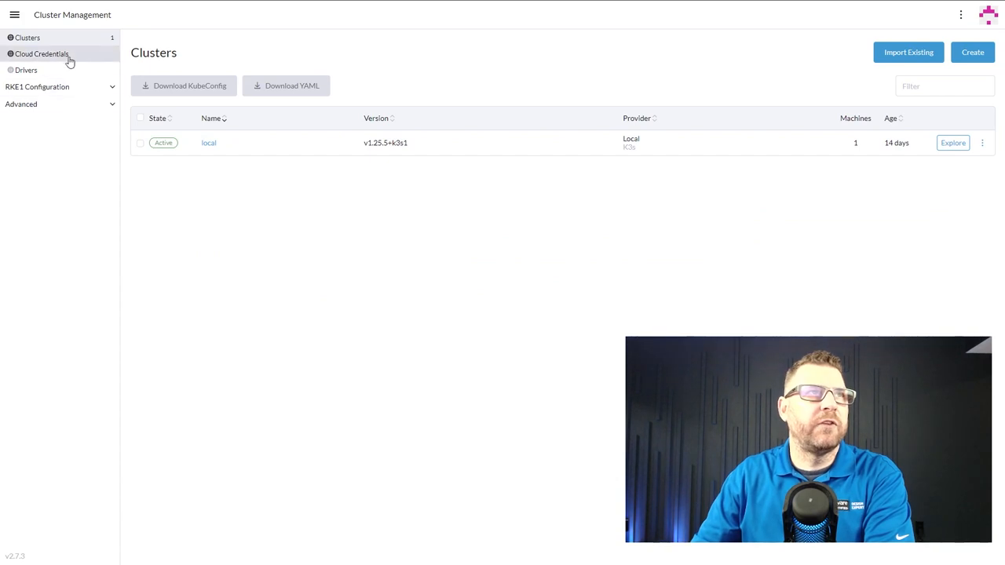
left_click(42, 53)
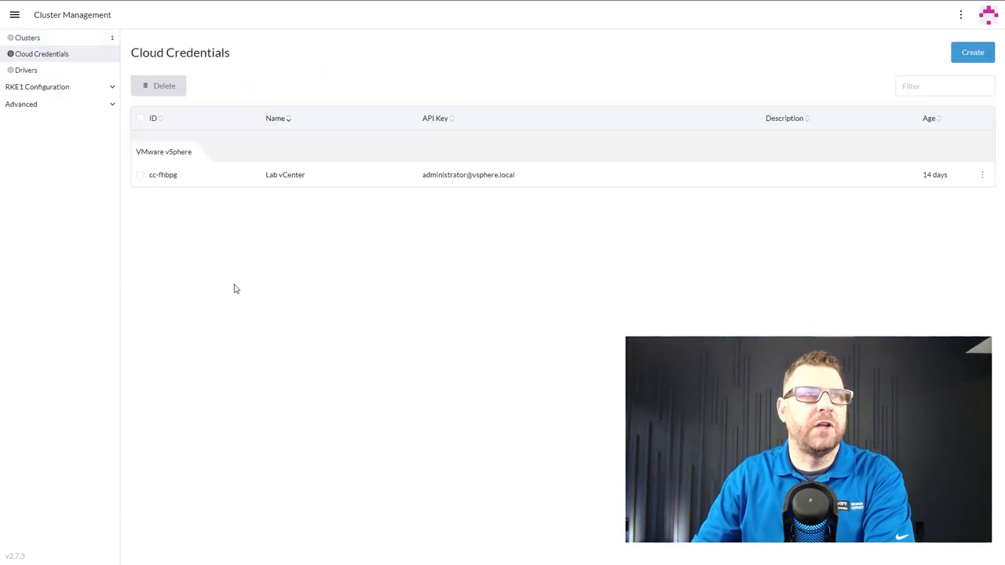
mouse_move(448, 195)
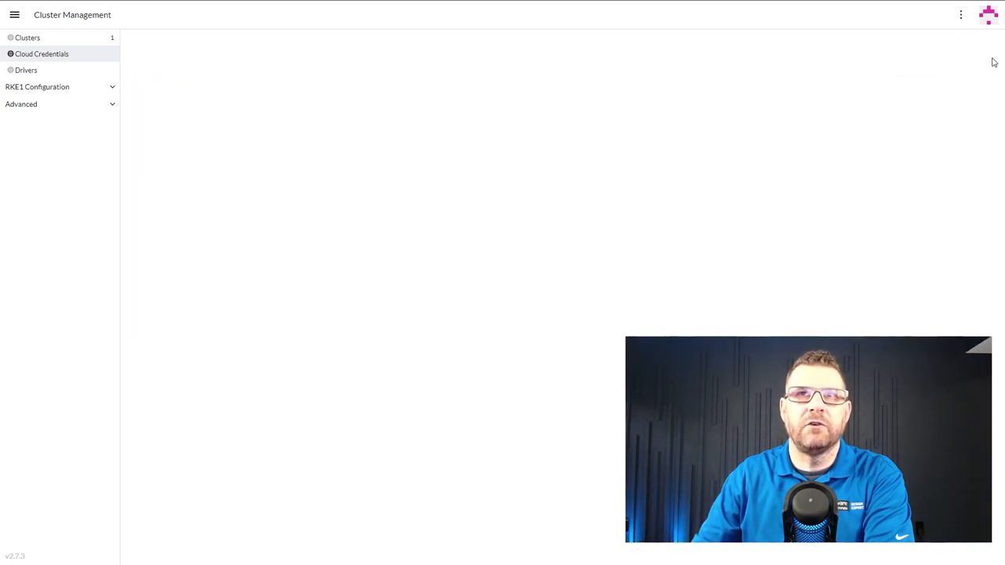
left_click(41, 53)
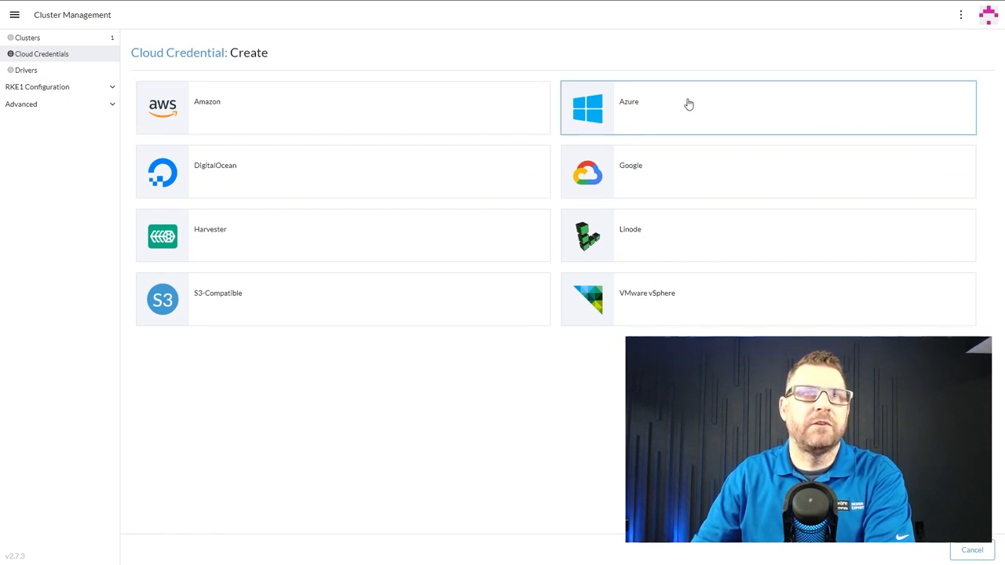
mouse_move(491, 353)
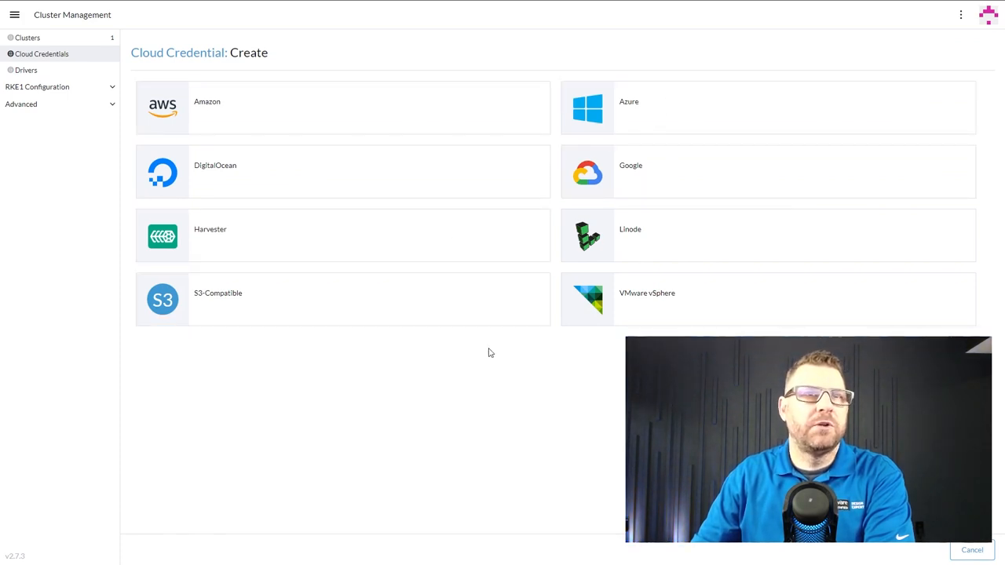
left_click(765, 299)
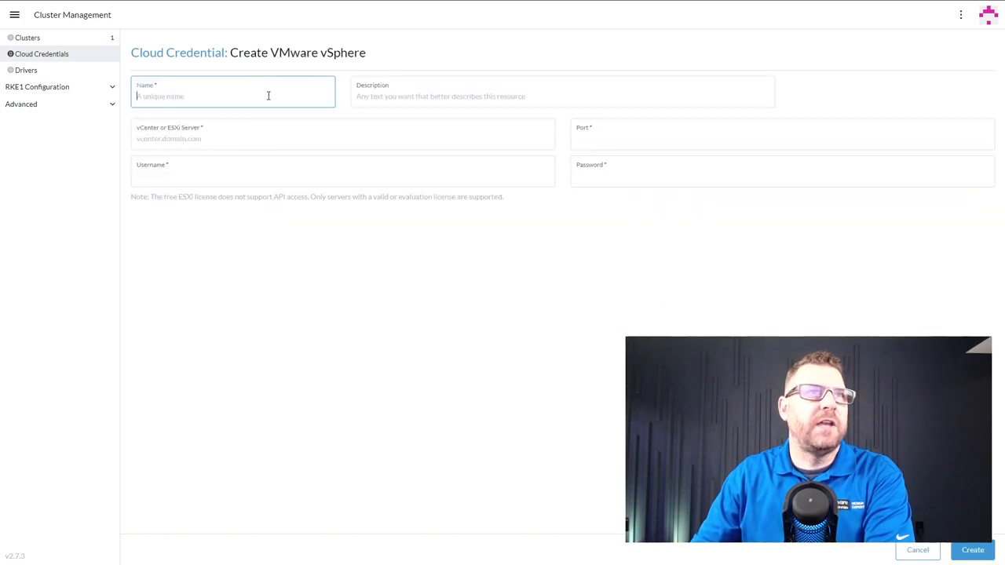
left_click(263, 133)
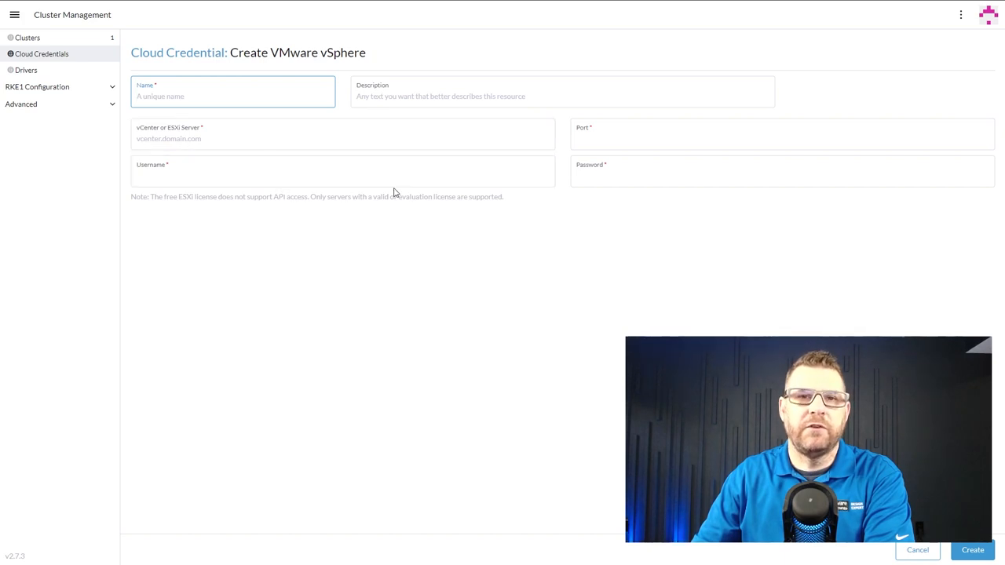
mouse_move(647, 283)
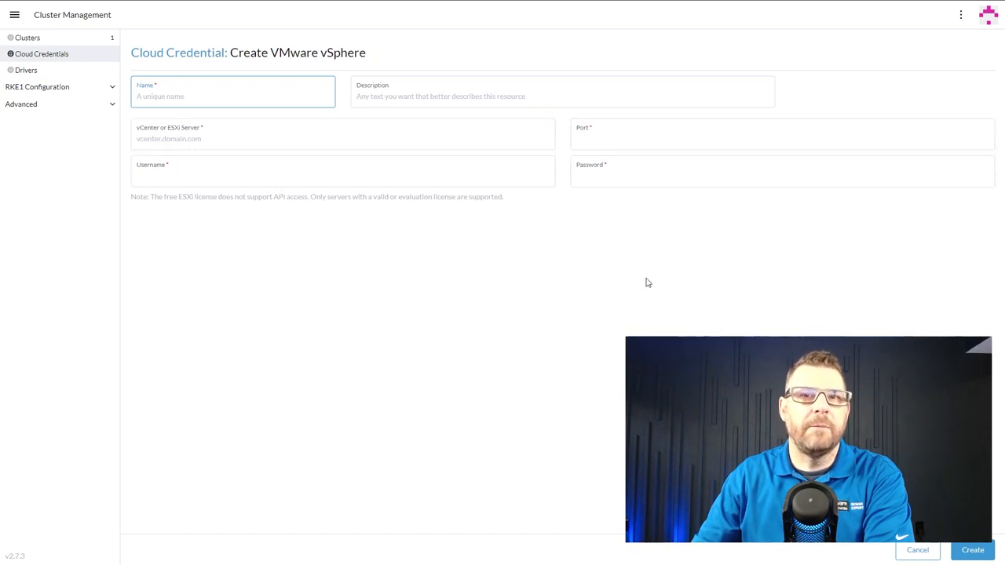
left_click(917, 550)
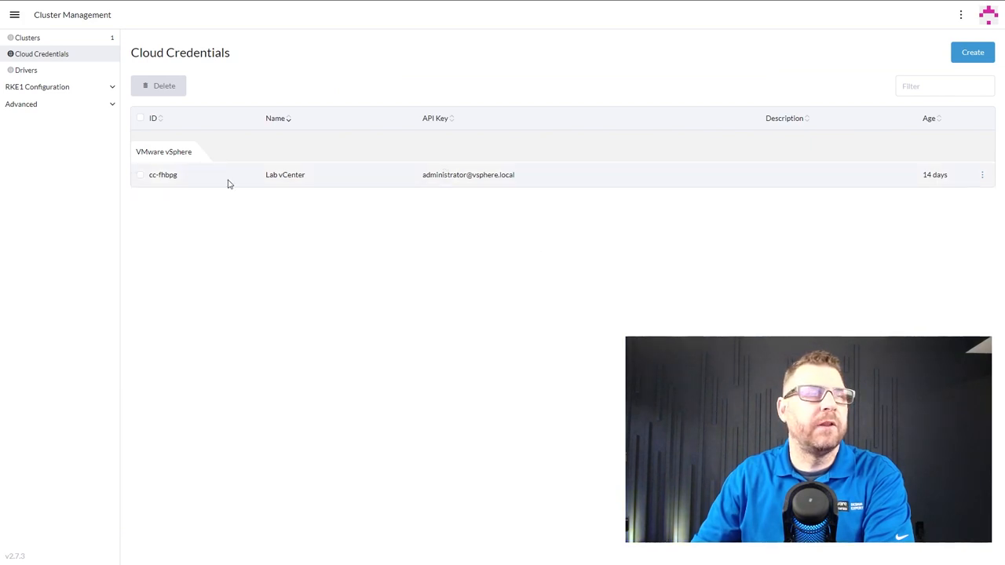
mouse_move(333, 201)
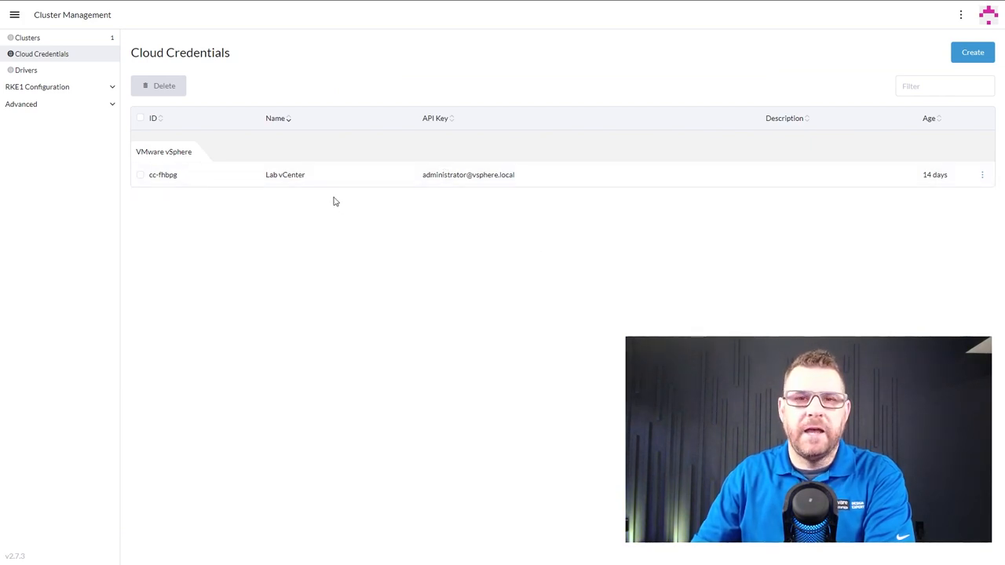
mouse_move(58, 86)
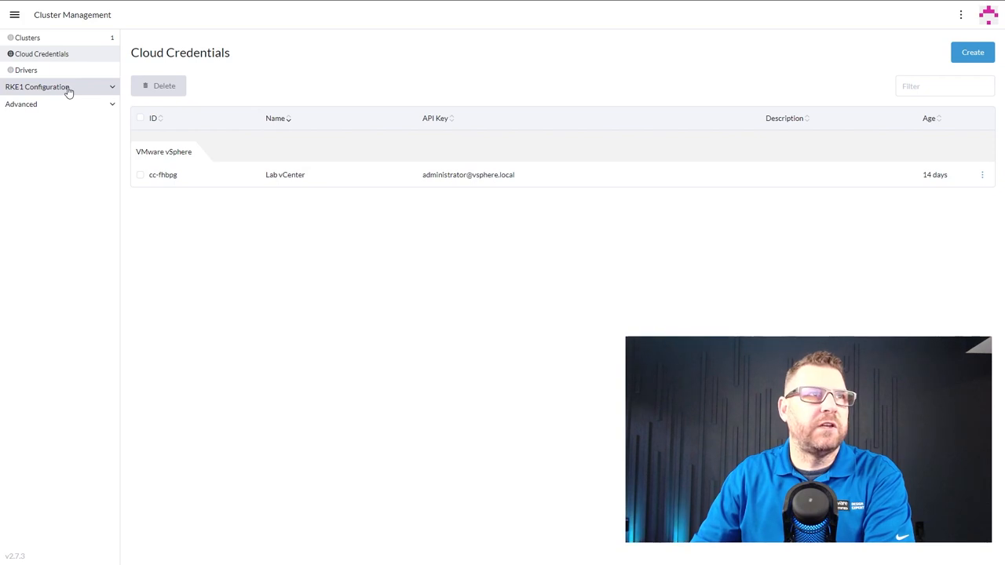
Step: From RKE1 Configuration's Node Templates list, begin a new template with vSphere as provider
left_click(38, 103)
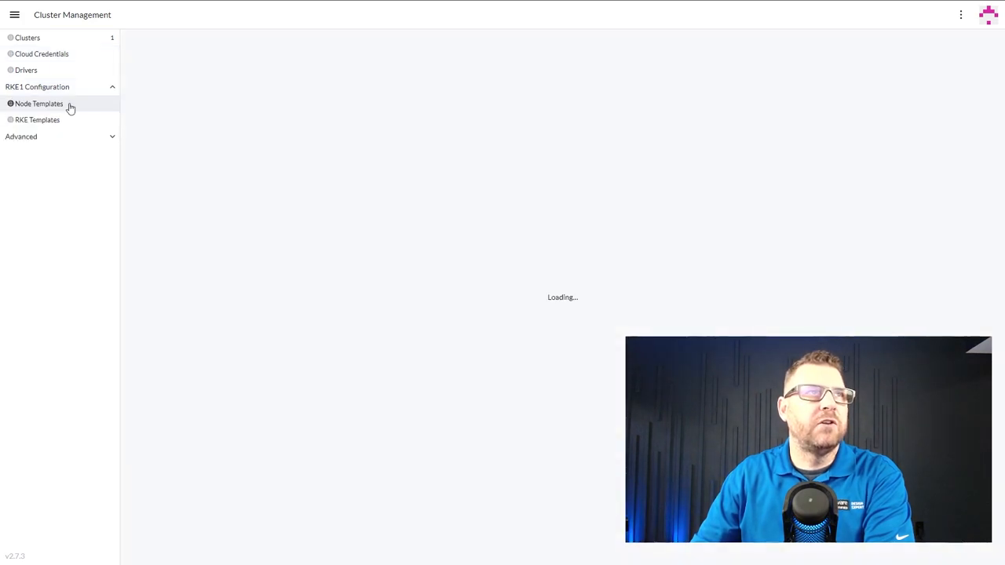
left_click(39, 103)
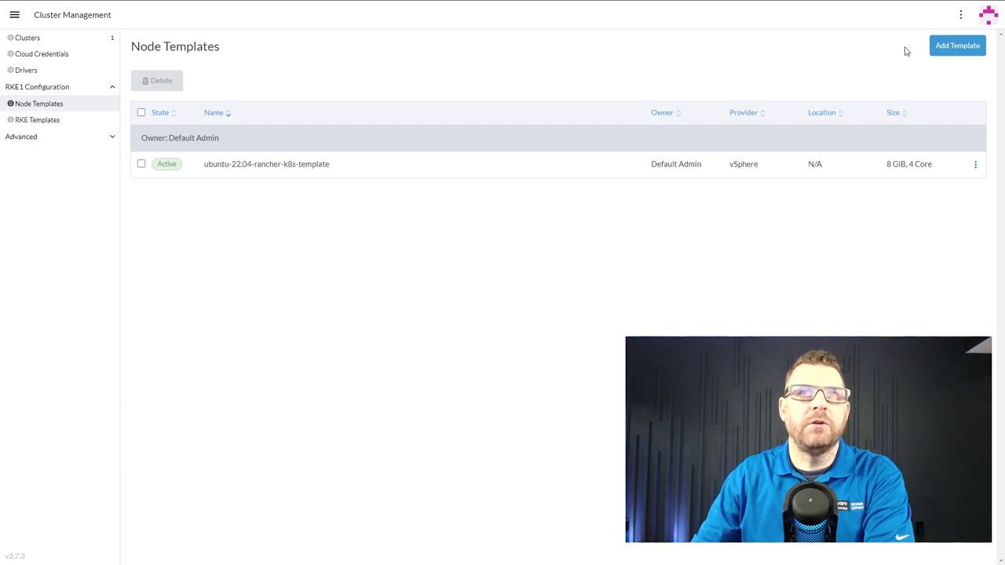
left_click(957, 45)
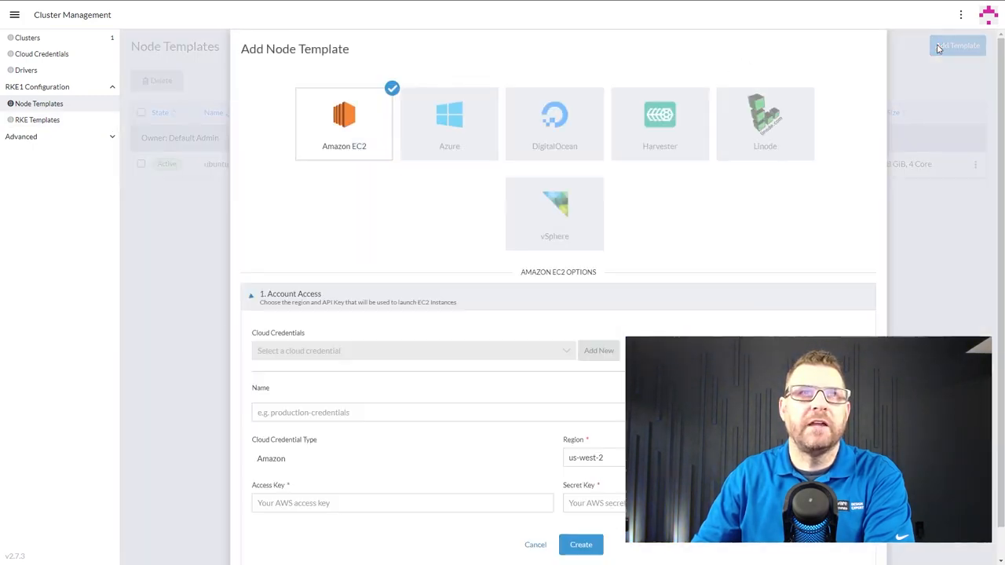
mouse_move(543, 222)
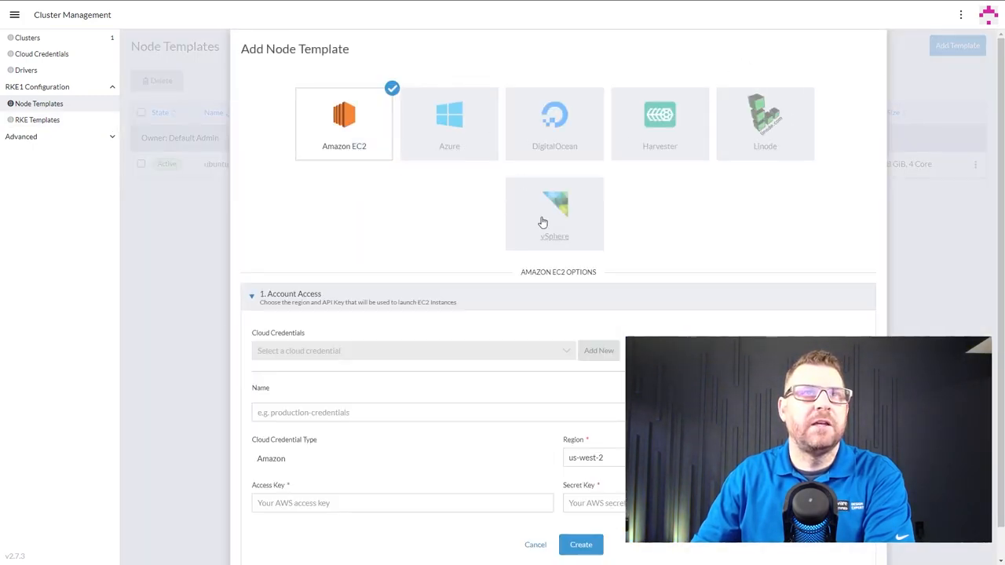
left_click(554, 212)
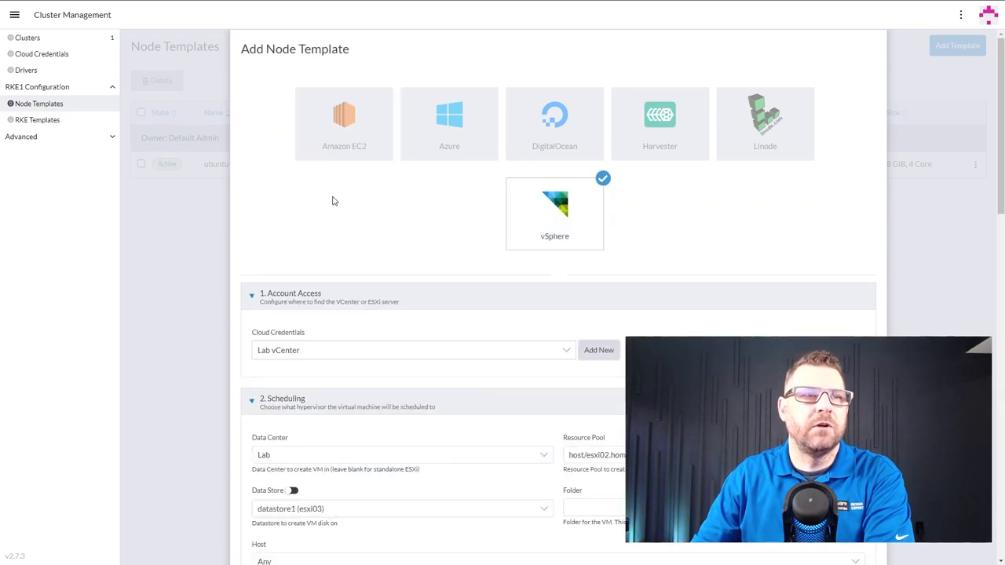
Step: Enter the VM folder path /Lab/vm/Kubernetes/Rancher and review the remaining template options
scroll("down", 3)
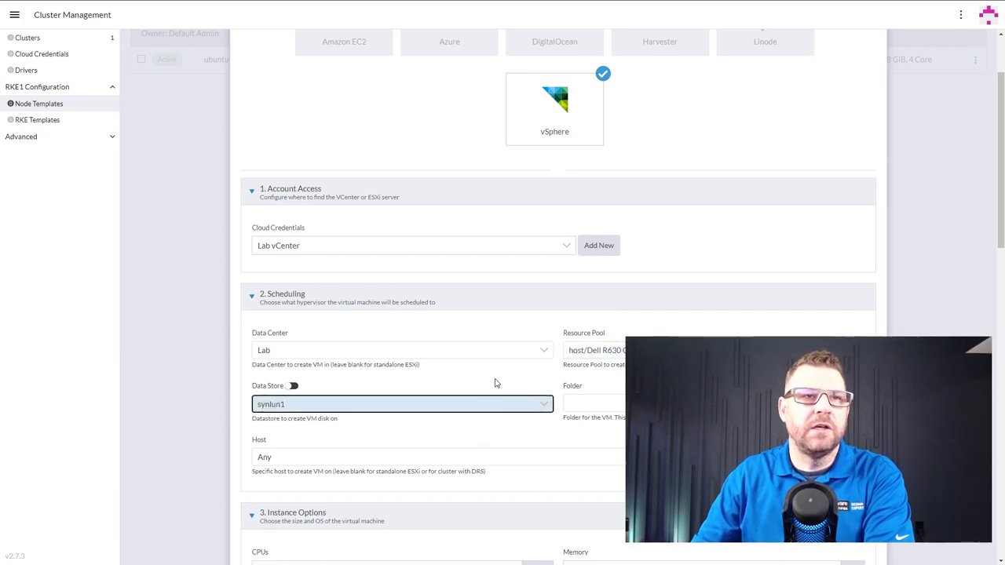
left_click(595, 403)
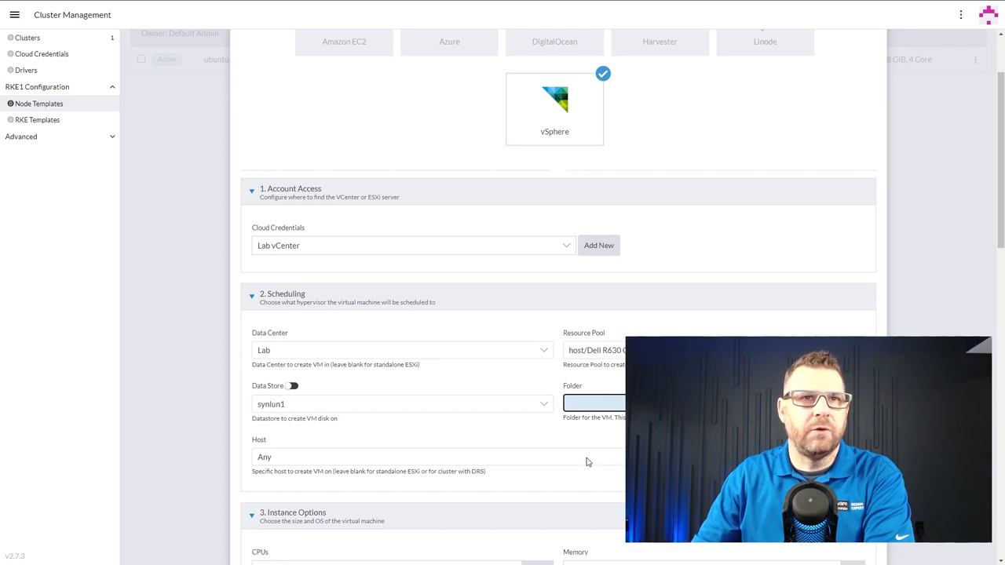
type("/Lab/vm/Kubern")
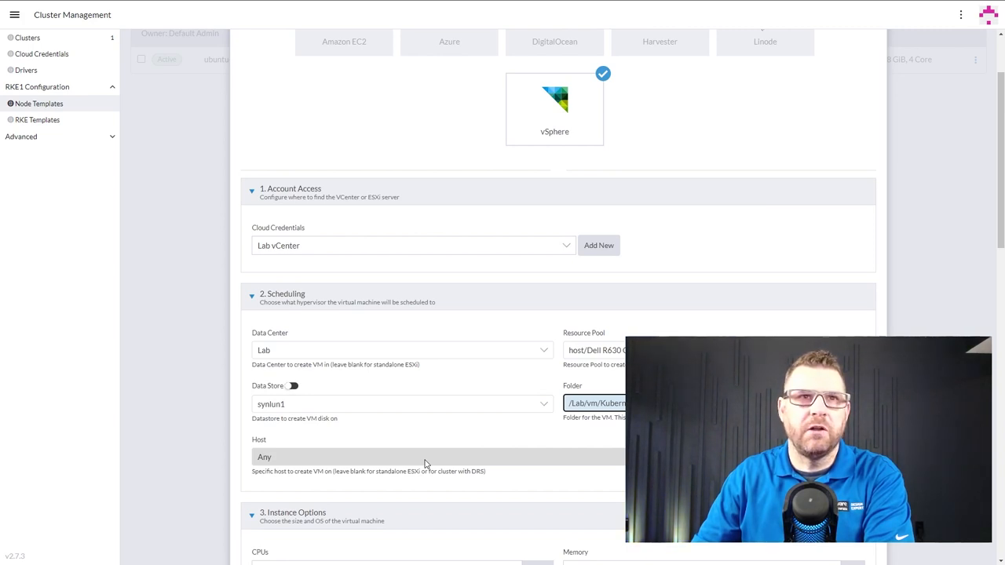
mouse_move(419, 461)
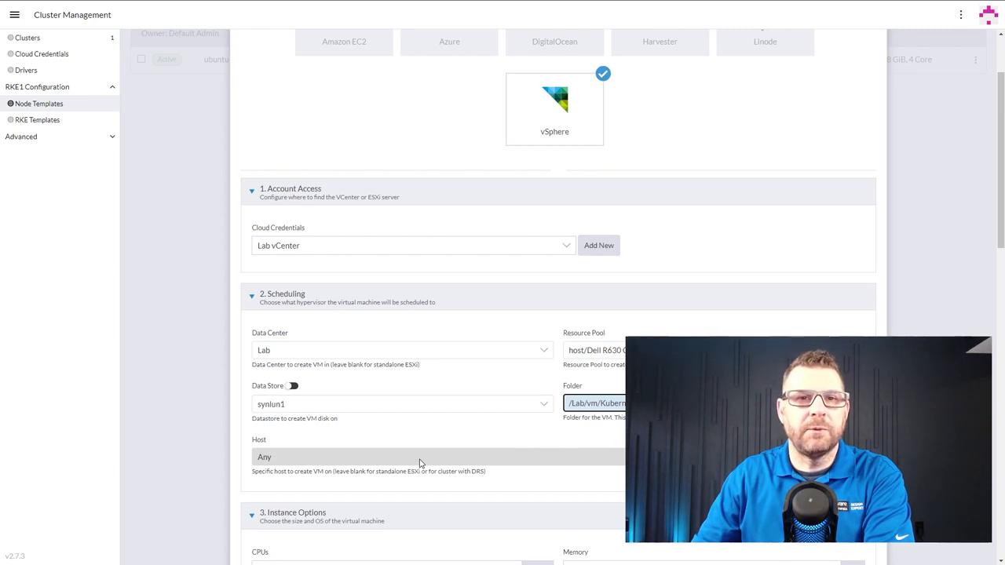
scroll("down", 3)
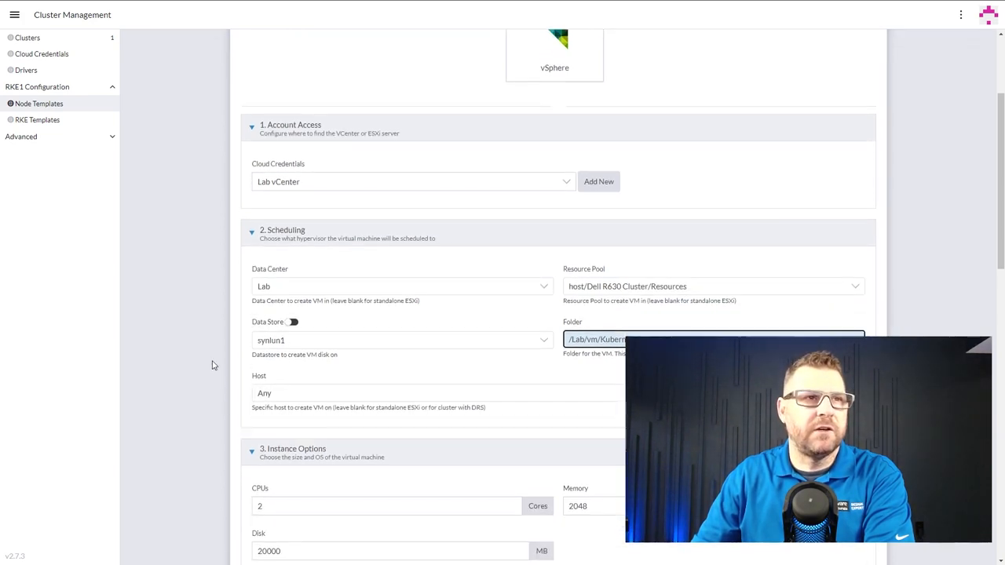
scroll("down", 3)
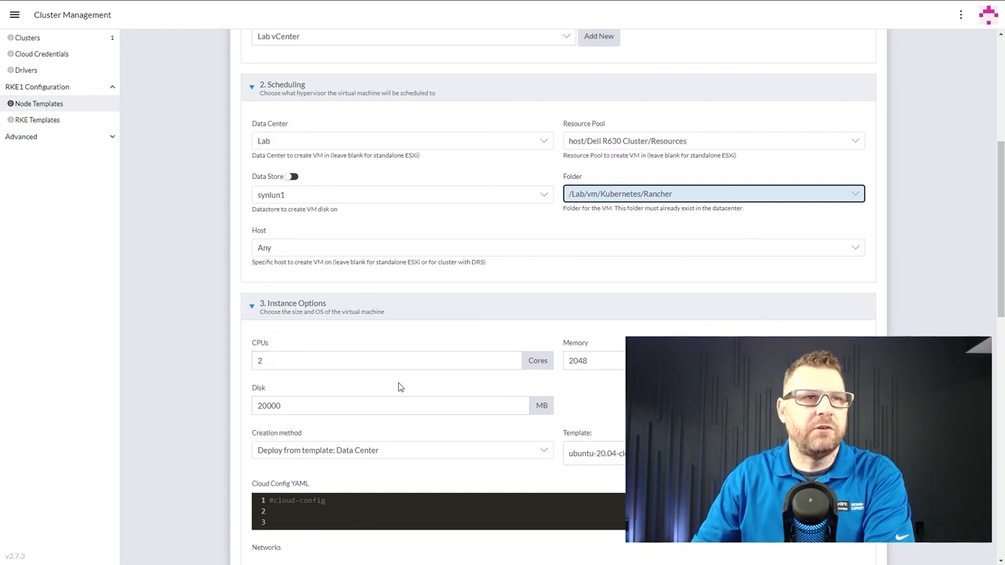
scroll("down", 3)
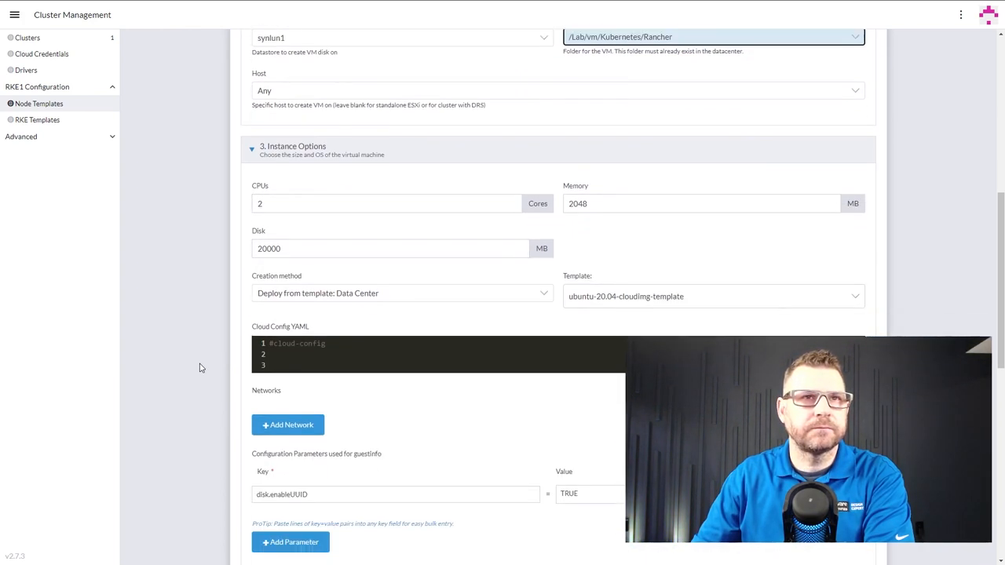
scroll("down", 3)
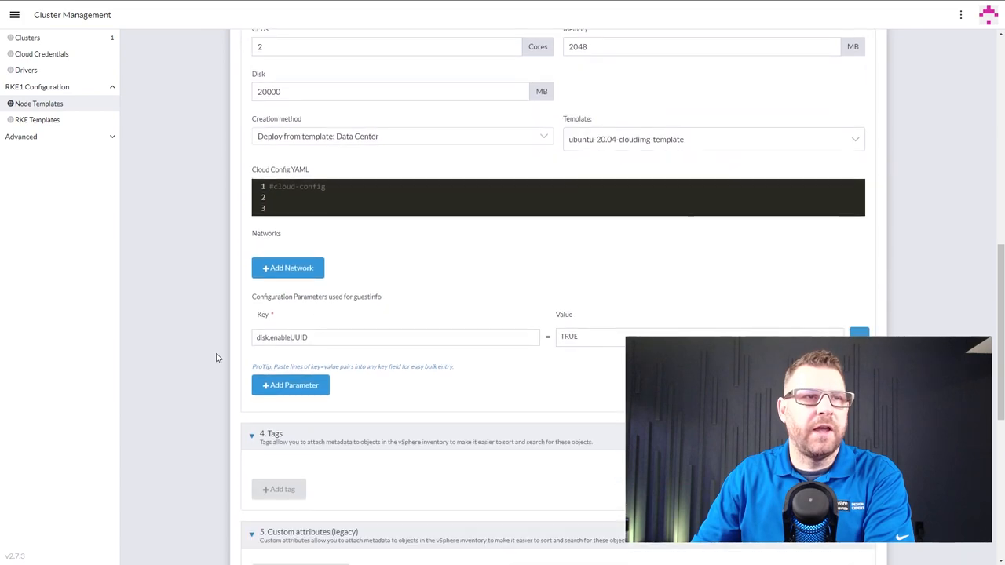
scroll("up", 3)
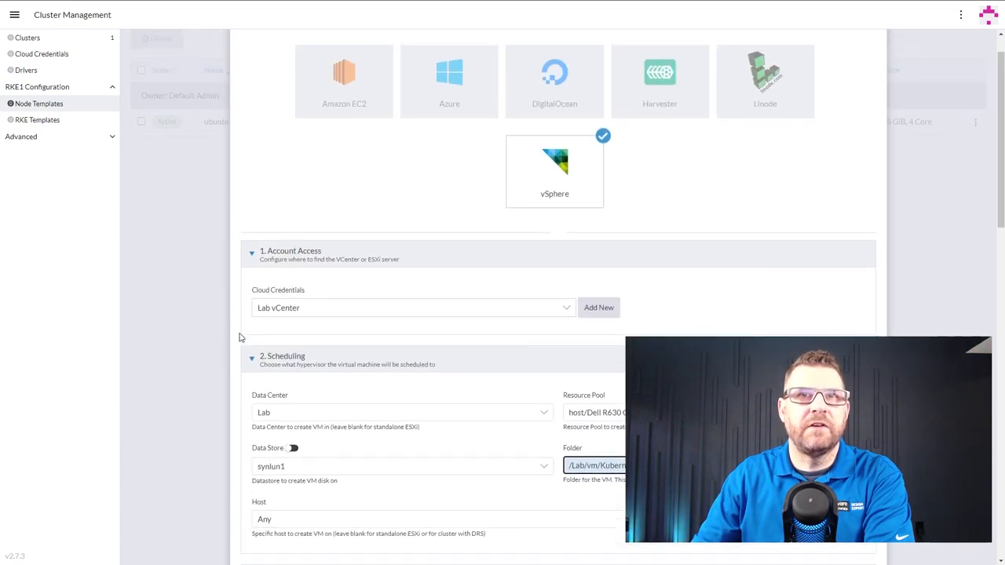
scroll("down", 3)
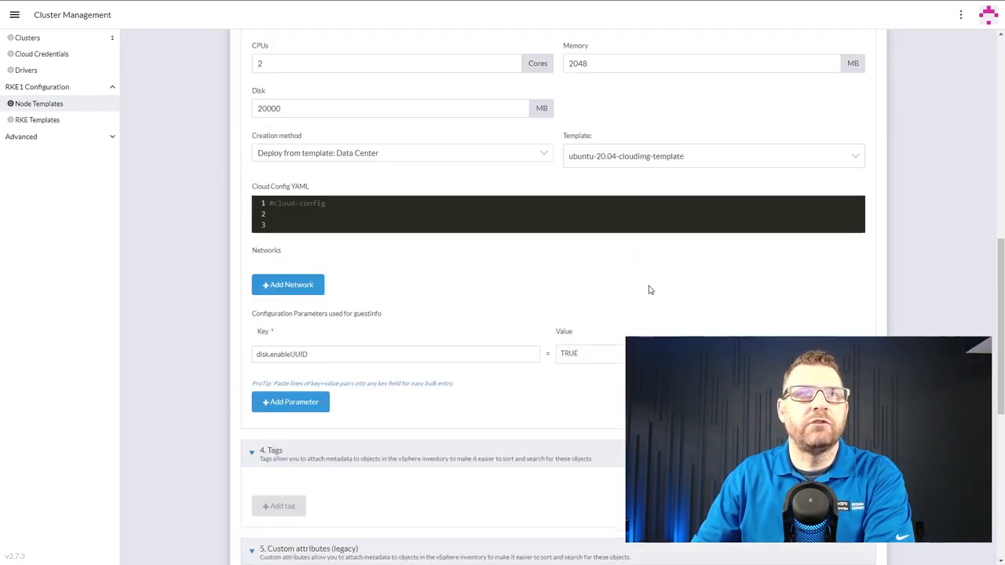
scroll("down", 3)
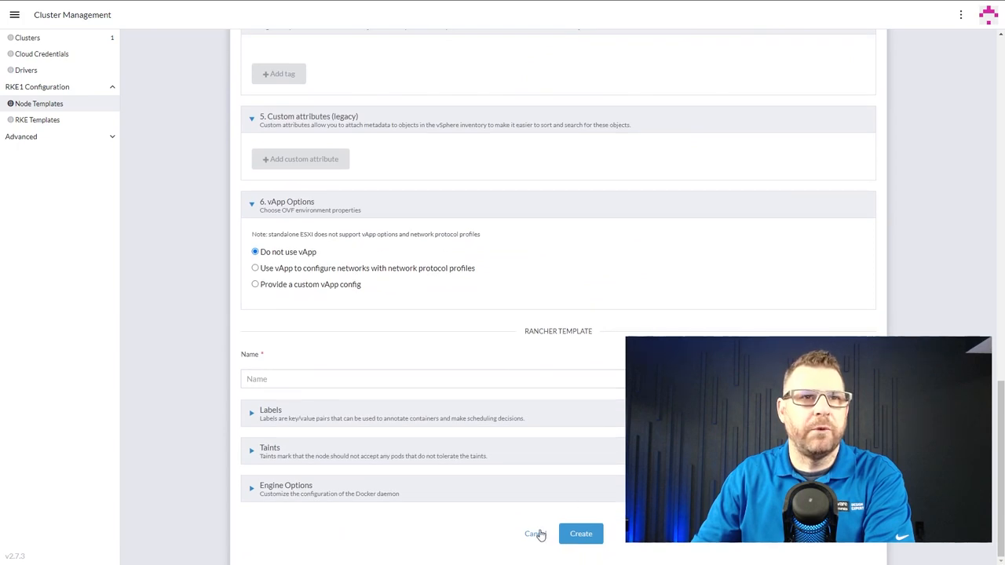
Step: Cancel the draft and review ubuntu-22.04-rancher-k8s-template's settings, including its CPU count
left_click(532, 534)
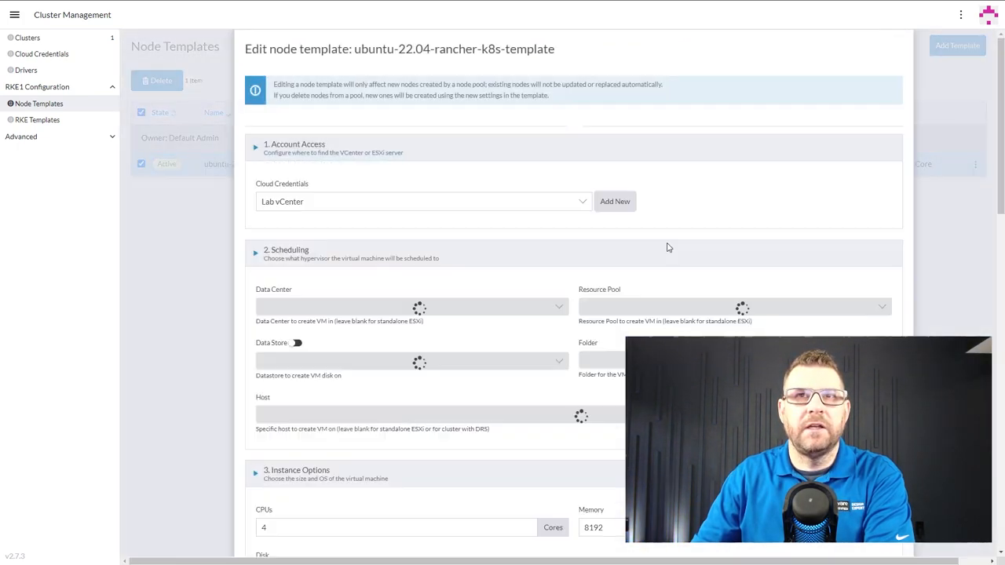
scroll("down", 3)
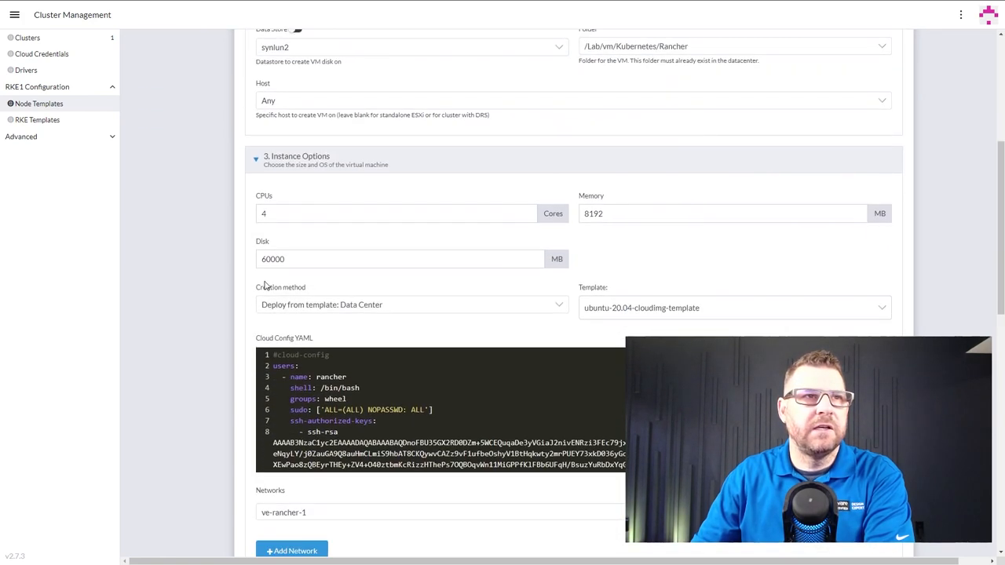
scroll("down", 3)
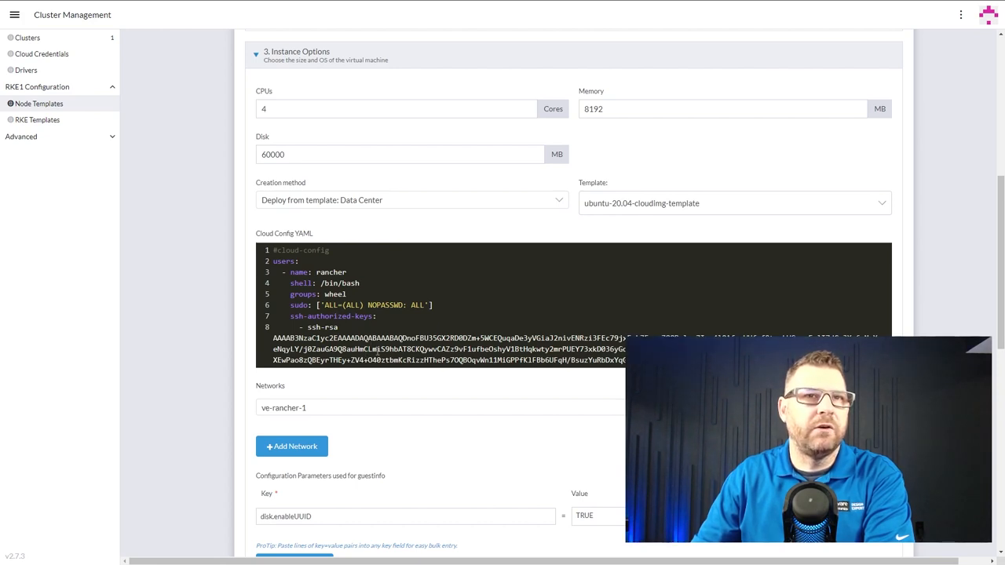
mouse_move(377, 396)
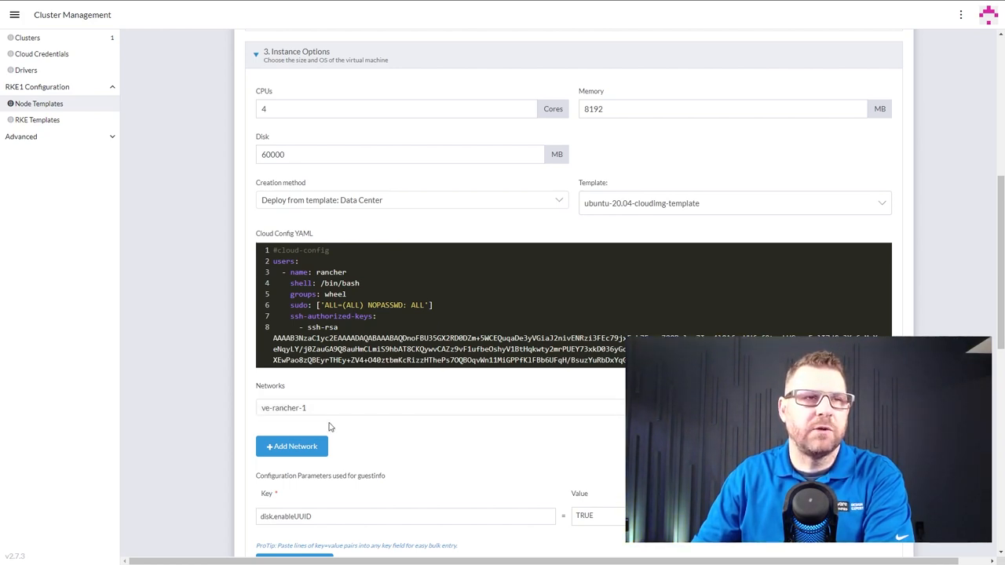
scroll("up", 3)
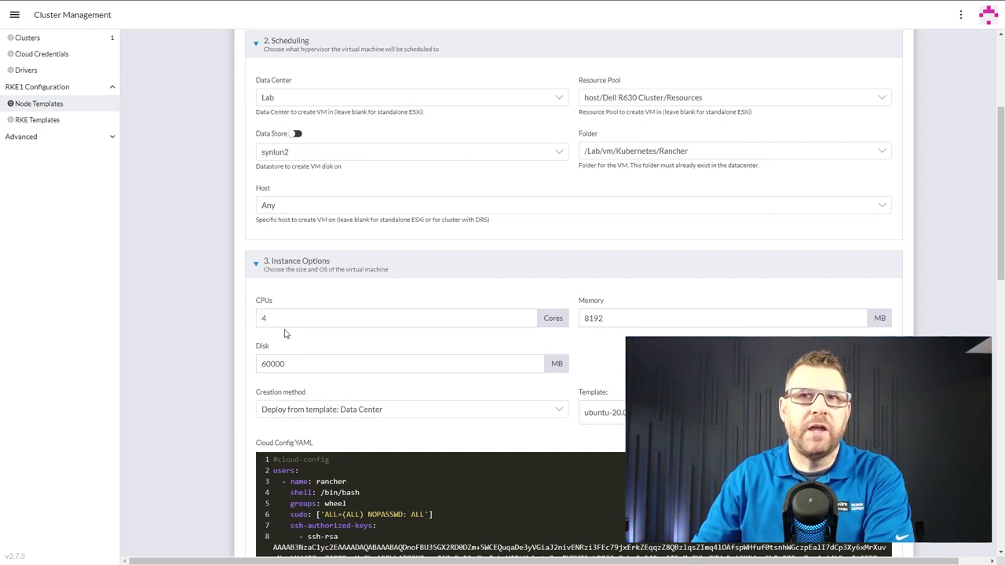
left_click(397, 318)
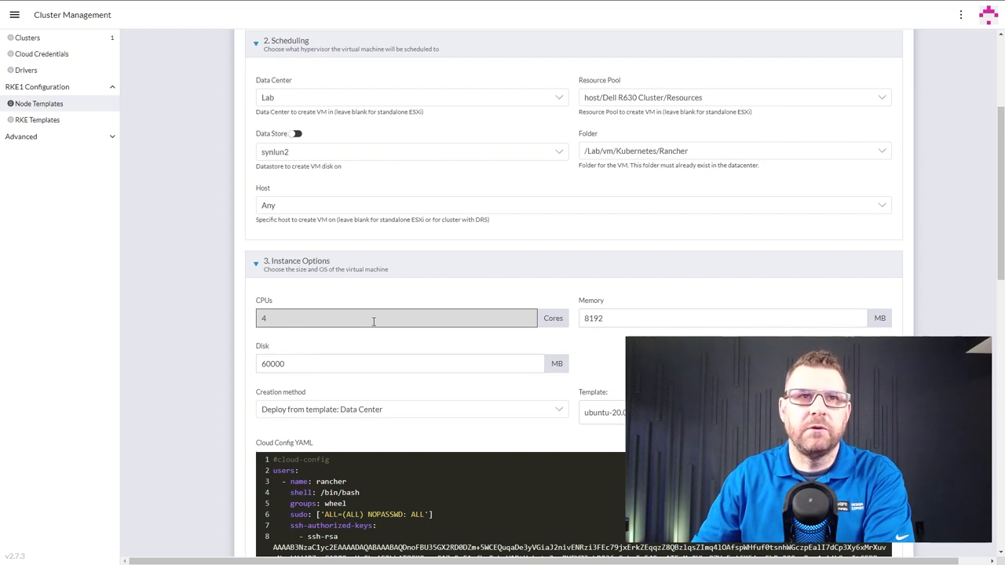
scroll("down", 3)
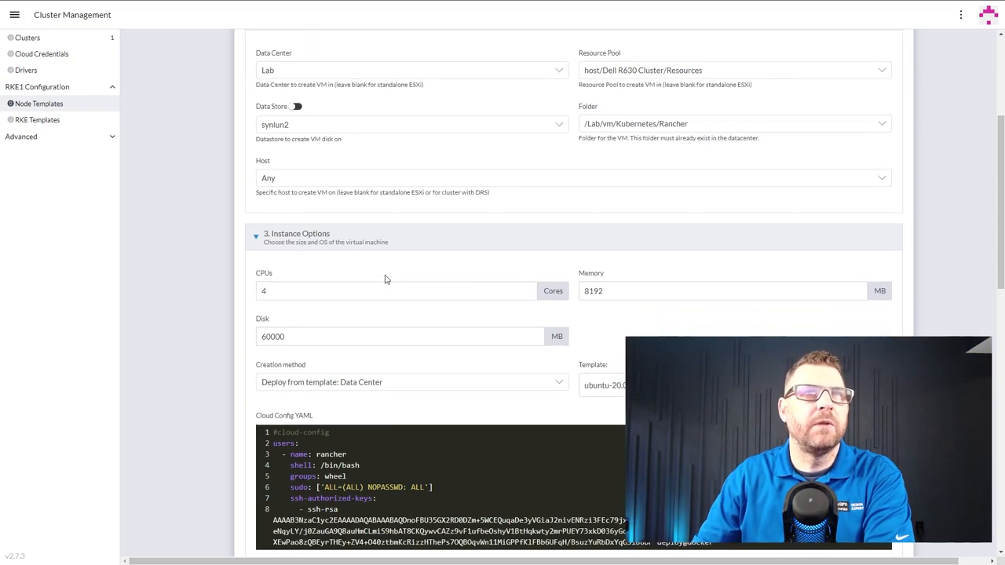
scroll("down", 3)
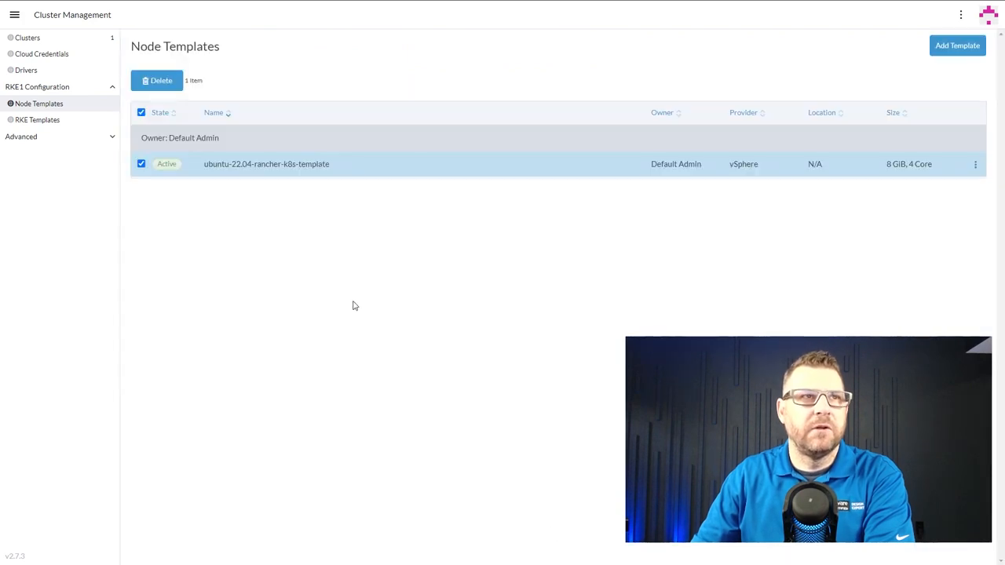
Step: Show the RKE Templates list with ve-default-rke-template and its v1 default revision
left_click(37, 119)
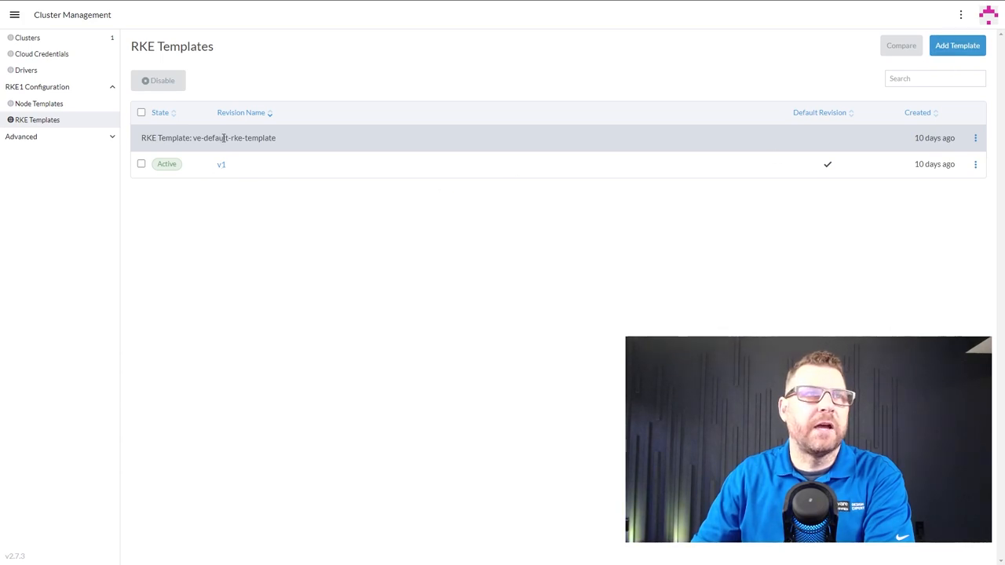
double_click(208, 138)
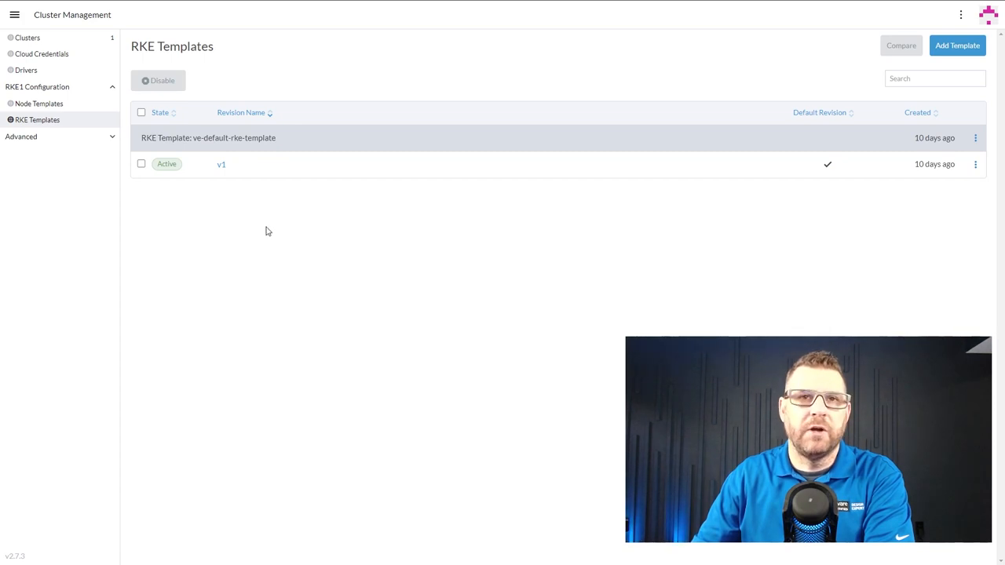
Step: From the Clusters list, create a new RKE1 cluster with VMware vSphere as node provider
left_click(28, 37)
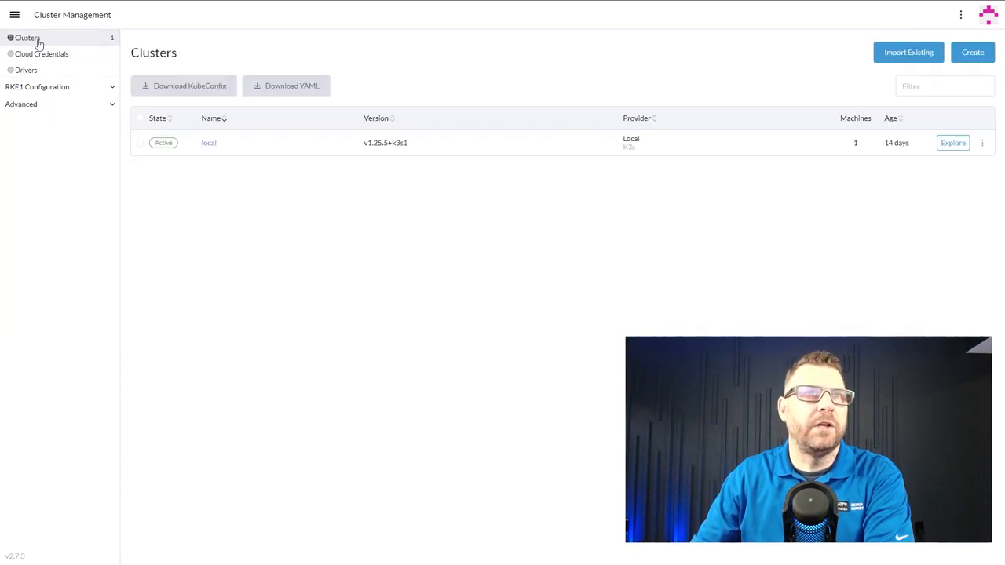
mouse_move(504, 320)
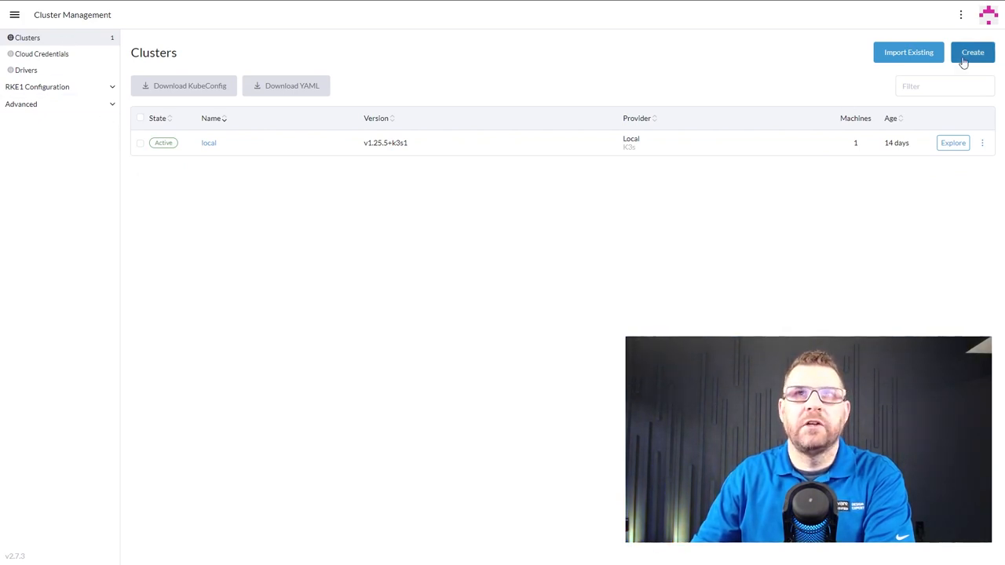
left_click(972, 52)
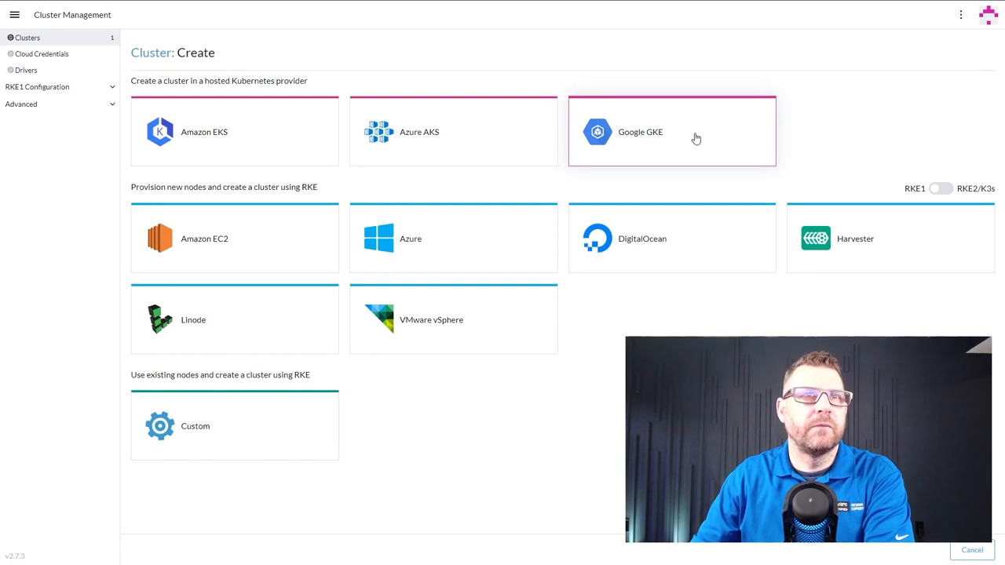
mouse_move(397, 330)
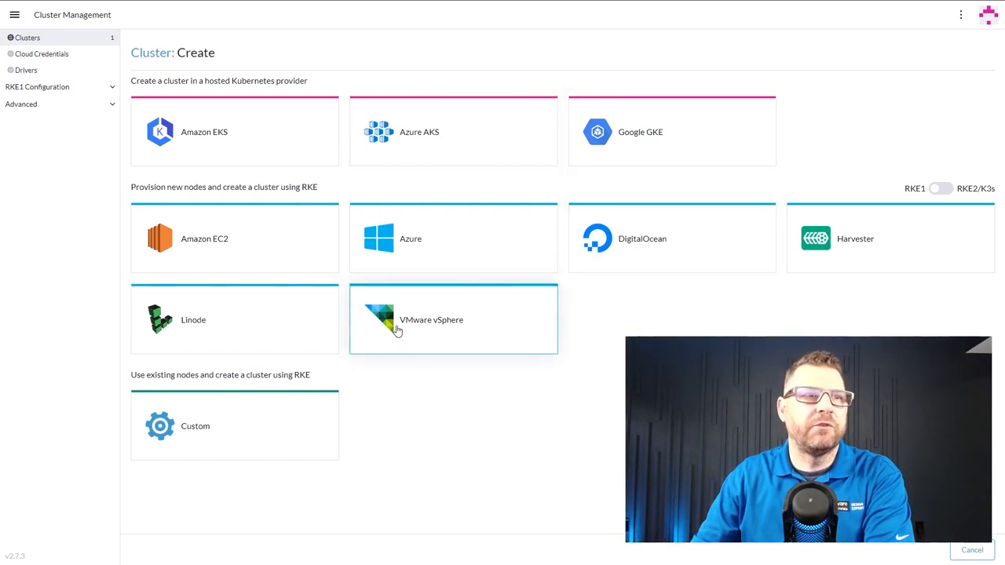
left_click(430, 320)
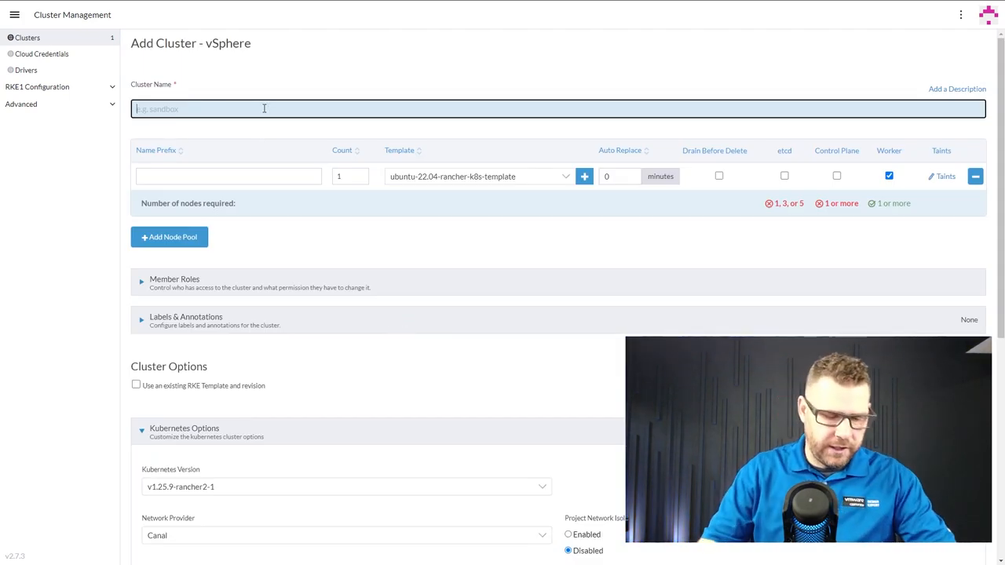
Step: Name the cluster rke1-c1, prefix the first pool rke1-controller-, and add a second pool starting rke1
type("rke1-d")
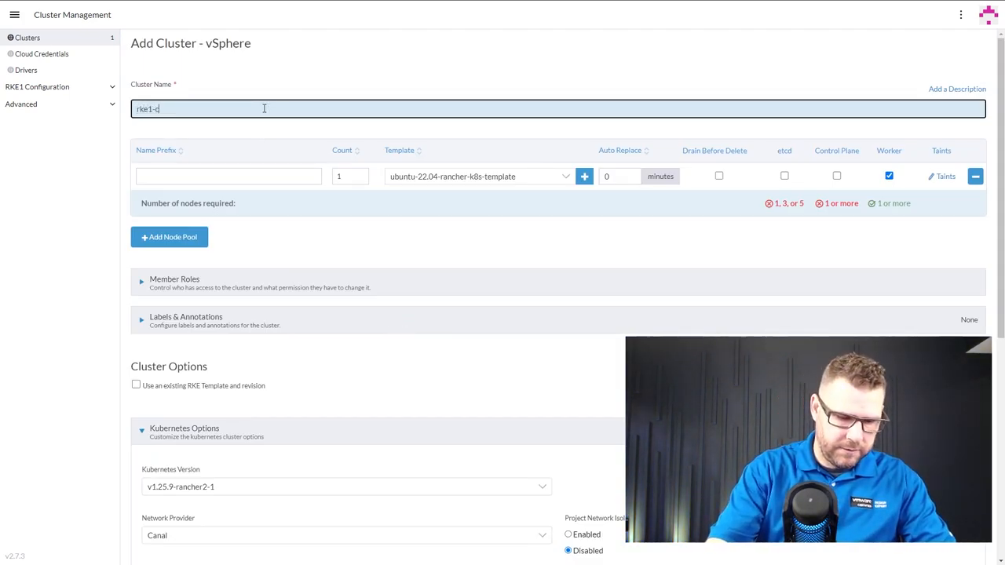
type("l")
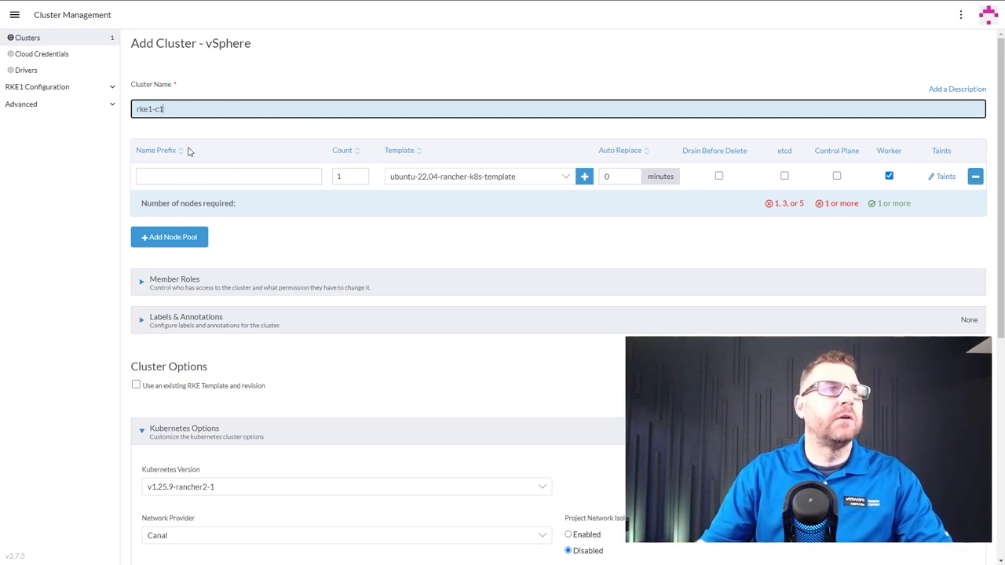
left_click(228, 176)
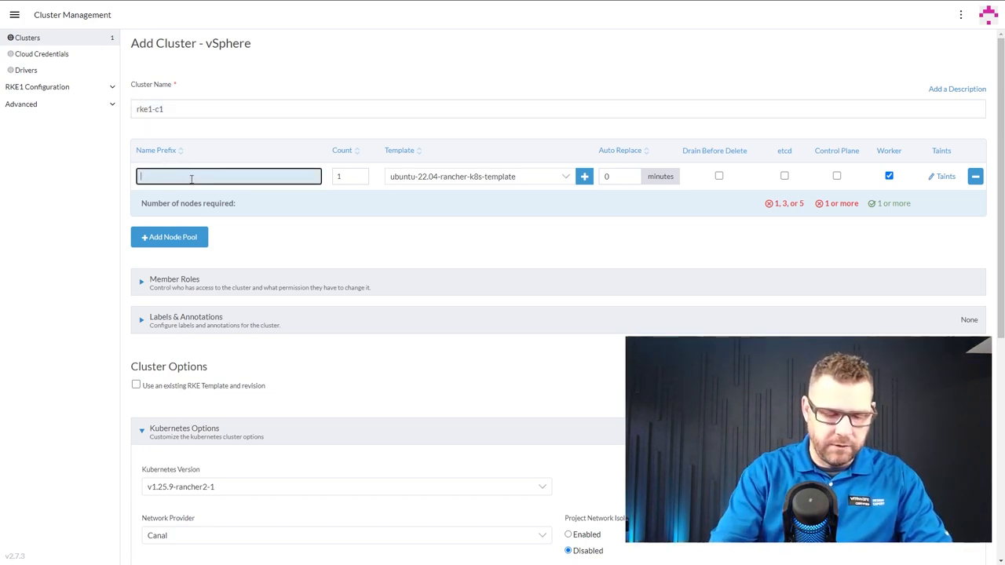
type("rke")
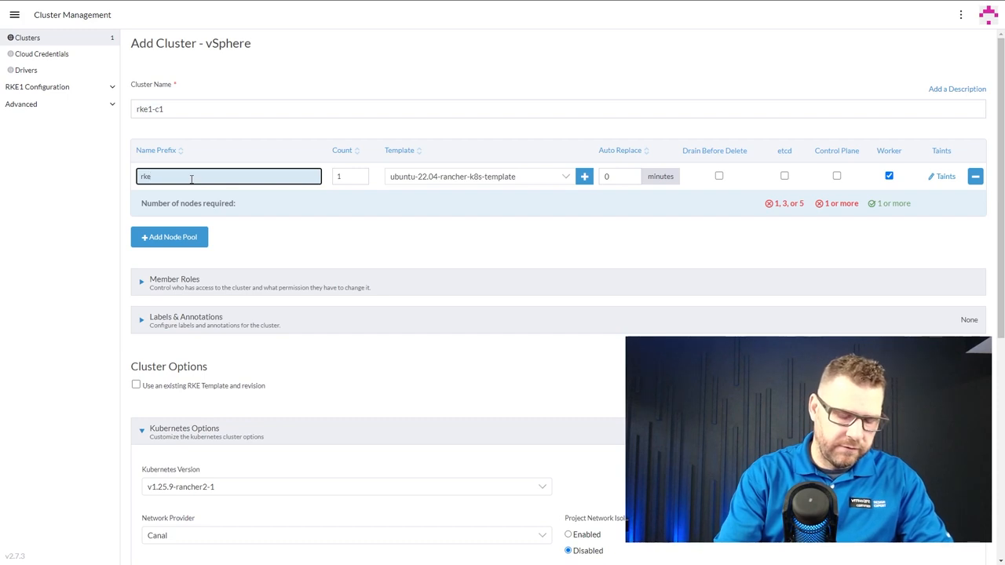
type("1-")
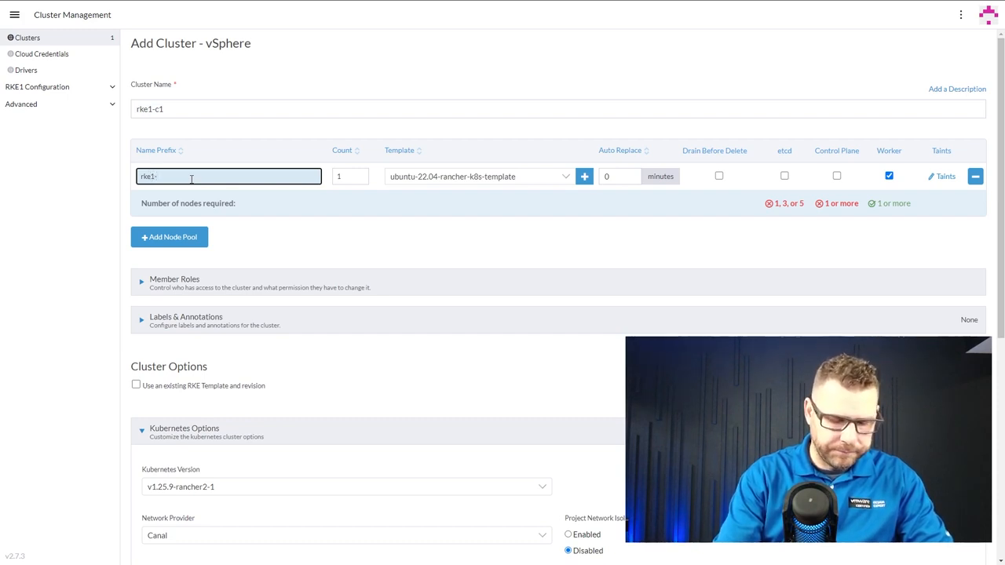
type("control")
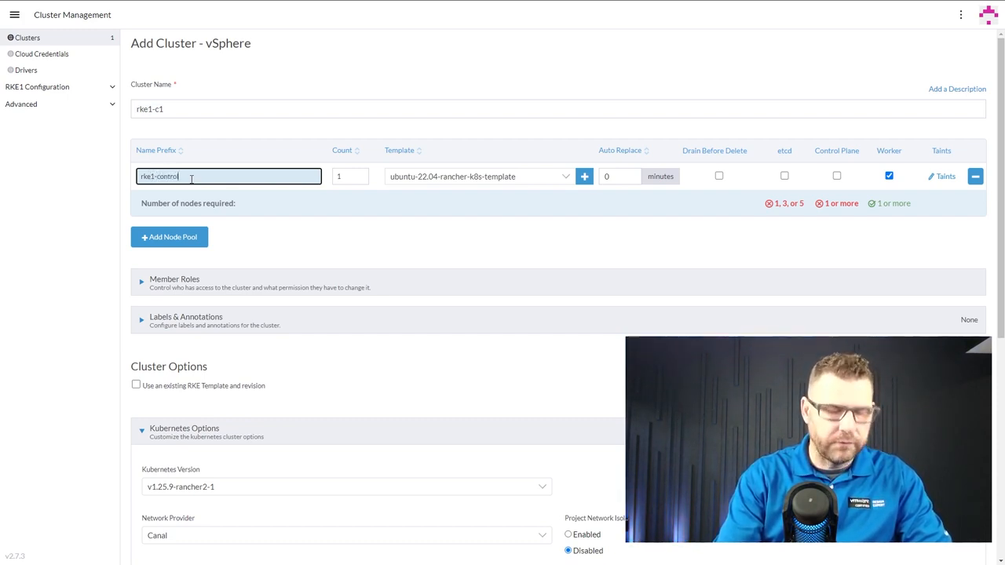
type("ler")
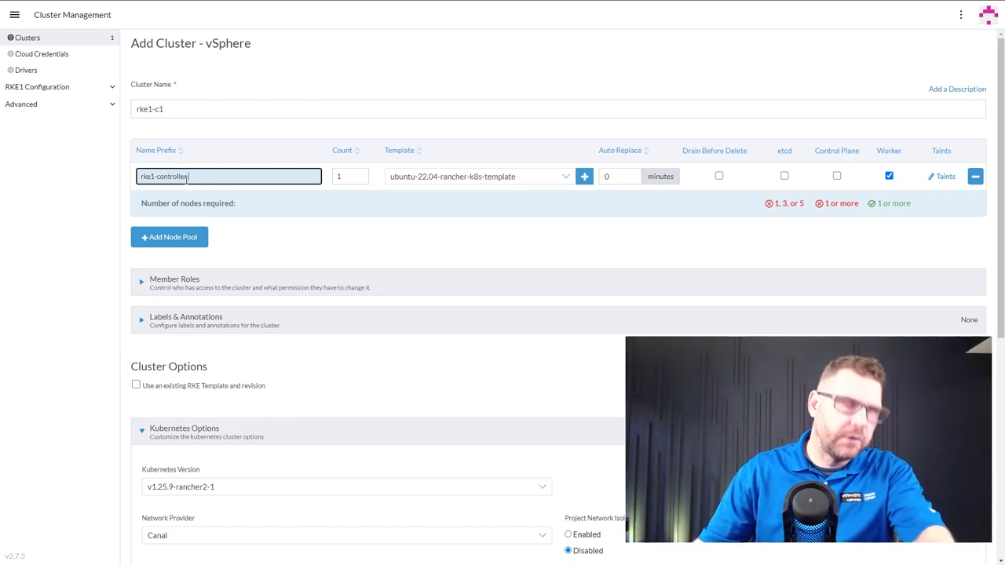
left_click(169, 237)
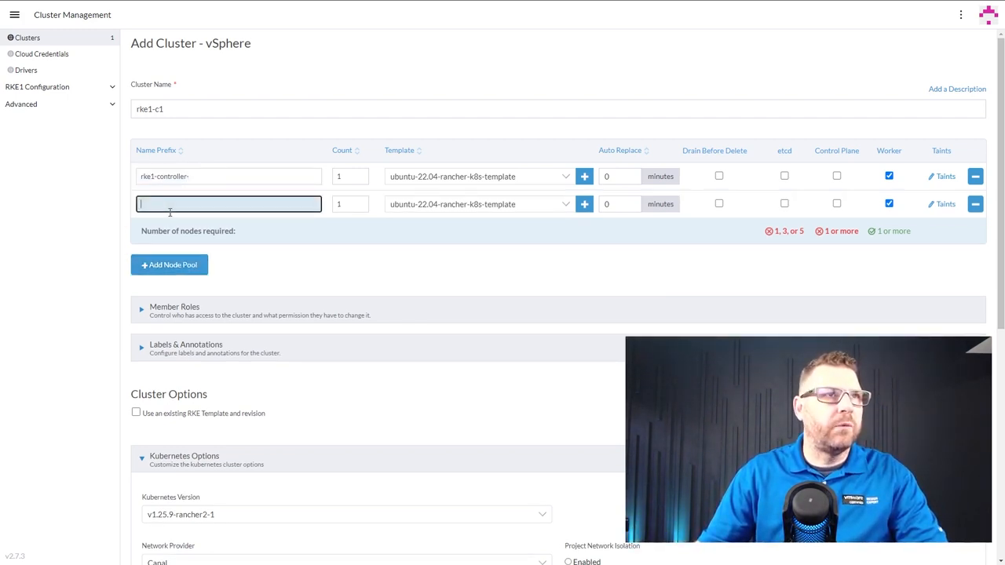
type("rke1")
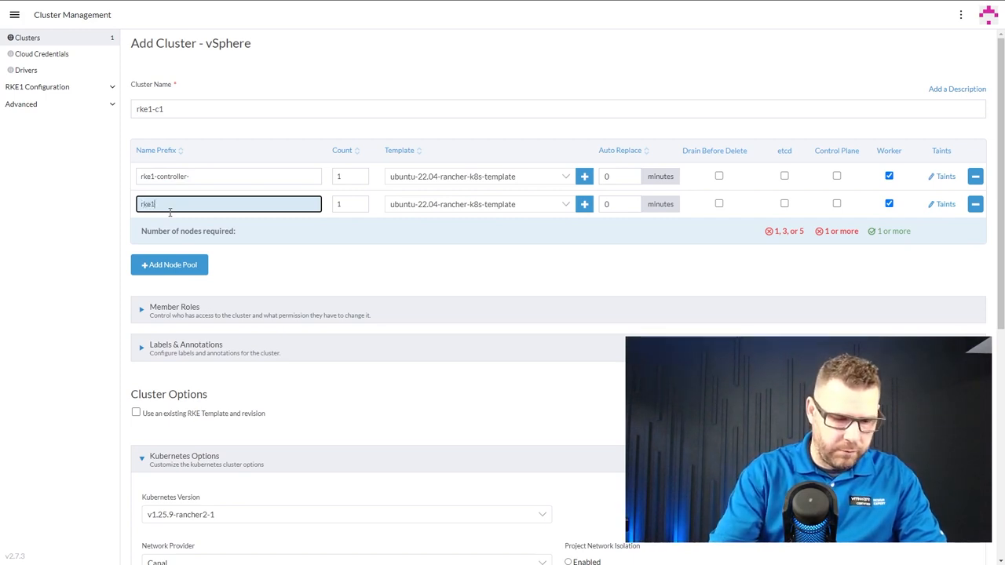
Step: Complete the second pool's prefix as rke1-worker- and raise its node count to 3
type("-worker")
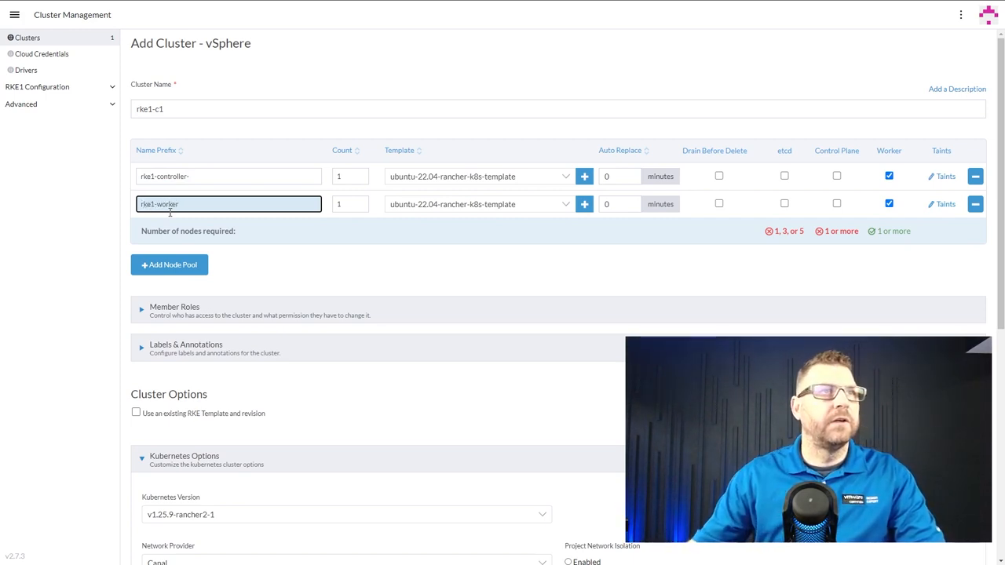
type("-")
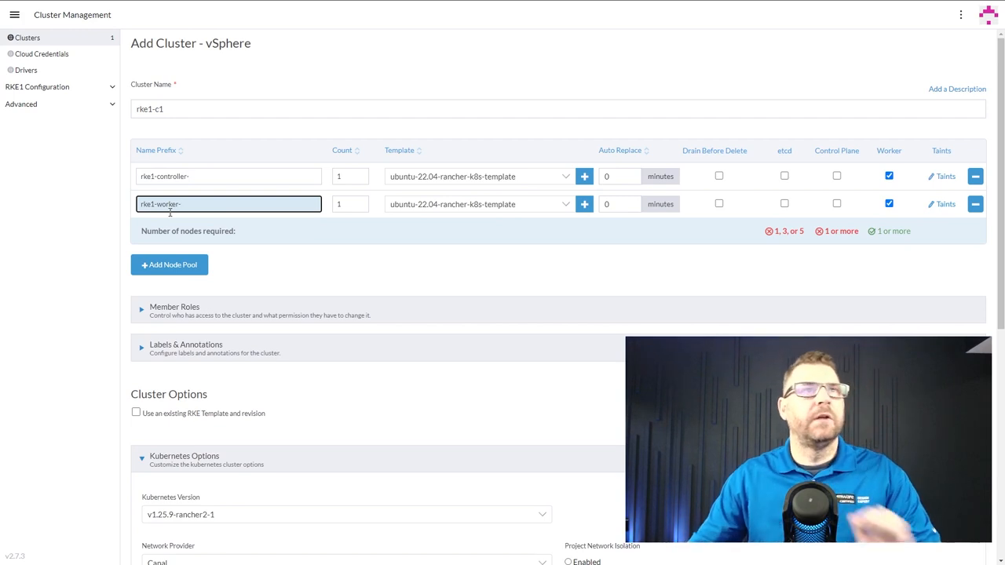
left_click(350, 176)
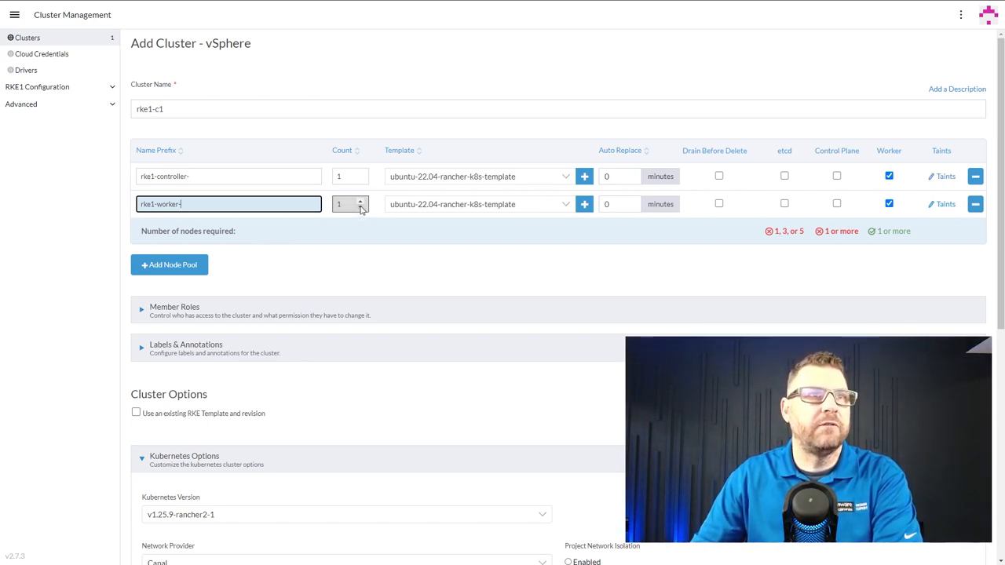
left_click(361, 201)
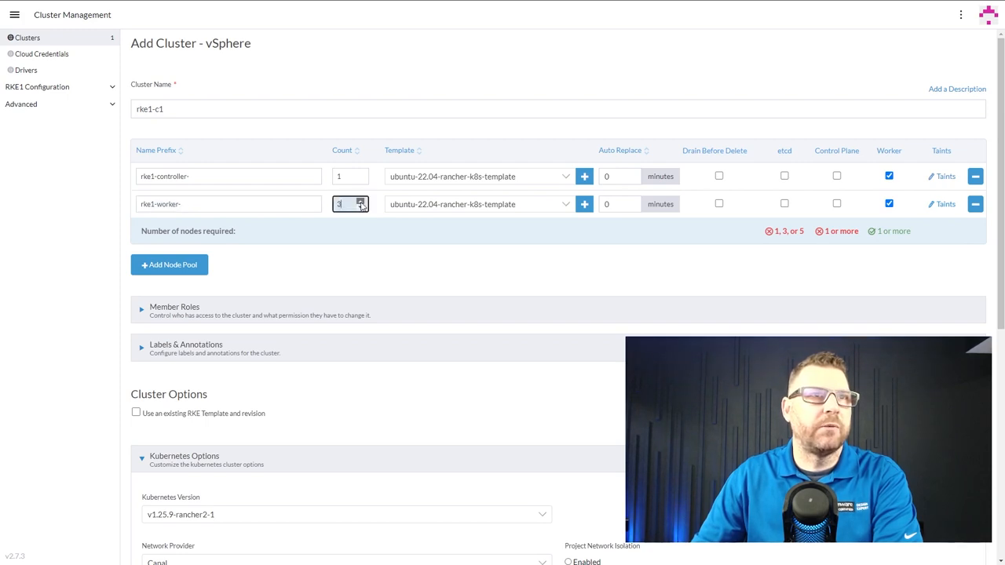
mouse_move(556, 197)
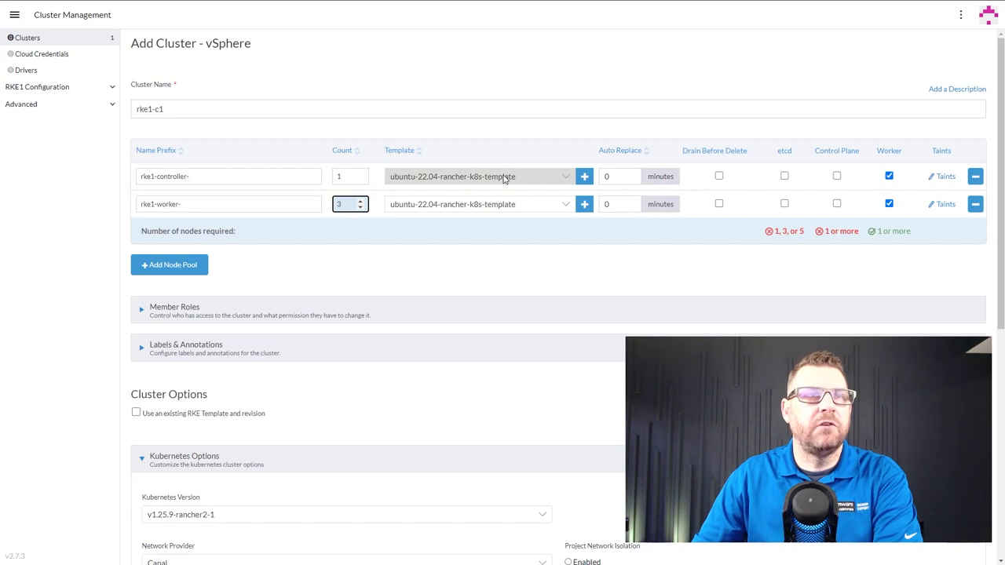
Step: Give workers 5-minute auto-replace with drain before delete; make the controller pool control plane, not worker
left_click(619, 203)
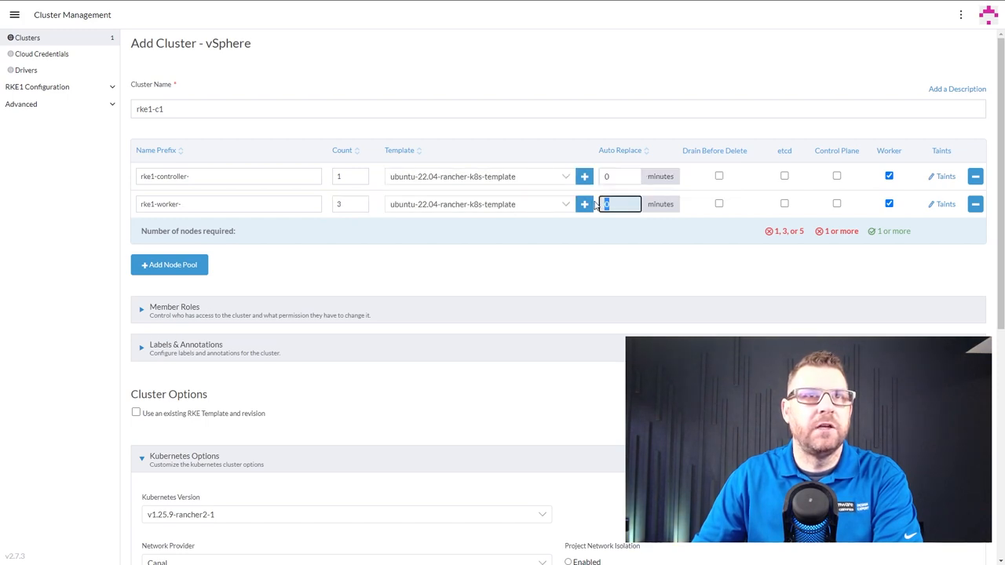
type("5")
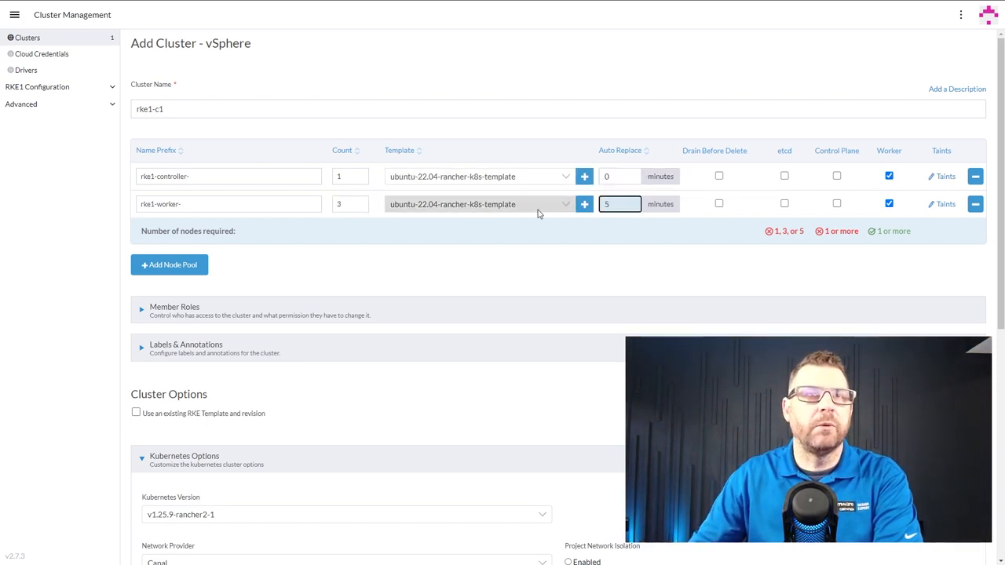
left_click(718, 203)
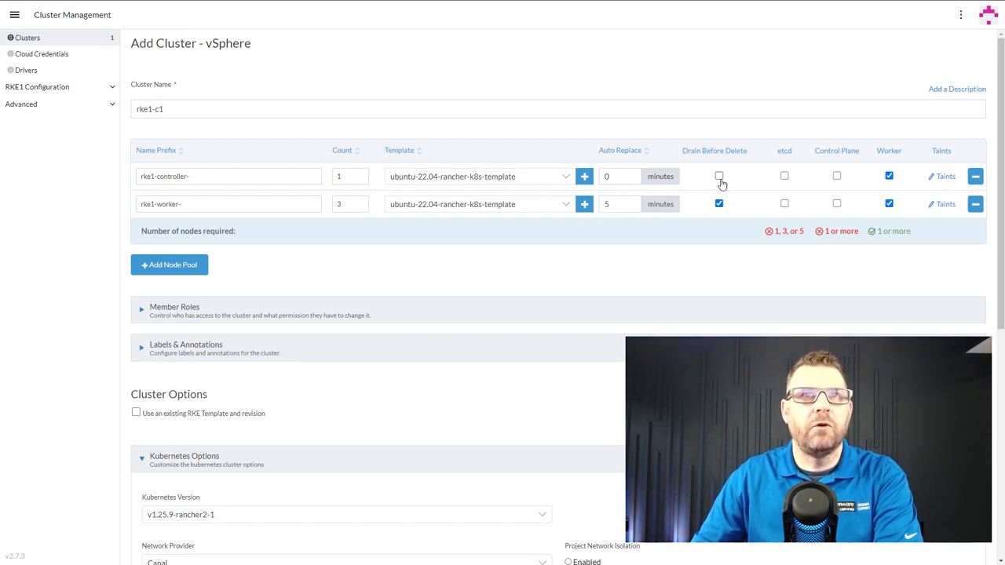
left_click(888, 176)
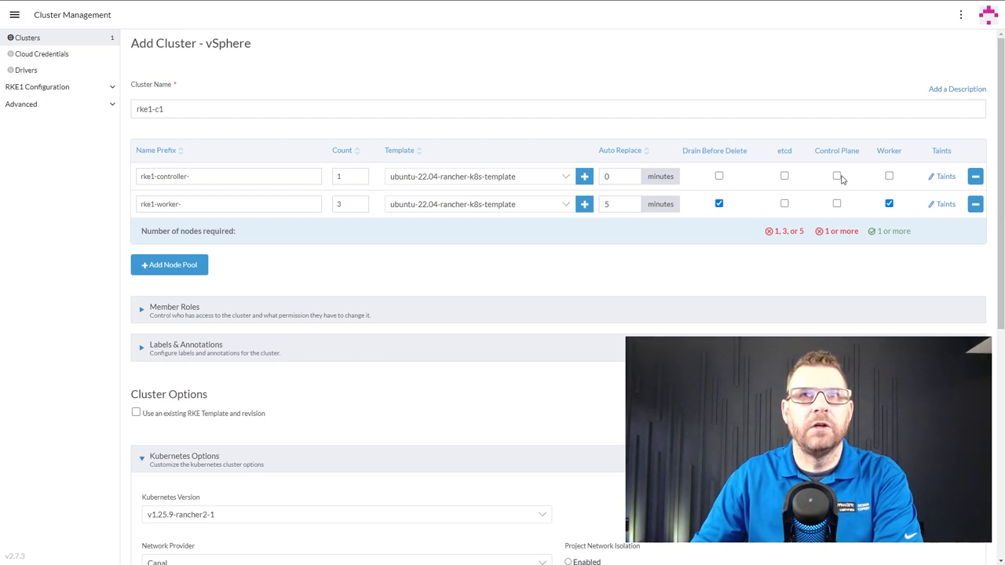
left_click(836, 176)
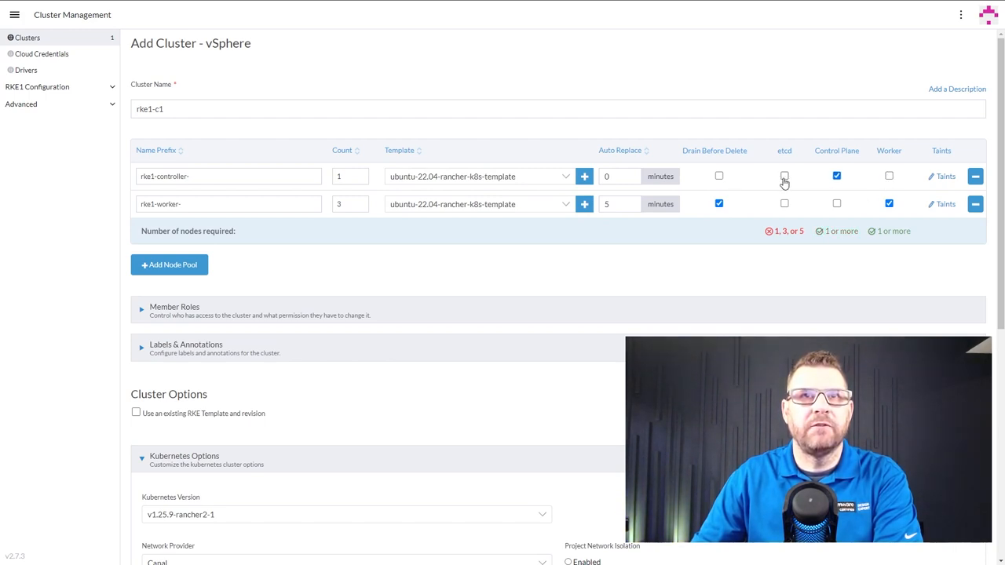
Step: Add the etcd role to the rke1-controller- pool and move down to Cluster Options
left_click(784, 176)
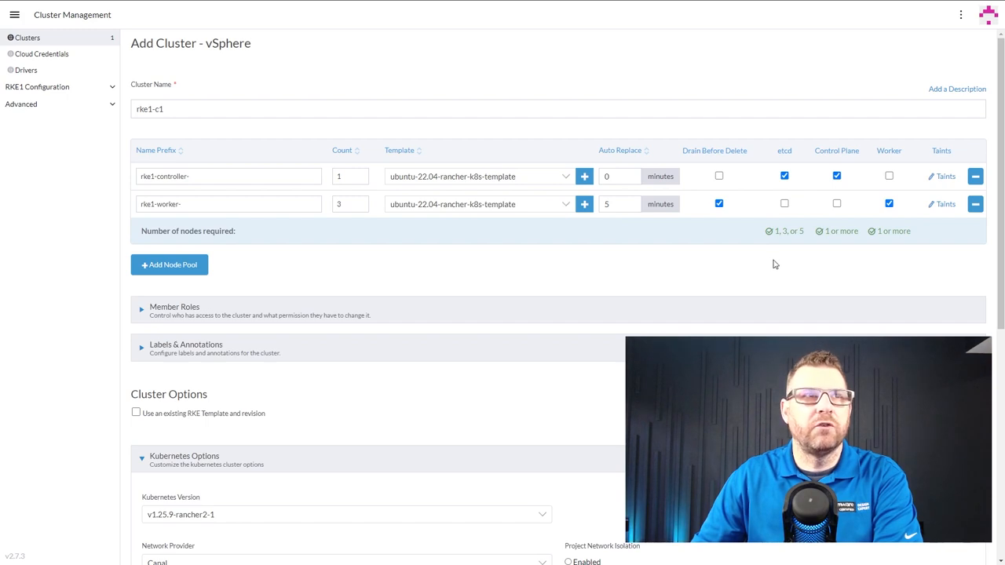
left_click(345, 204)
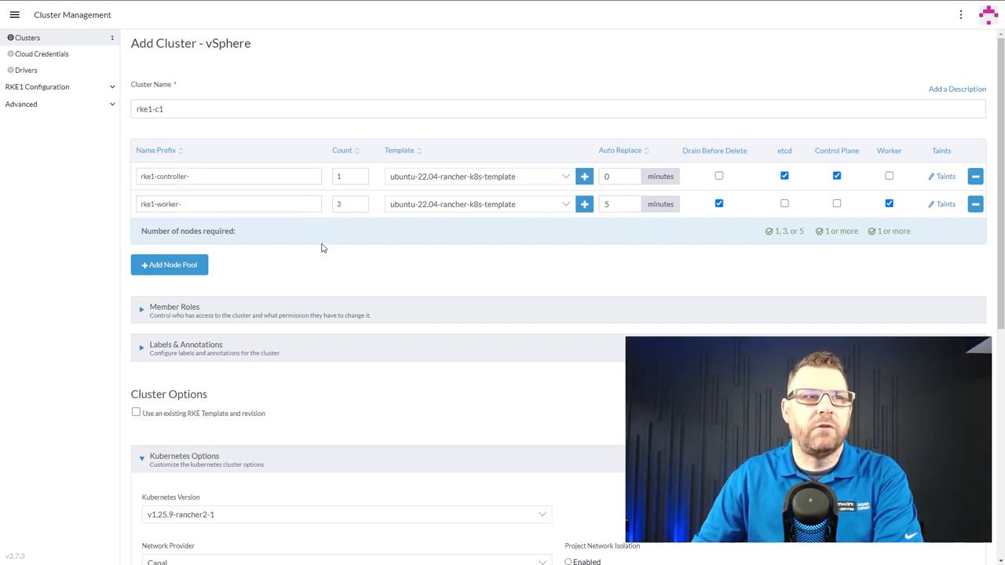
scroll("down", 3)
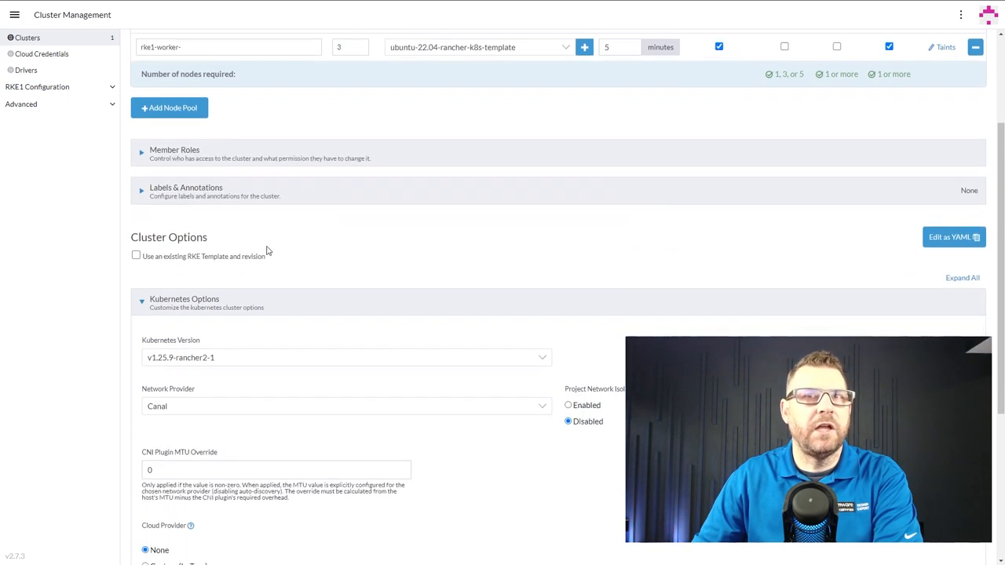
left_click(136, 256)
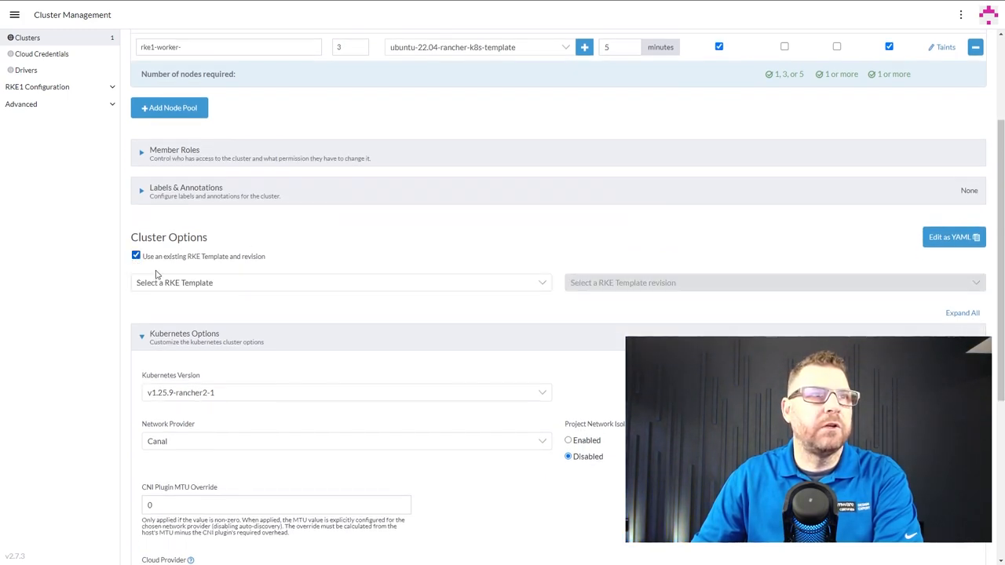
left_click(341, 283)
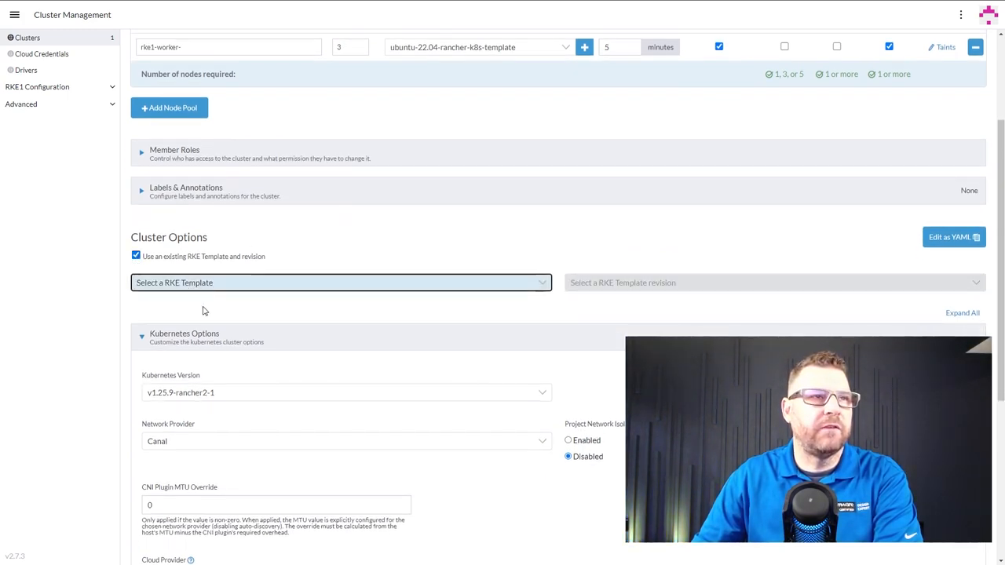
scroll("up", 3)
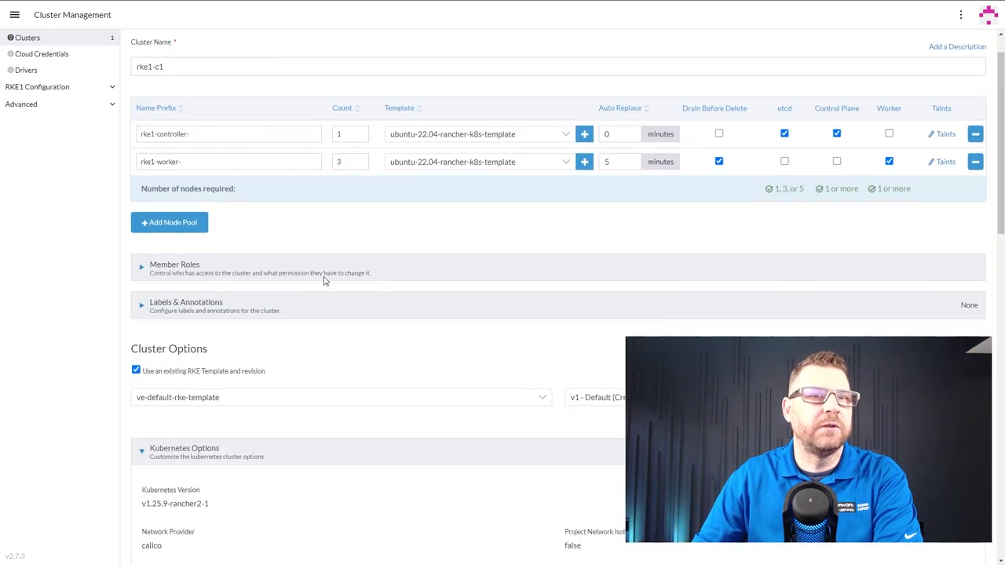
scroll("down", 3)
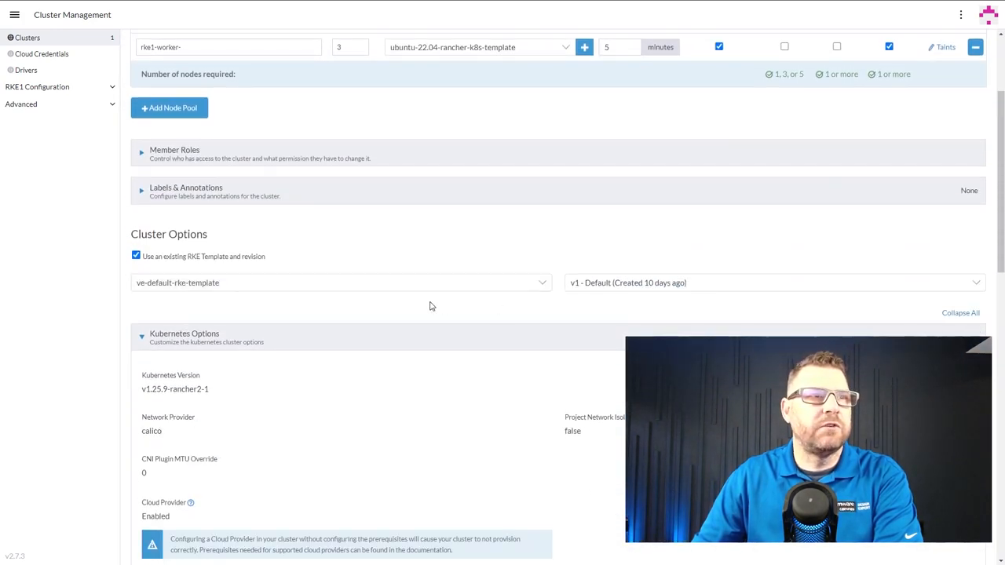
scroll("down", 3)
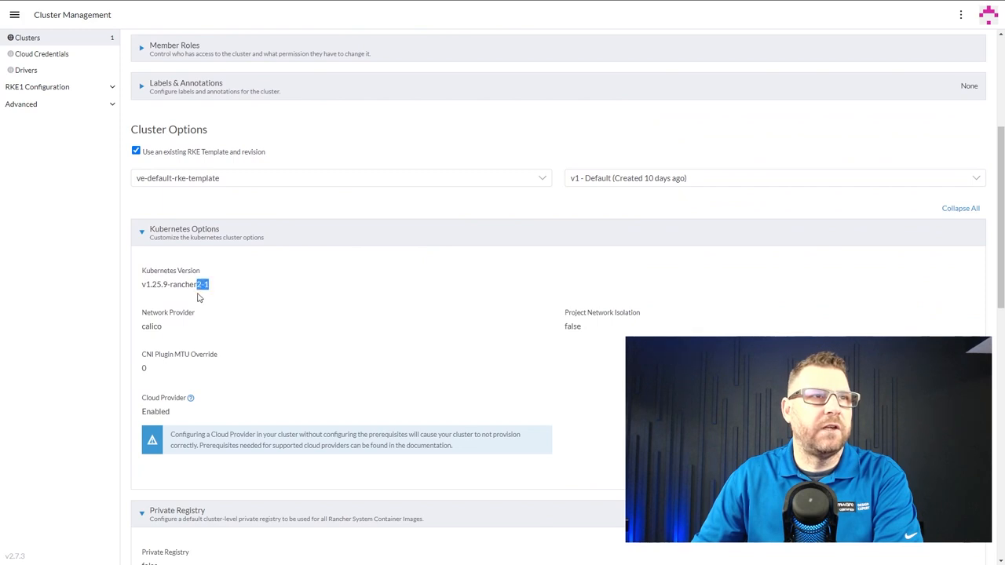
double_click(169, 284)
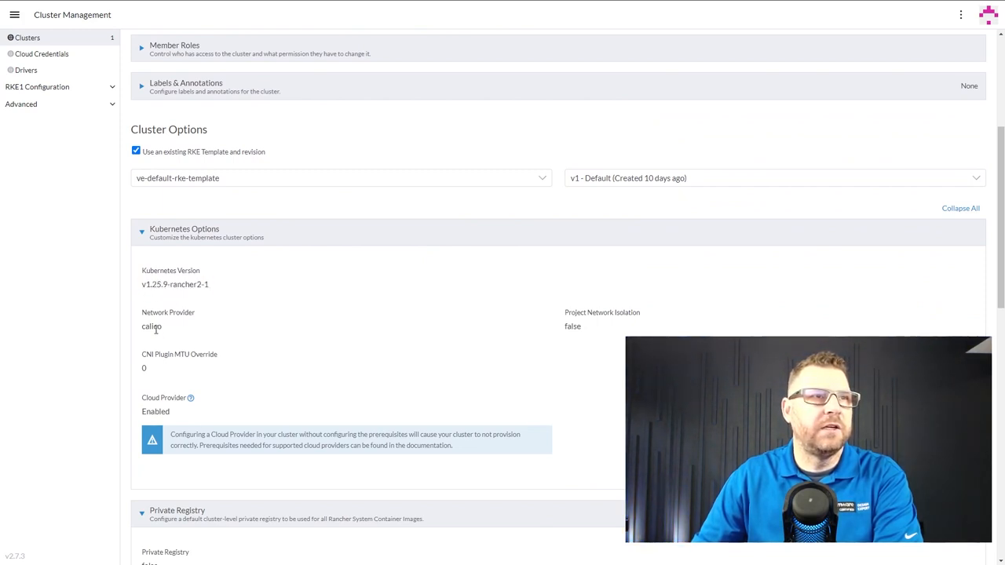
double_click(152, 326)
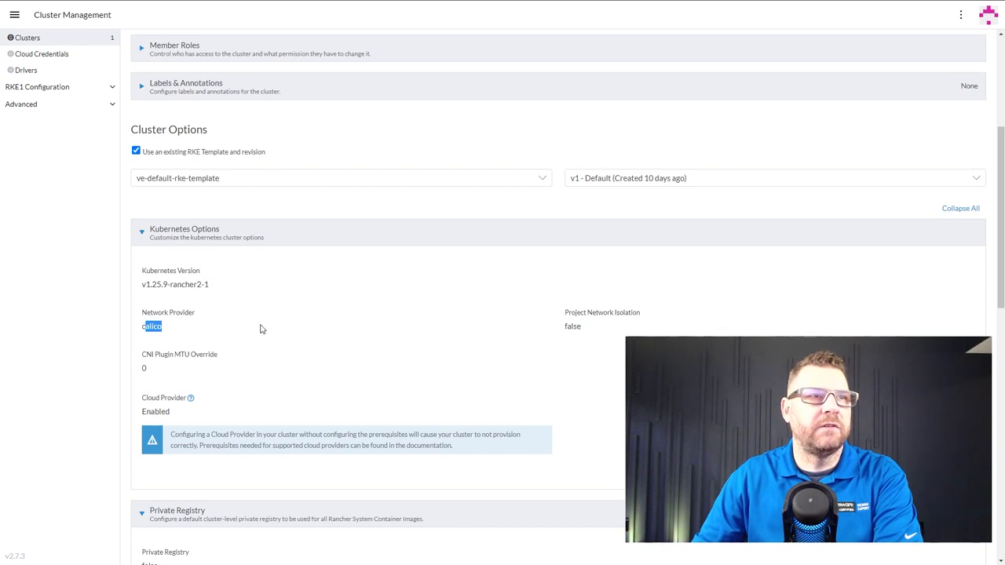
scroll("down", 3)
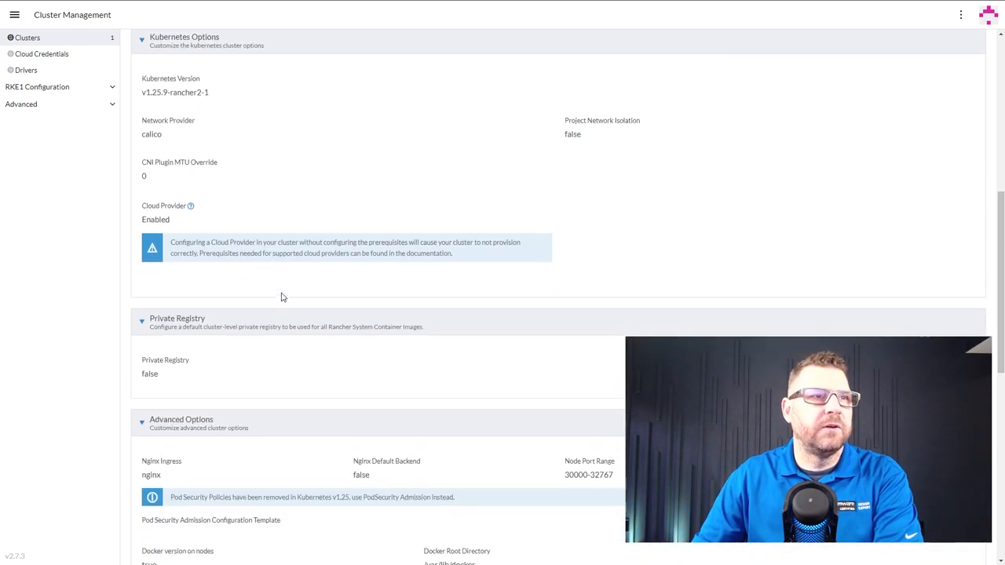
scroll("down", 3)
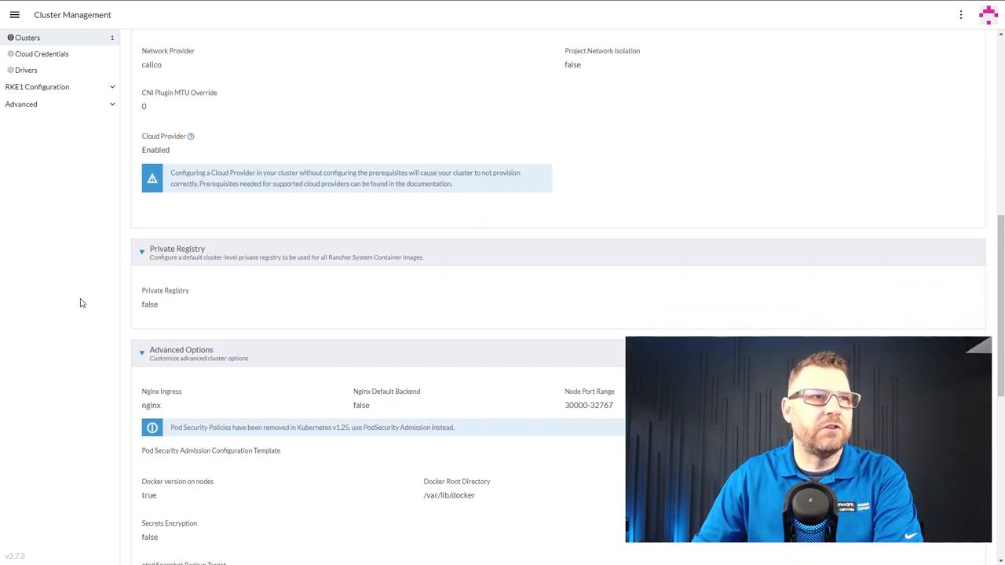
scroll("down", 3)
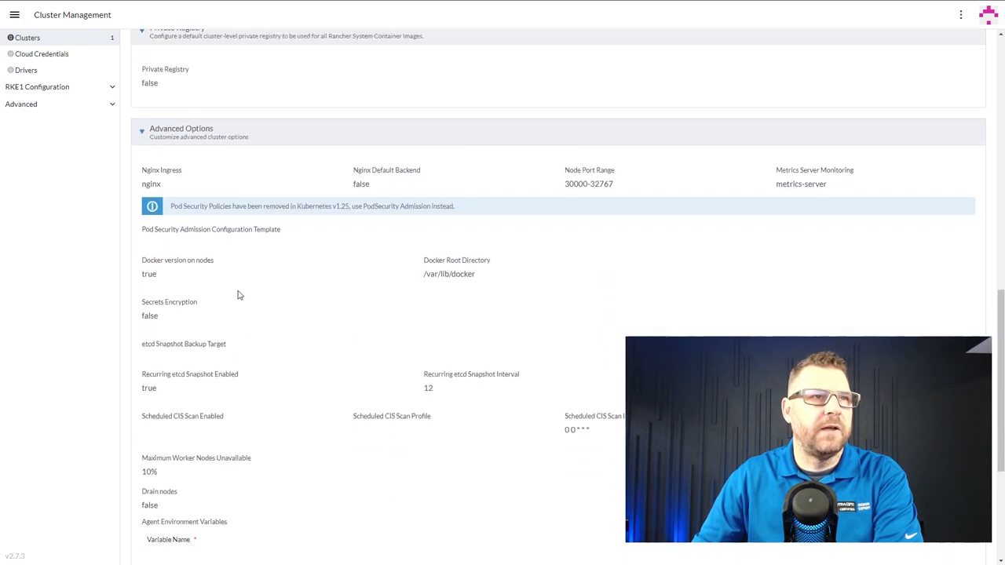
scroll("down", 3)
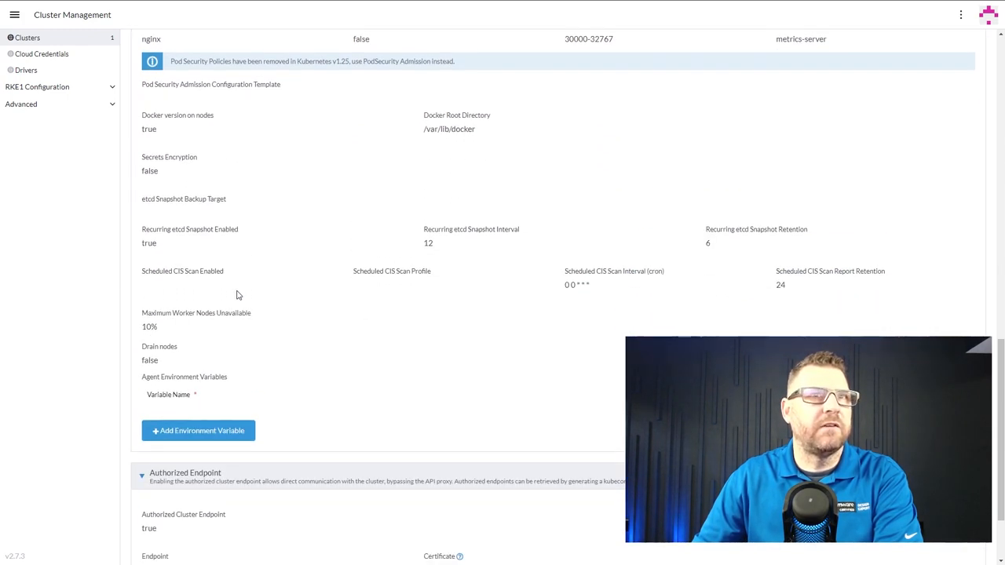
scroll("down", 3)
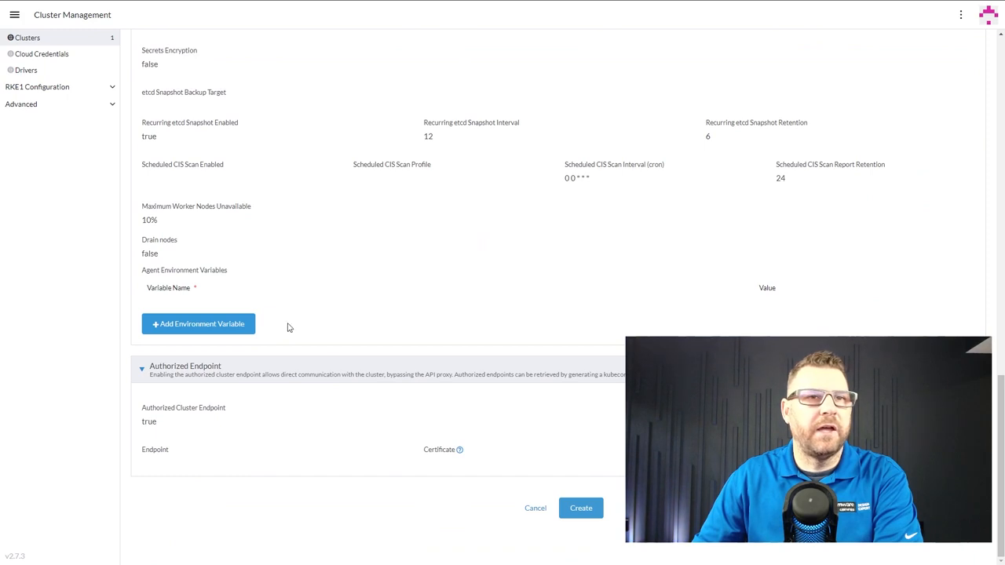
mouse_move(580, 508)
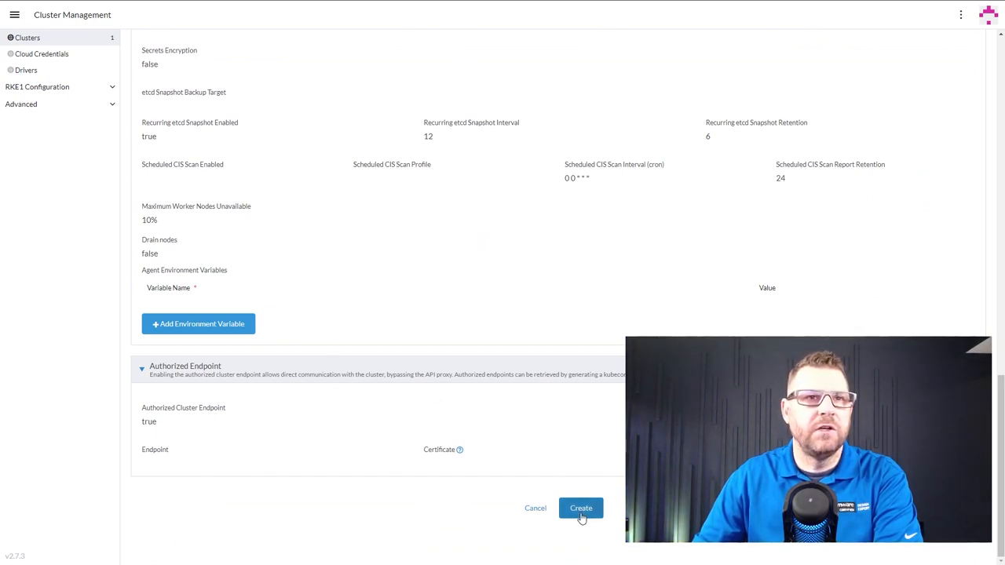
Step: Create the rke1-c1 cluster so it begins provisioning with 0 of 4 machines registered
left_click(581, 508)
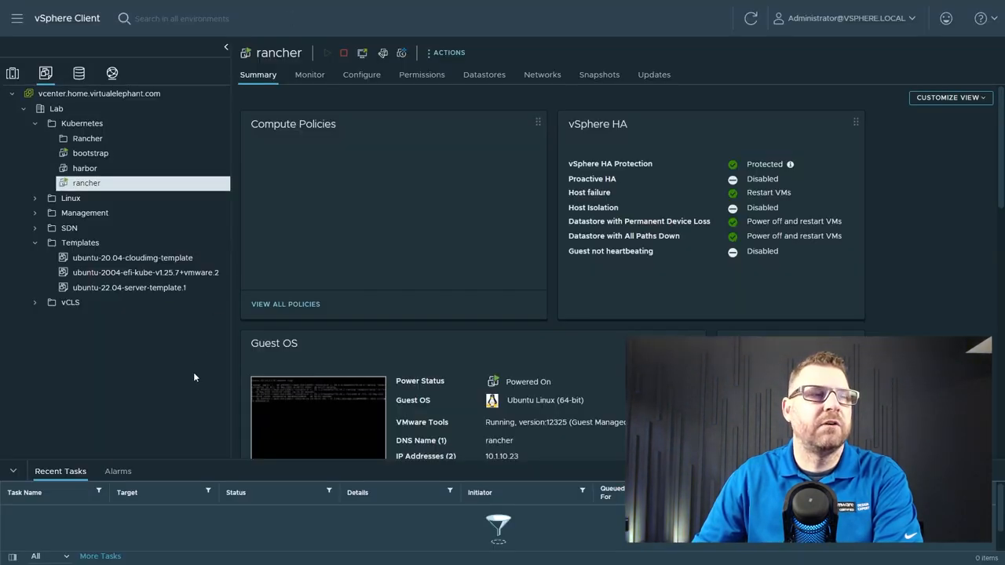
left_click(47, 138)
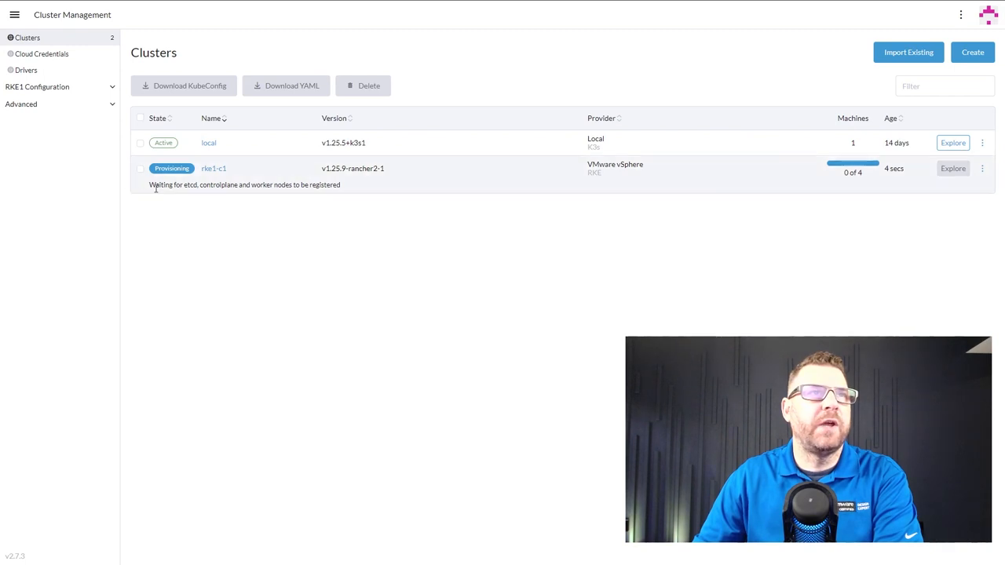
mouse_move(269, 195)
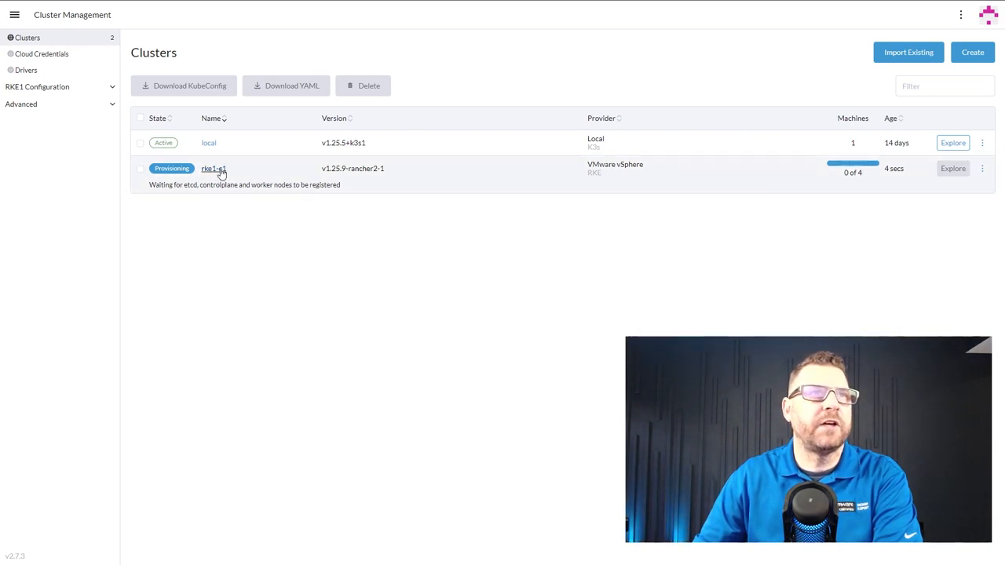
Step: Open the rke1-c1 cluster's detail page showing its controller and three workers provisioning
left_click(214, 168)
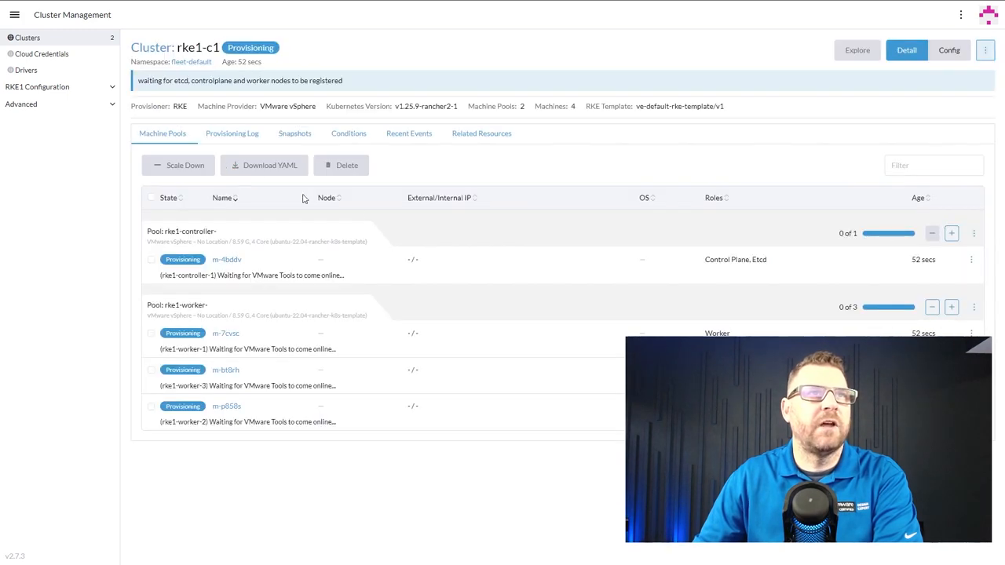
mouse_move(607, 170)
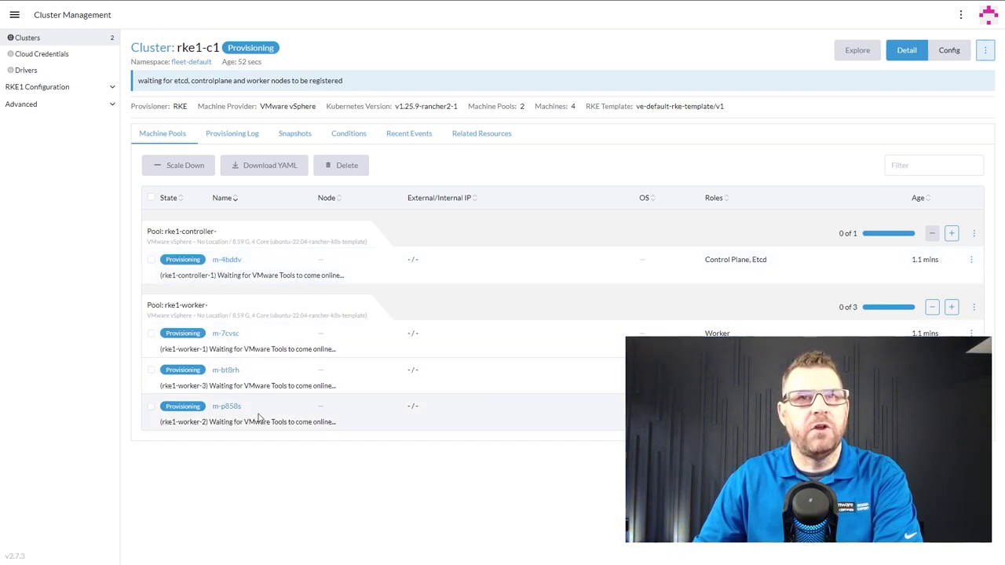
mouse_move(275, 487)
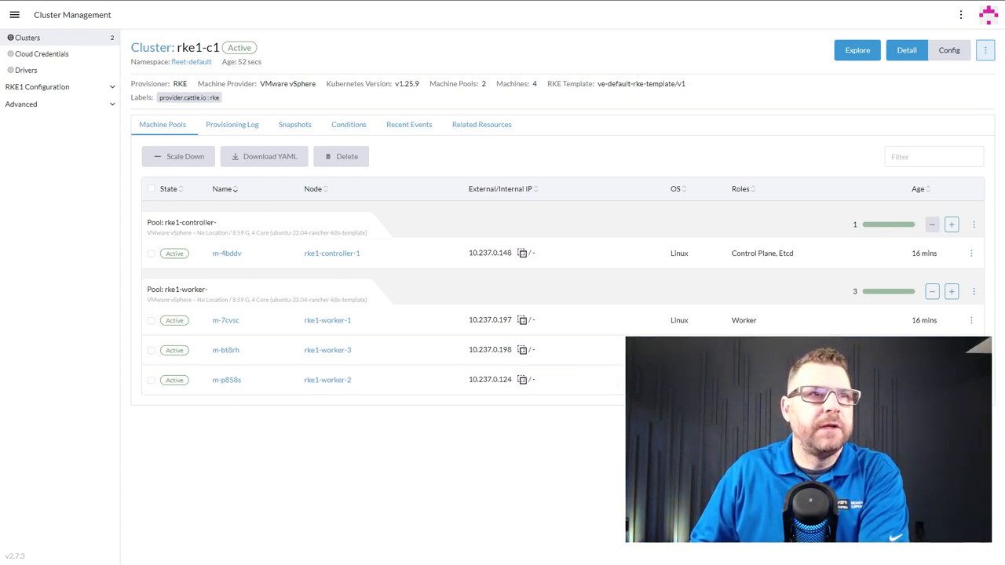
mouse_move(235, 440)
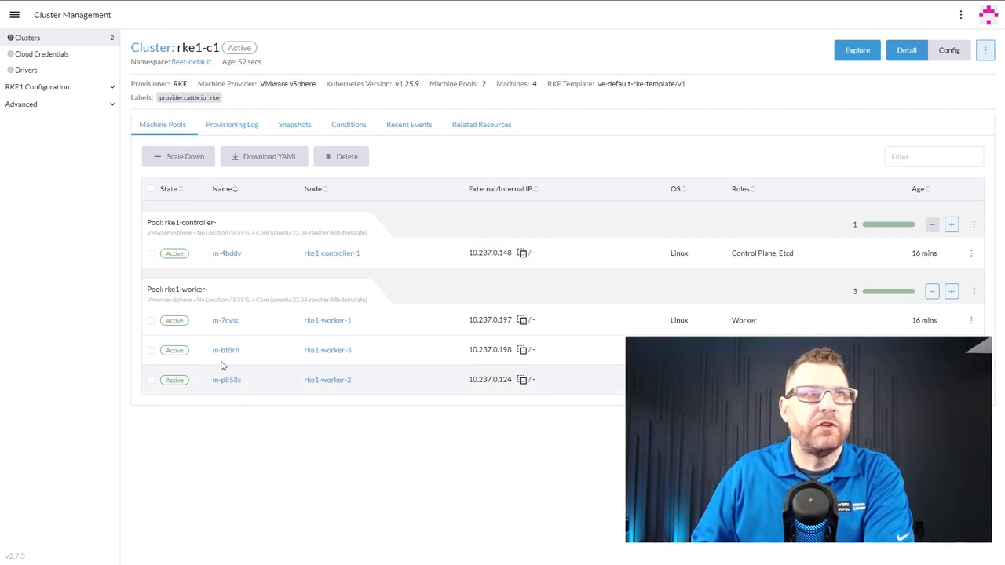
Step: Bring up the global navigation after confirming rke1-c1's controller and three workers are Active
left_click(14, 14)
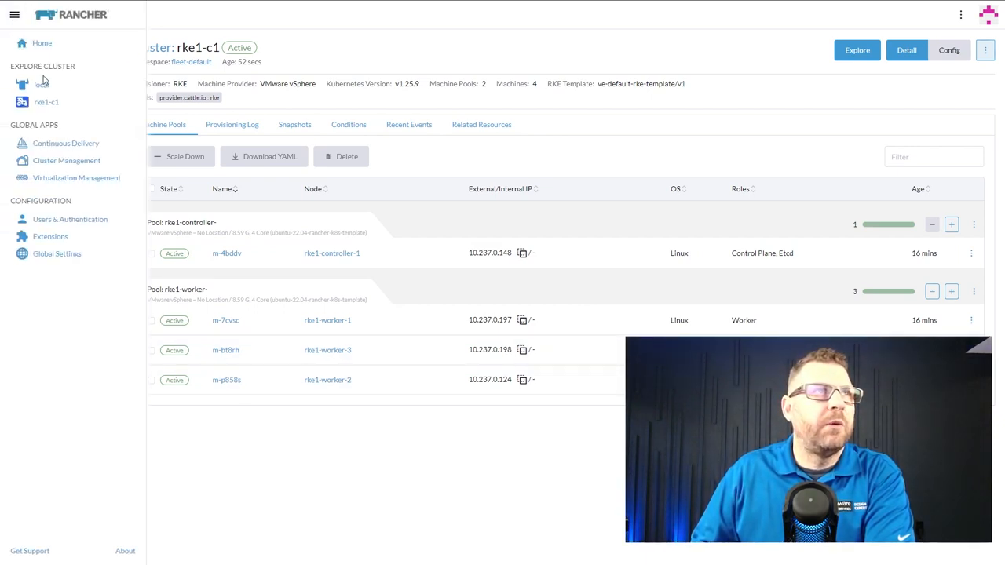
Step: Explore the rke1-c1 dashboard, selecting Kubernetes v1.25.9 and reviewing the Events table
left_click(66, 160)
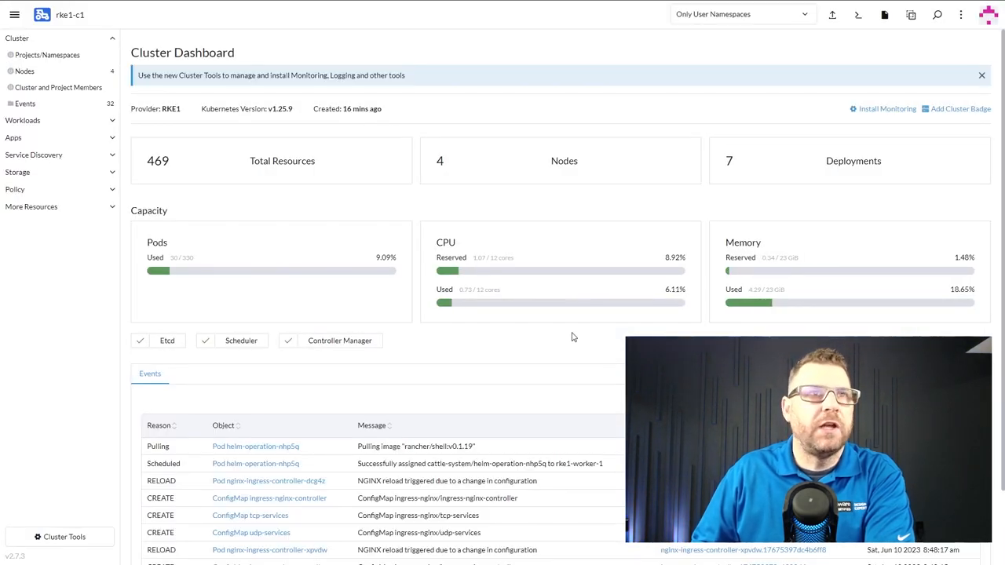
mouse_move(189, 112)
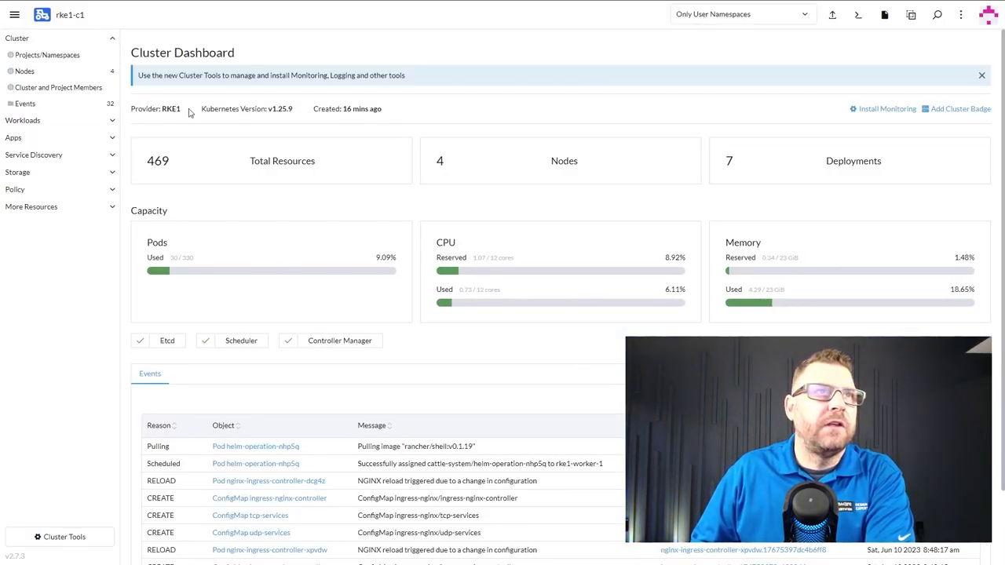
double_click(279, 109)
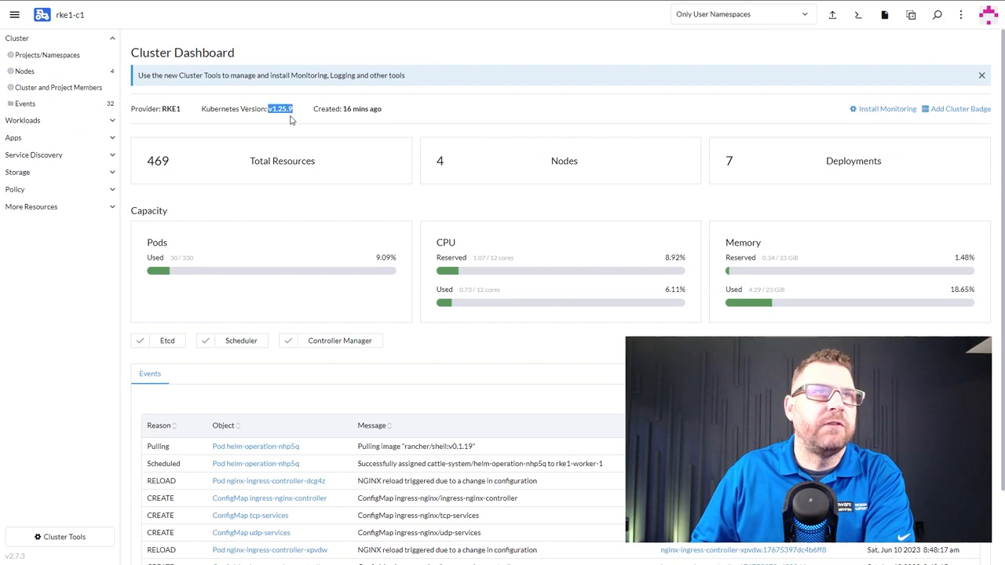
mouse_move(361, 108)
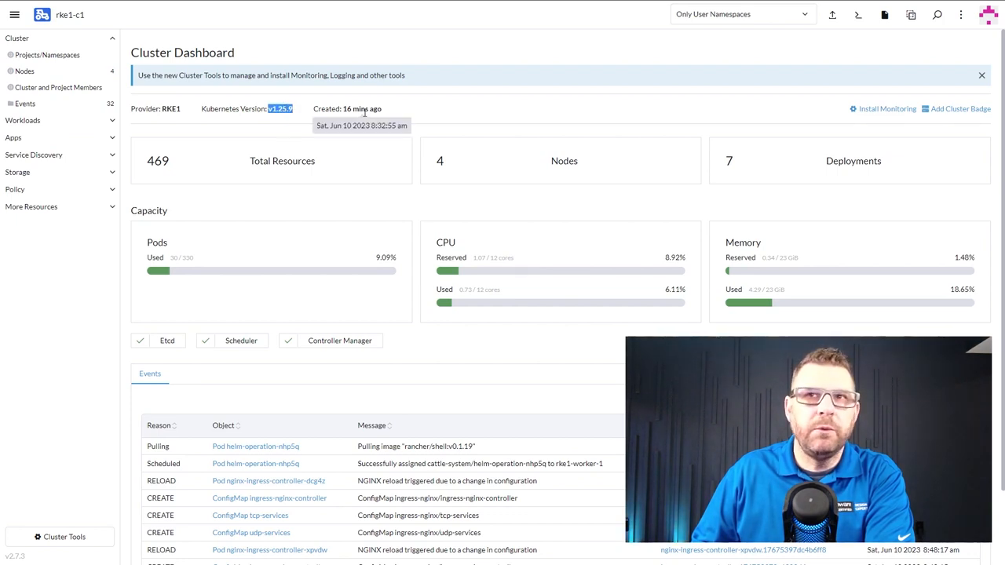
mouse_move(265, 237)
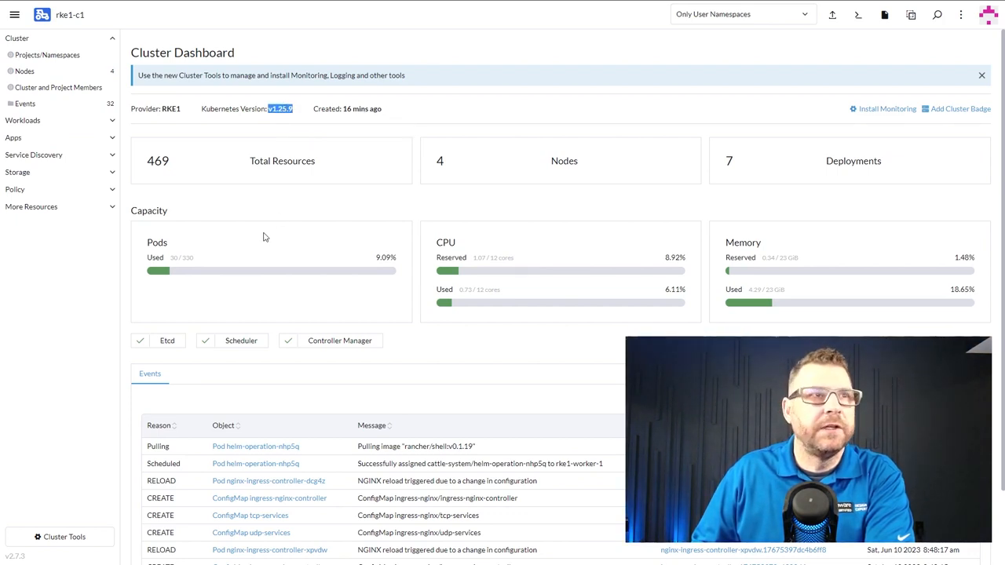
mouse_move(268, 272)
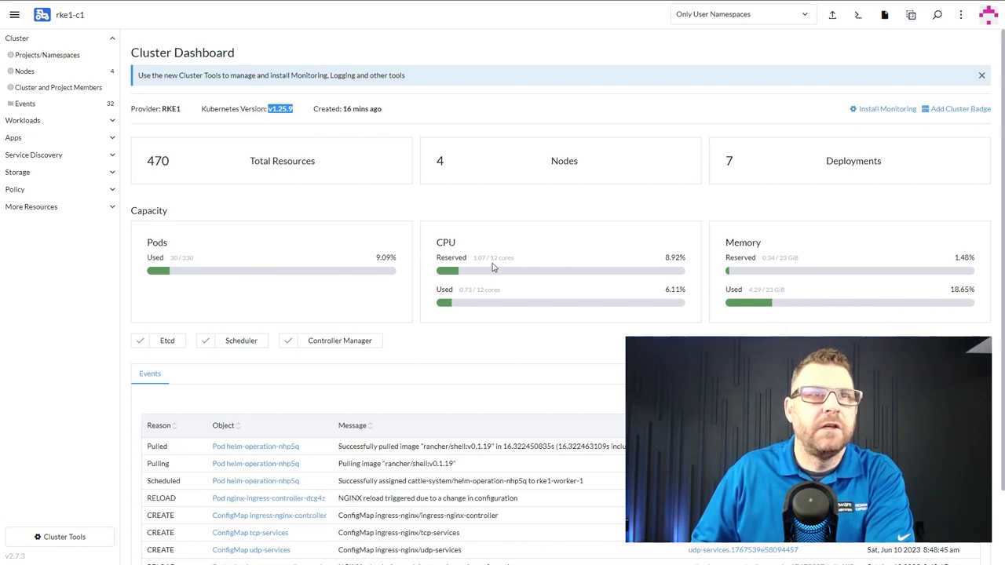
mouse_move(505, 258)
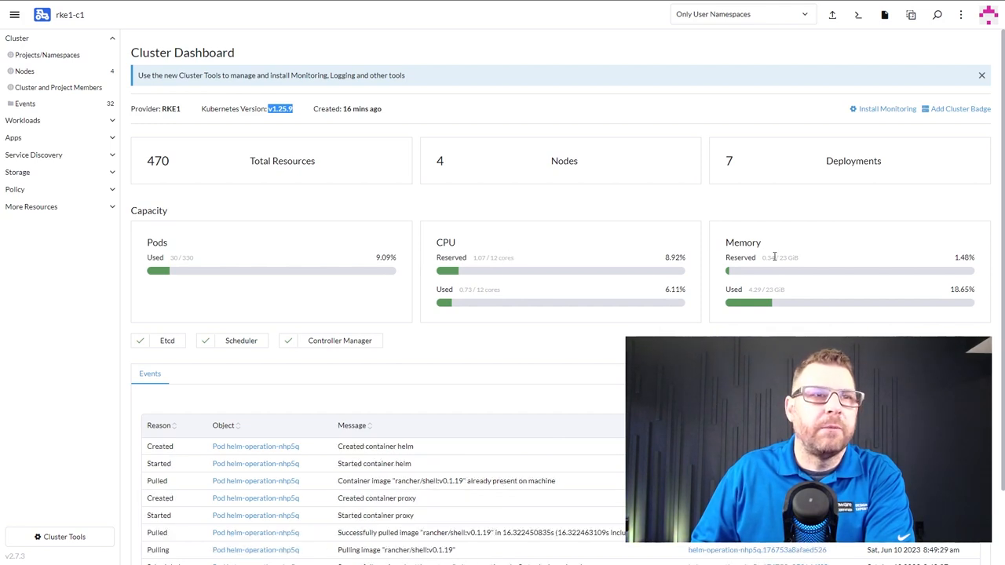
mouse_move(523, 341)
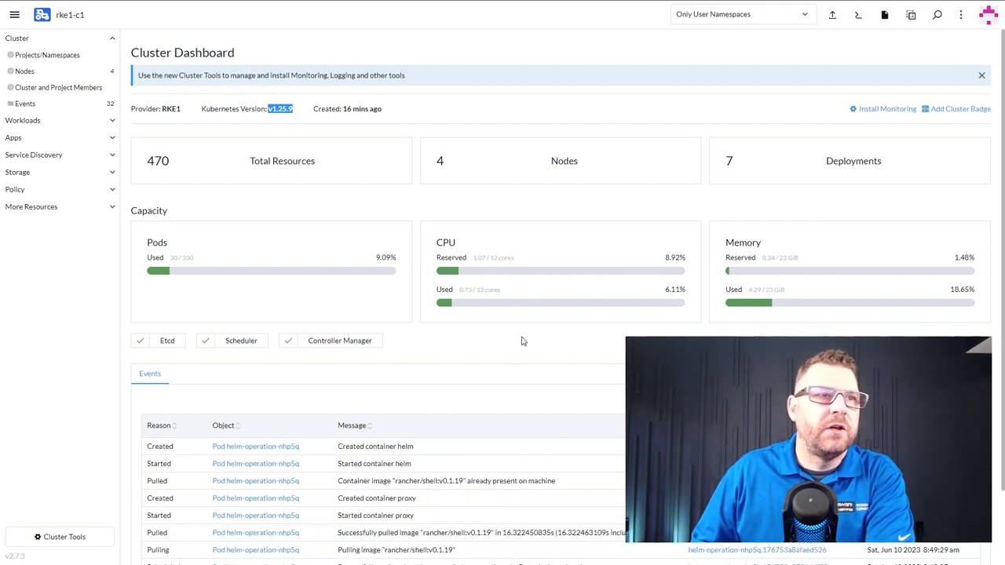
scroll("down", 3)
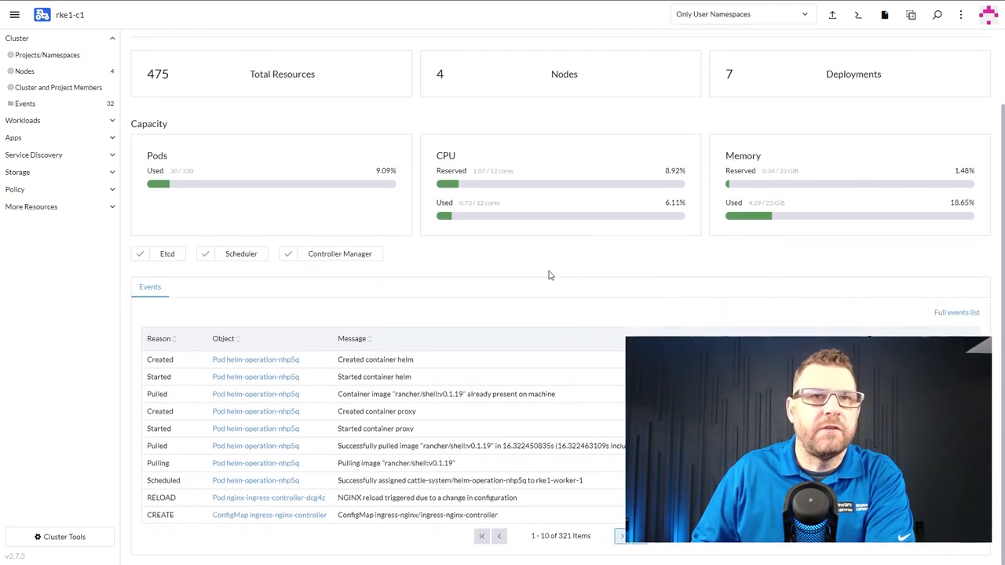
mouse_move(543, 277)
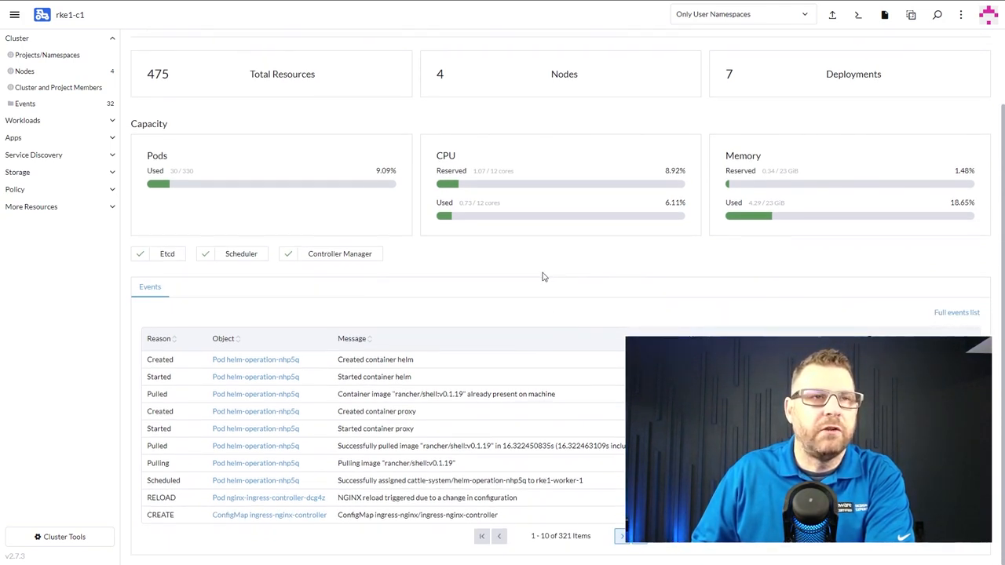
scroll("up", 3)
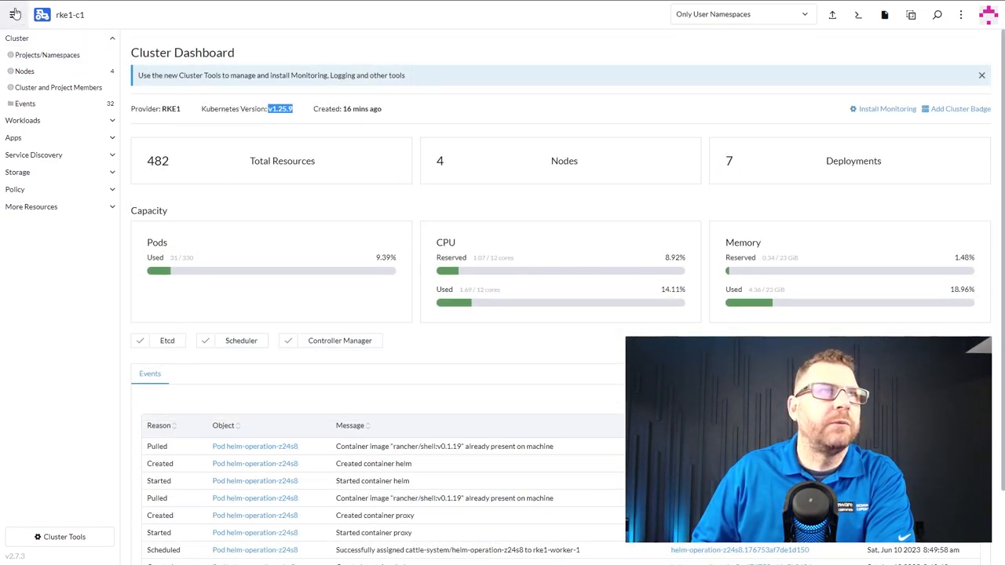
Step: From Cluster Management, download rke1-c1's kubeconfig file rke1-c1.yaml via the row actions
left_click(15, 14)
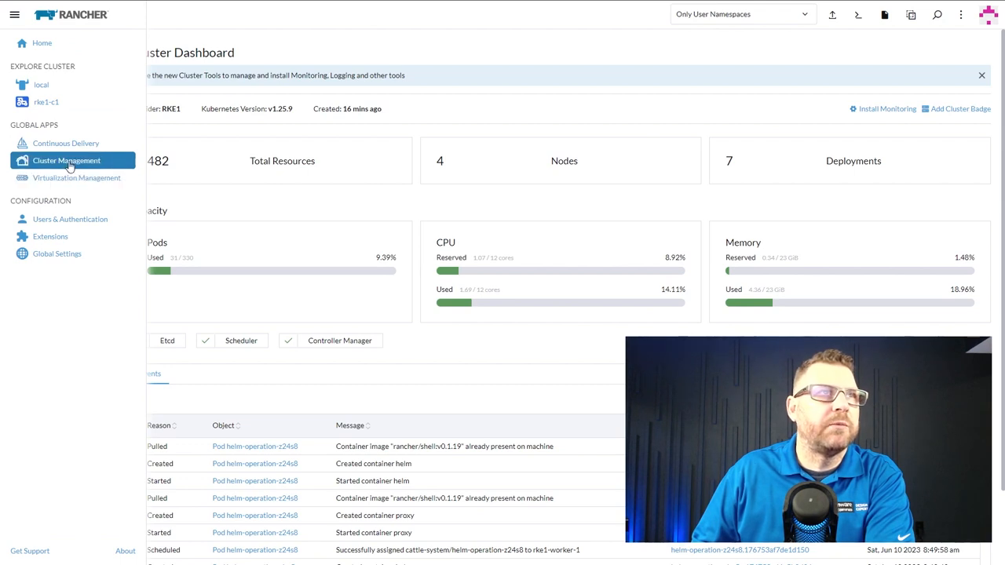
left_click(66, 160)
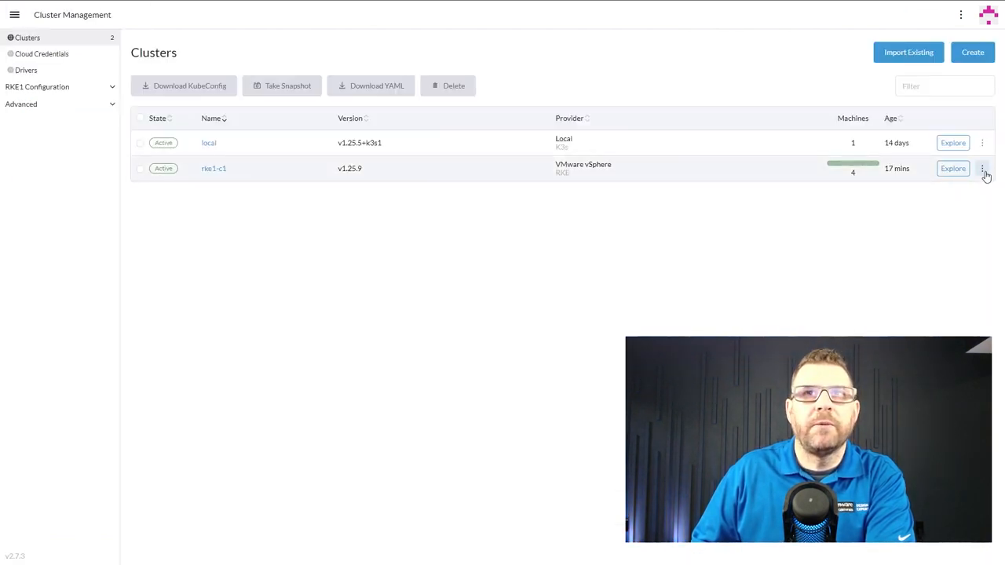
left_click(983, 168)
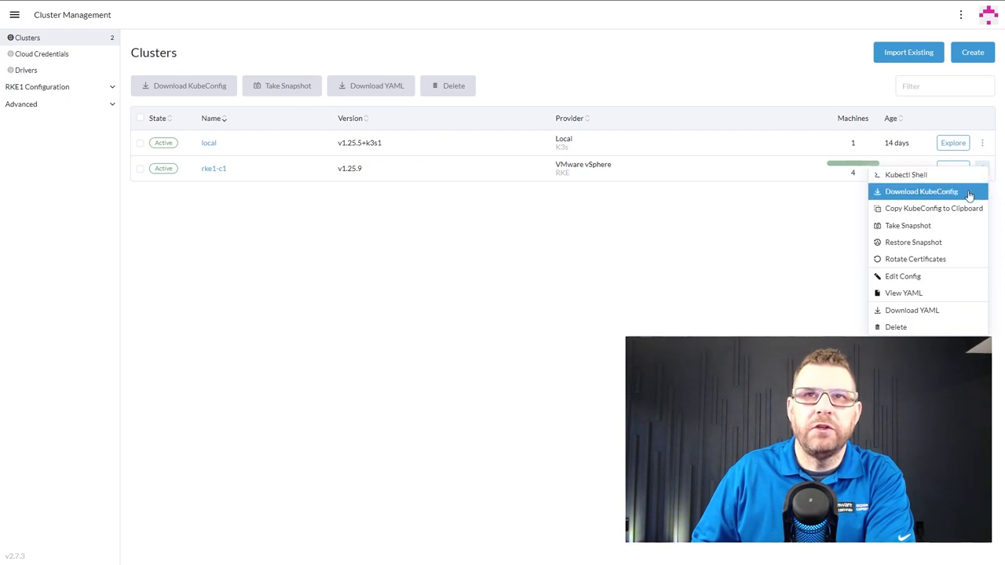
left_click(920, 191)
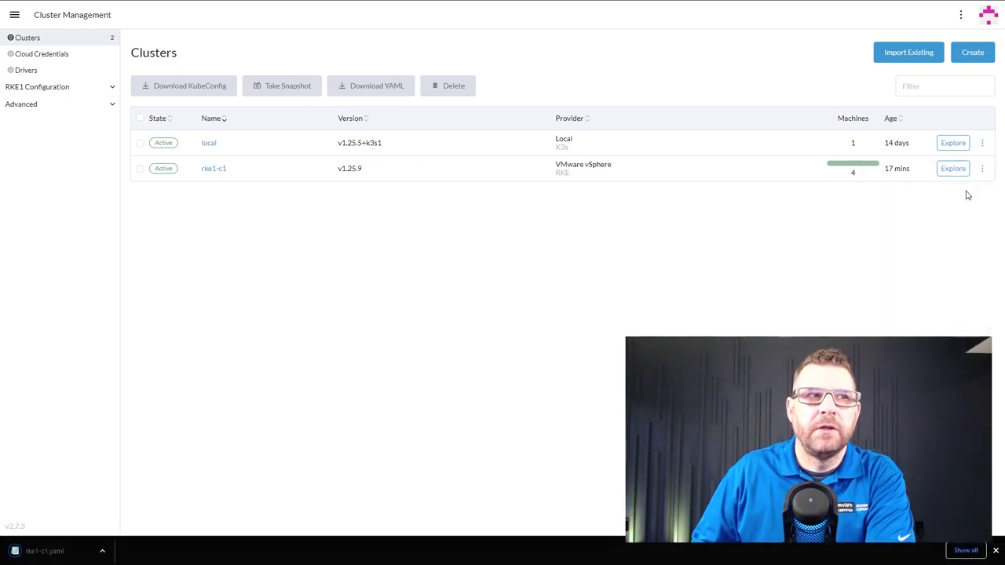
mouse_move(240, 546)
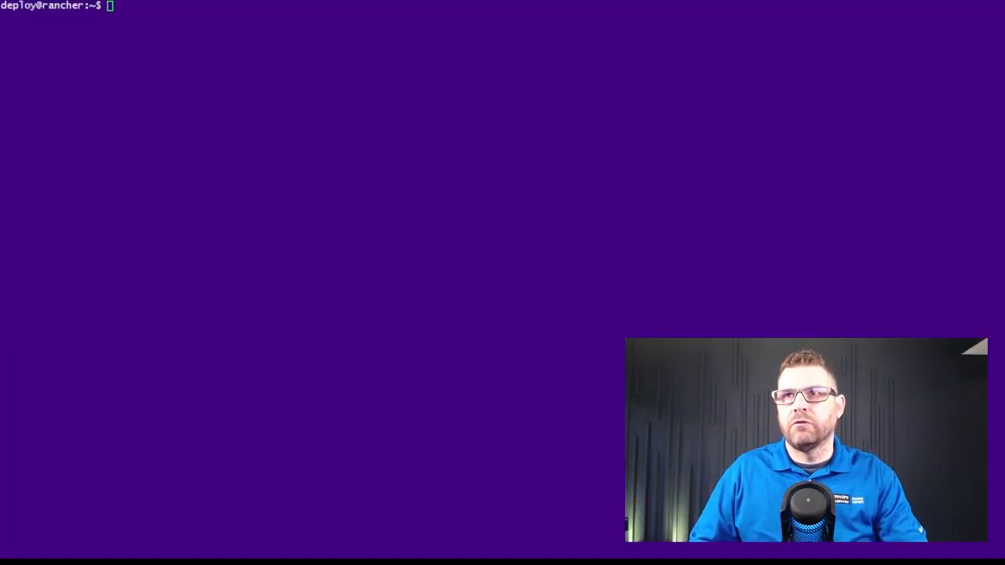
Step: Move into ~/.kube and start a new config file in vim in insert mode
type("cd")
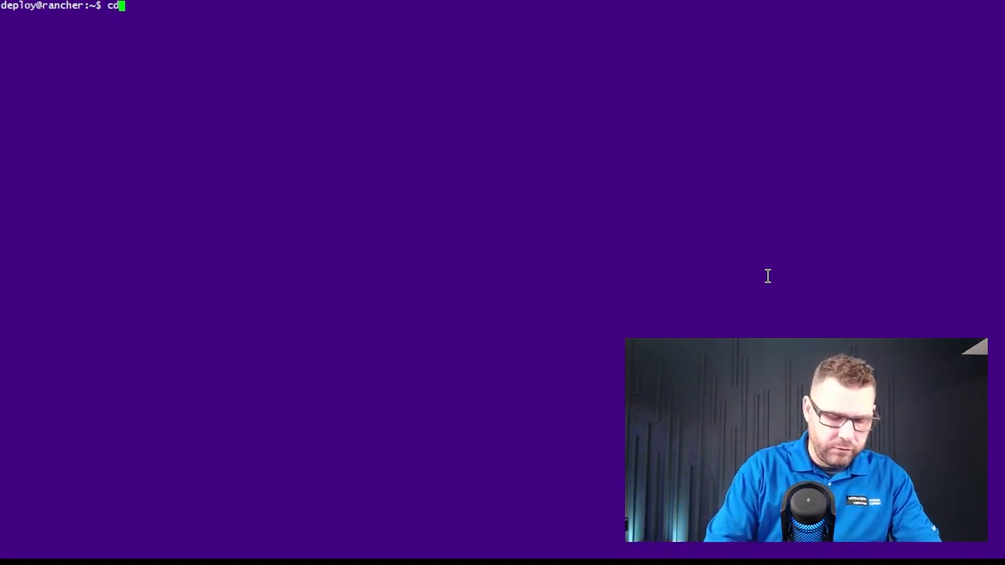
key("Return")
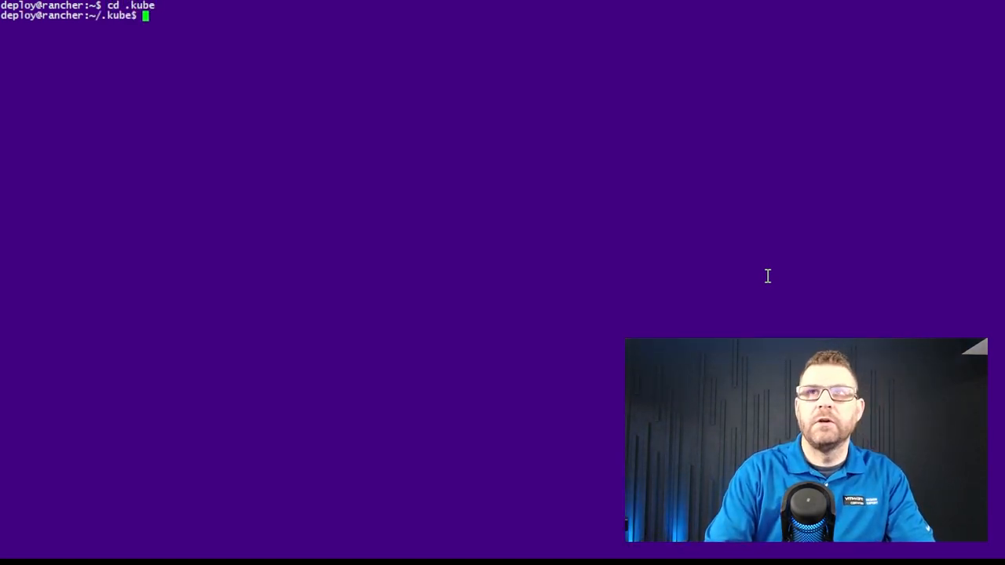
type("vim ci")
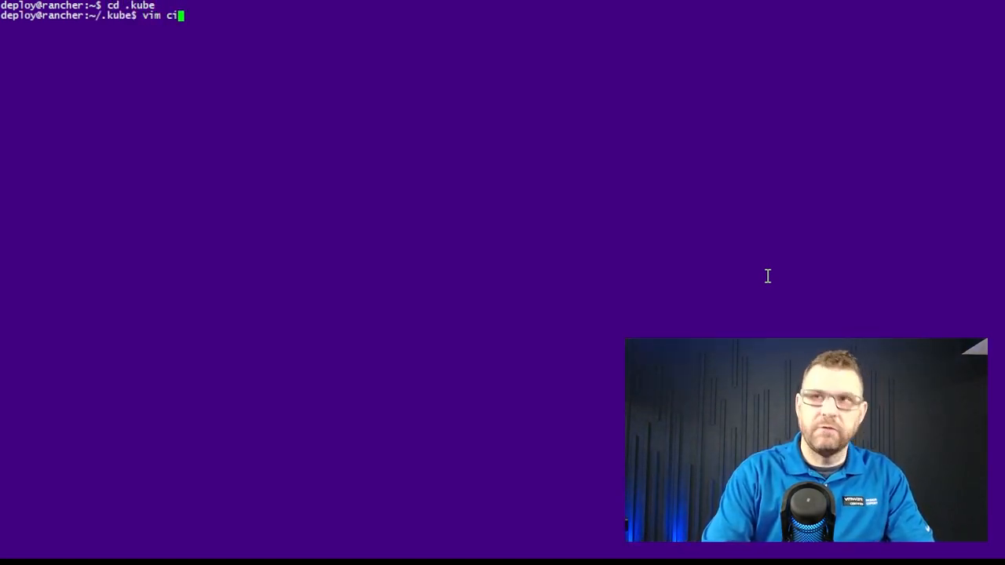
key("Return")
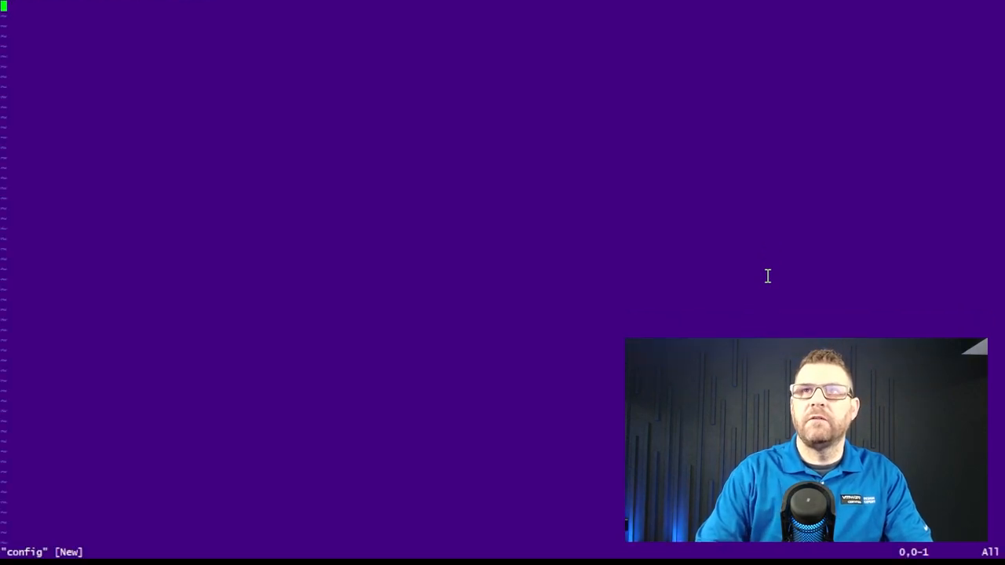
key("i")
type("k")
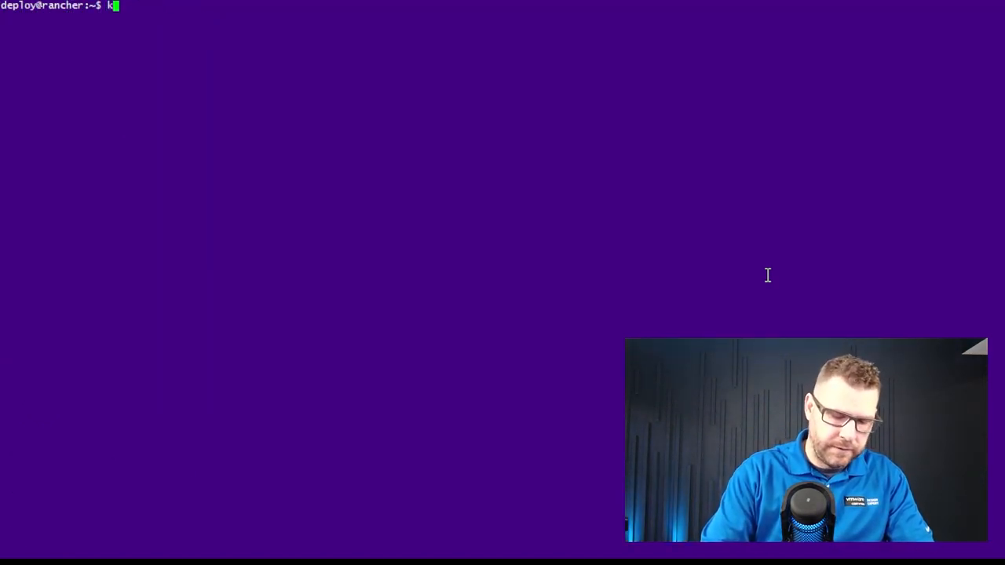
Step: Run kubectl get nodes and kubectl get pods -A, confirming all four nodes Ready
type("ubectl get nodes")
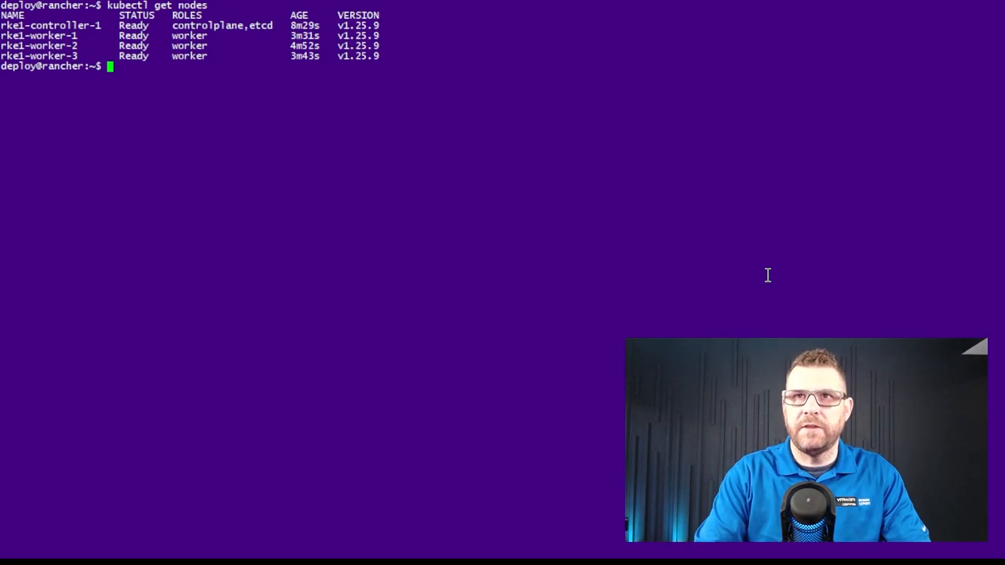
type("kubectl")
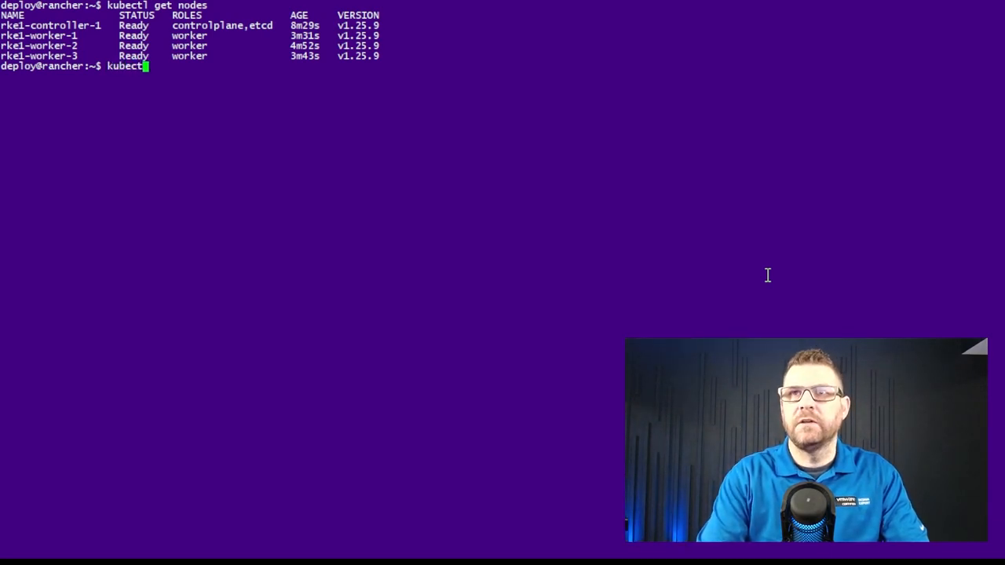
type("get pods -A")
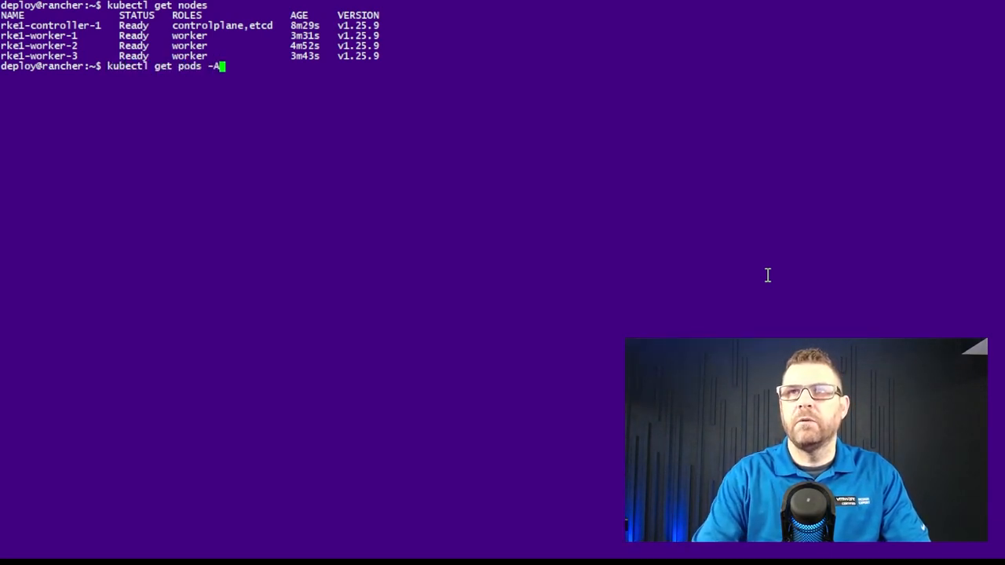
key("Return")
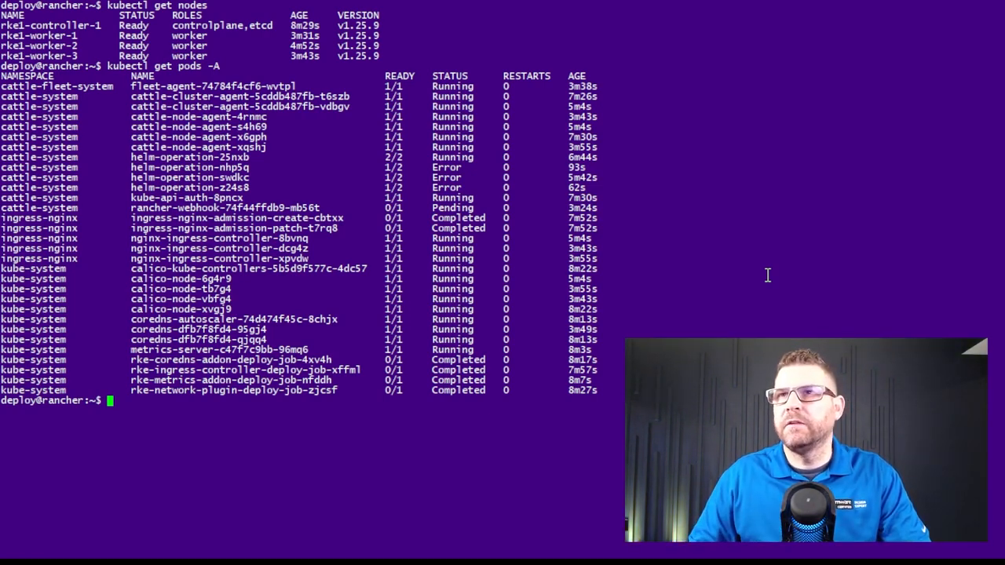
mouse_move(350, 227)
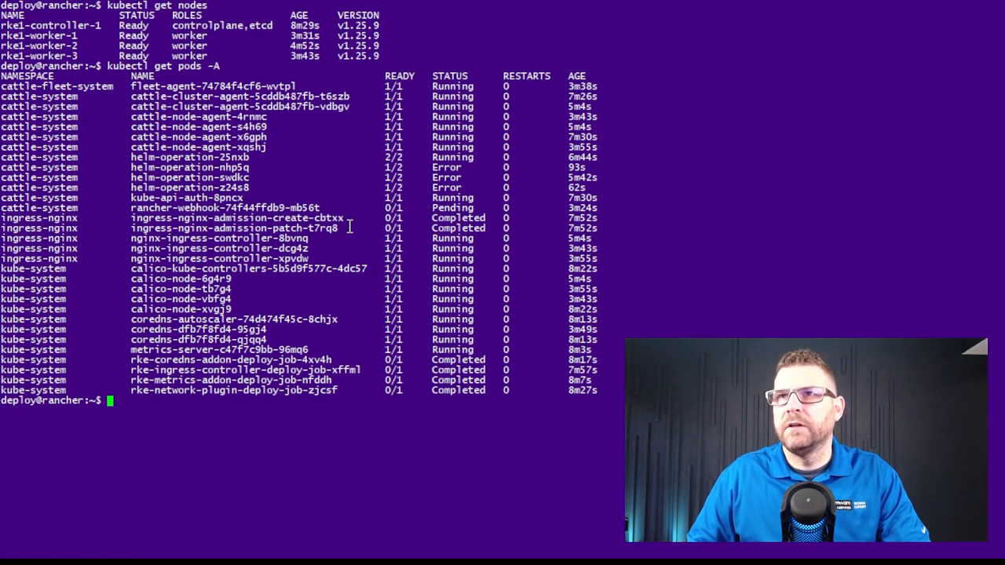
double_click(222, 208)
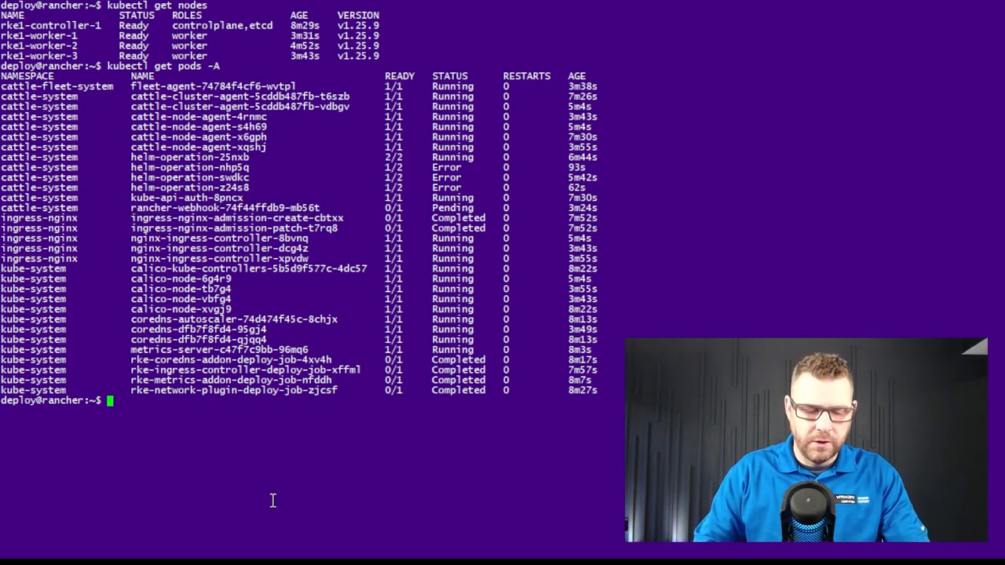
type("cd")
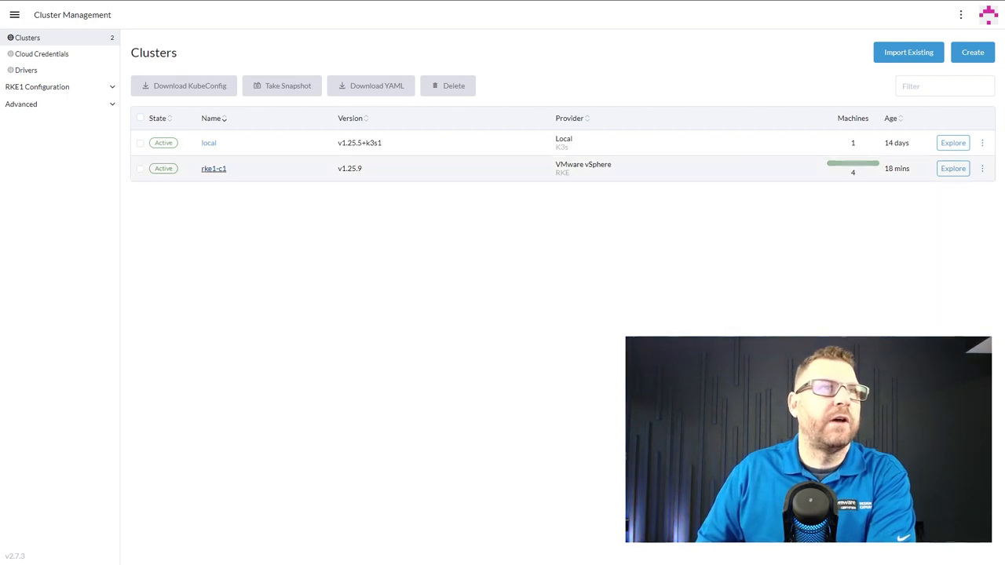
Step: Open the rke1-c1 detail page to review its controller pool and three workers with IPs
left_click(213, 168)
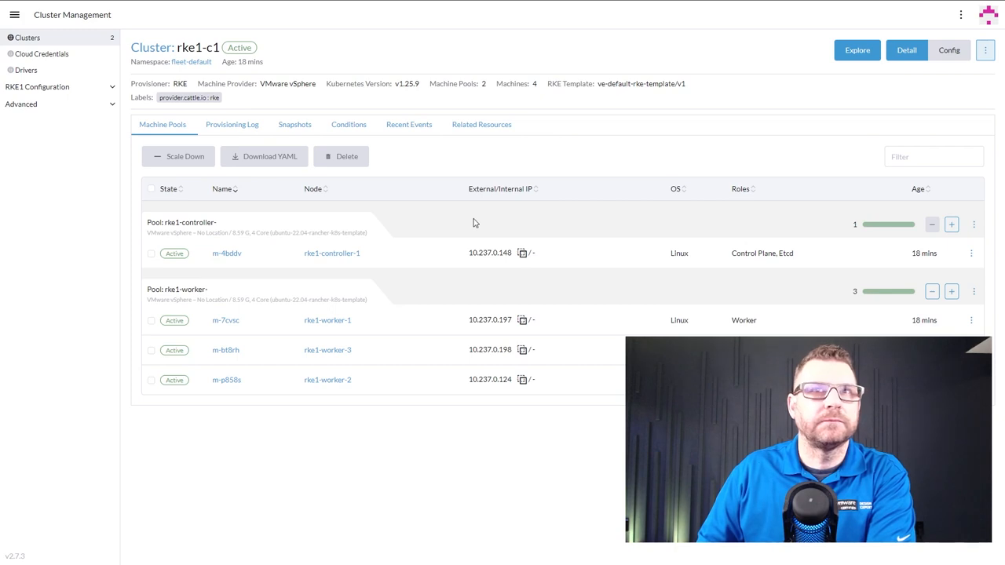
mouse_move(358, 220)
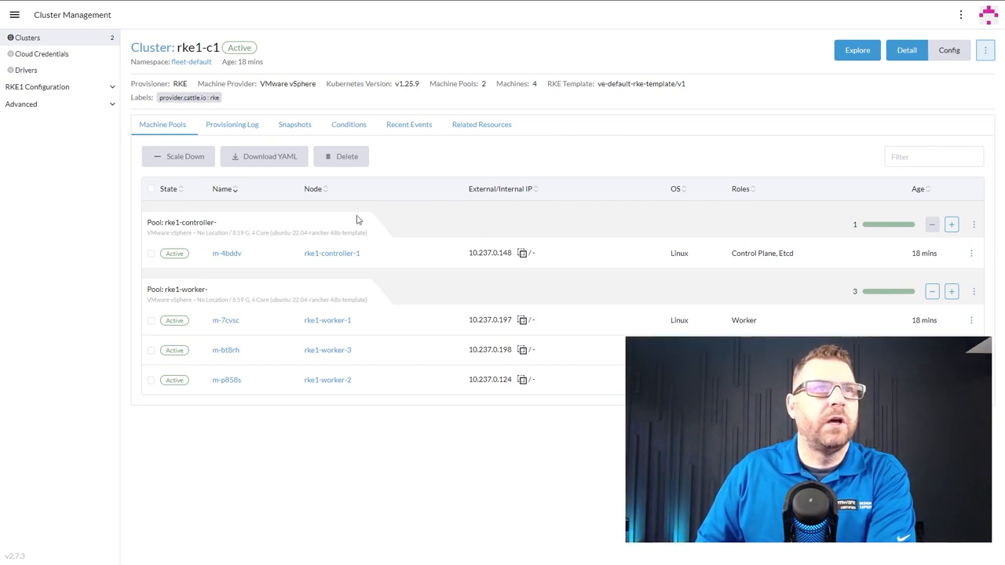
mouse_move(243, 249)
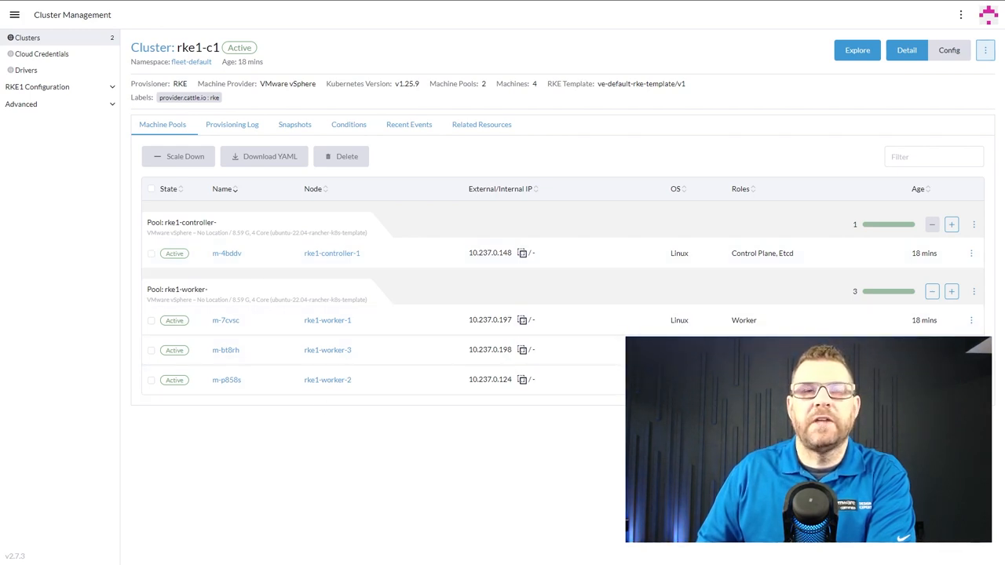
mouse_move(973, 225)
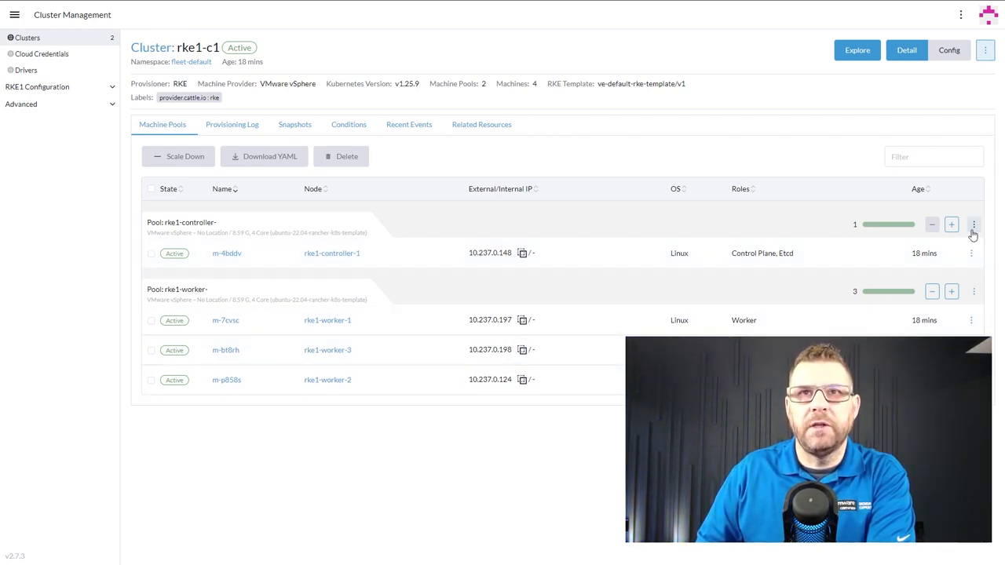
mouse_move(951, 225)
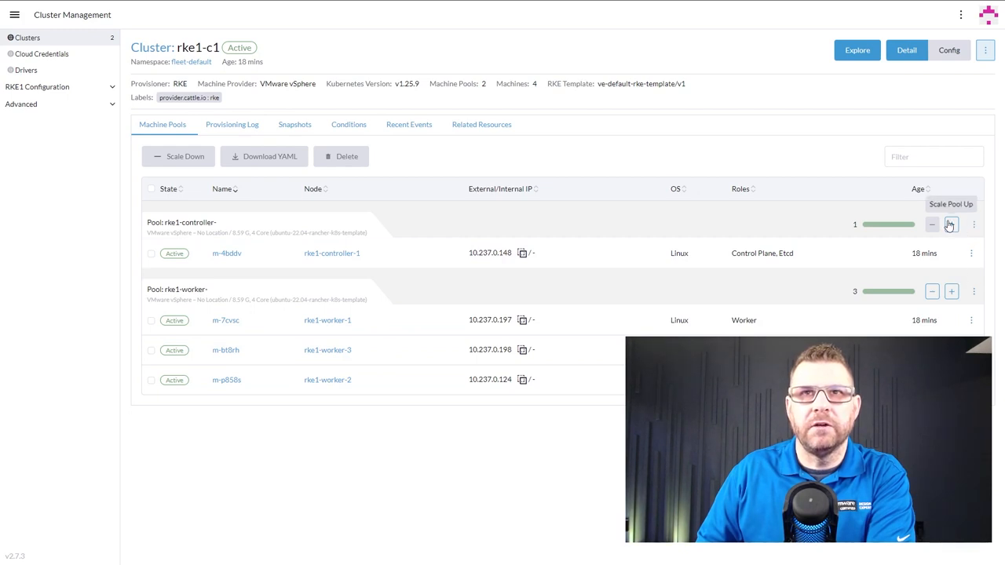
mouse_move(932, 292)
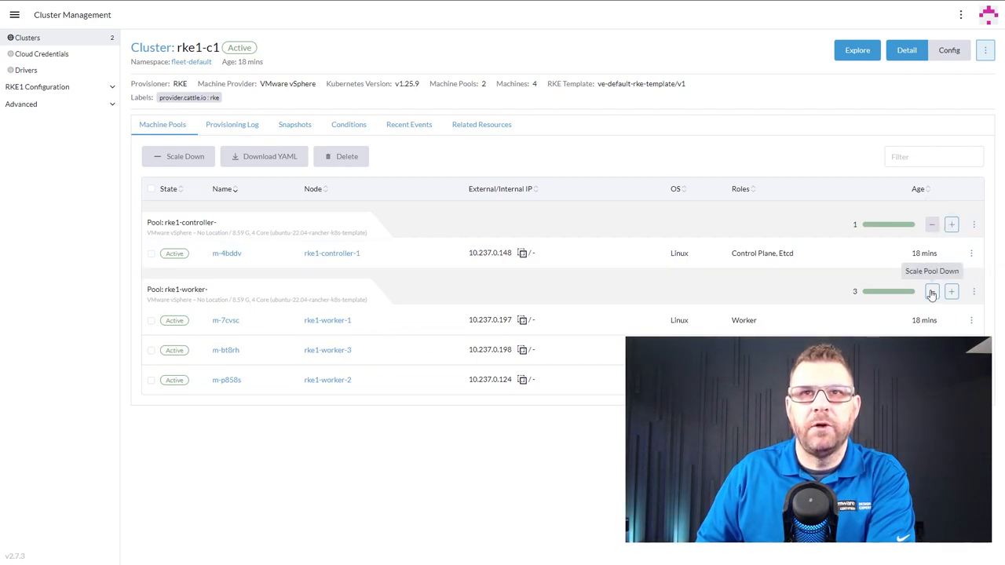
mouse_move(951, 291)
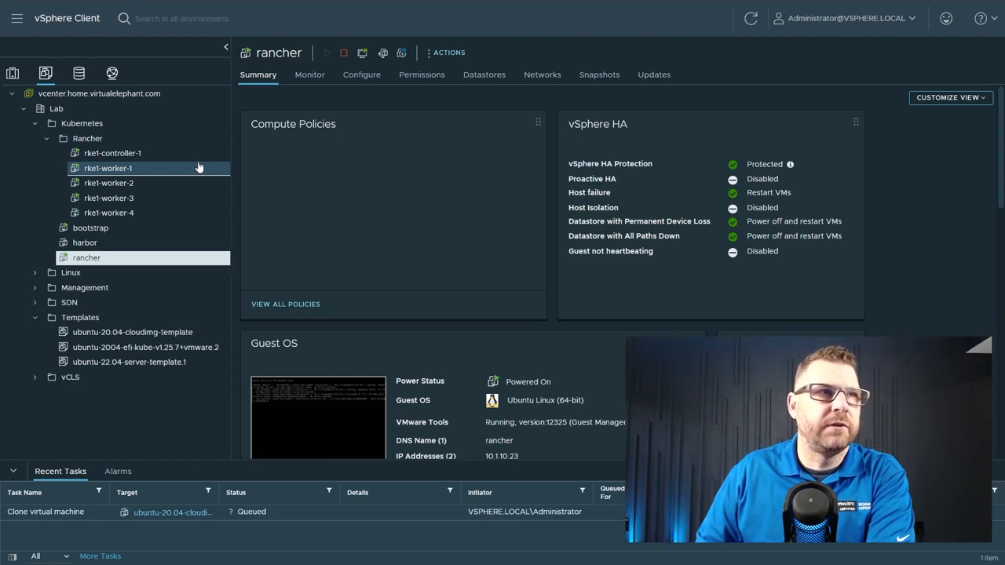
Step: Select a worker VM in the Lab > Kubernetes > Rancher folder alongside rke1-worker-4
left_click(108, 213)
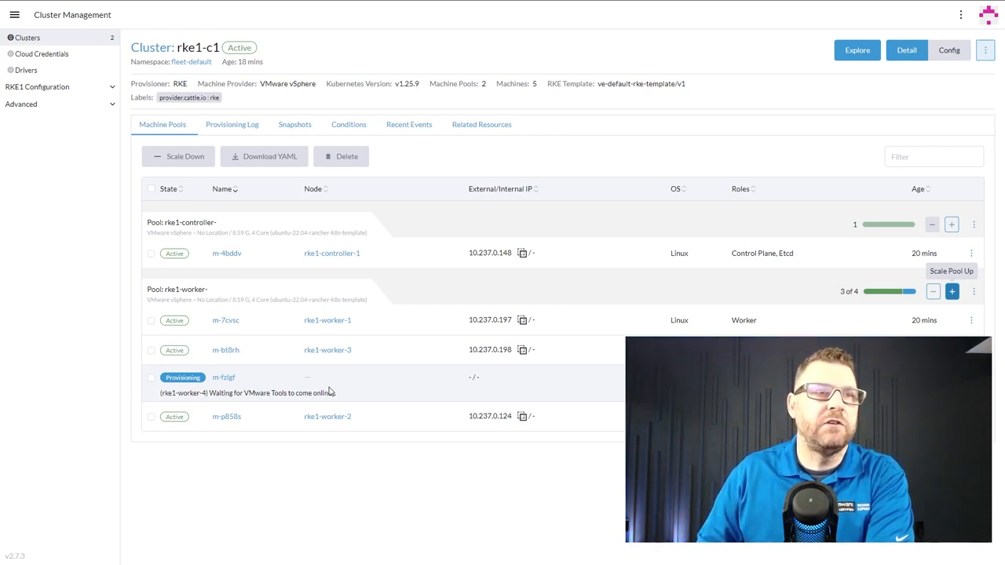
mouse_move(399, 436)
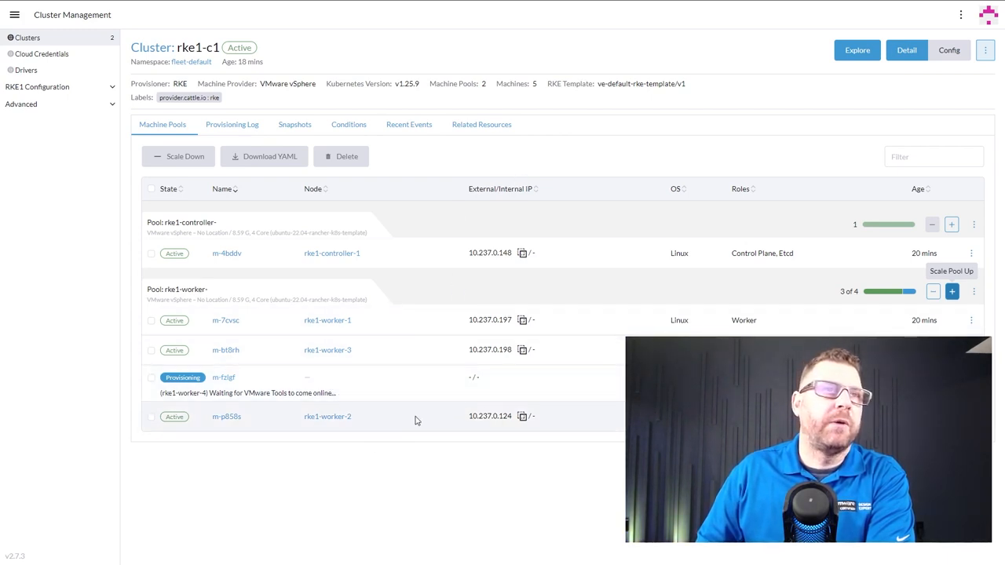
mouse_move(457, 425)
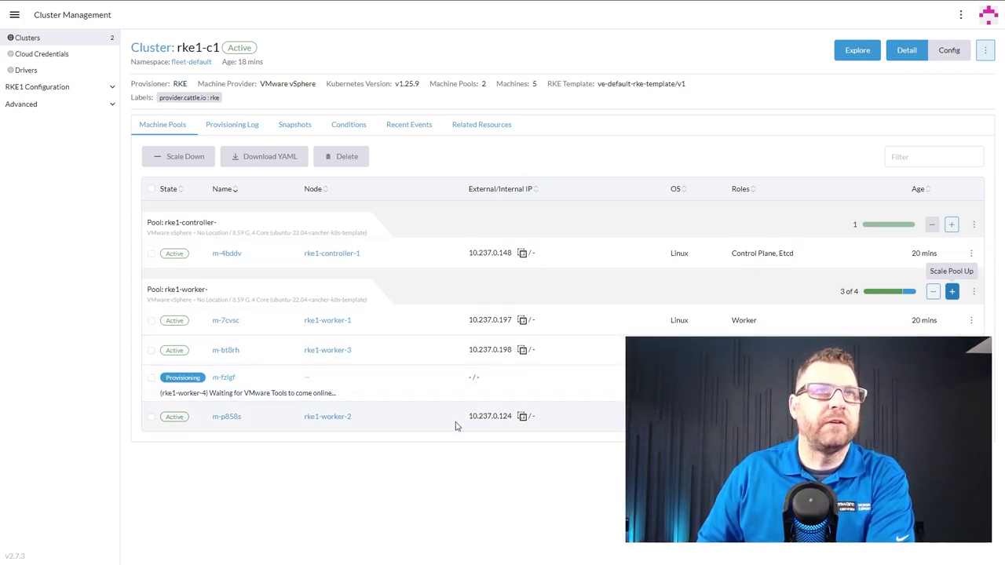
Step: Return to the Rancher home overview while rke1-worker-4 is still provisioning
left_click(15, 14)
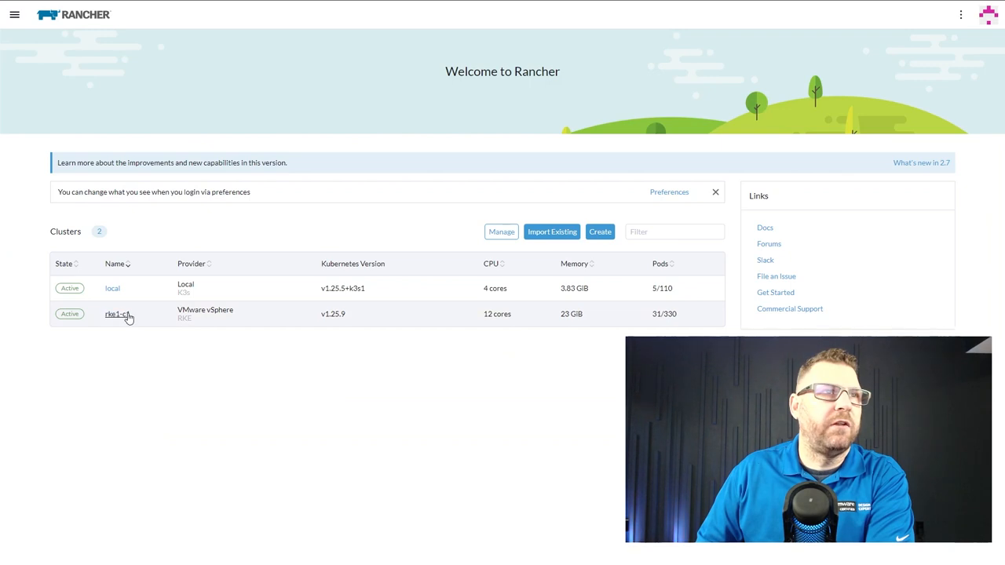
Step: Open the rke1-c1 Cluster Dashboard with its four nodes and expand the Apps chart catalog
left_click(116, 314)
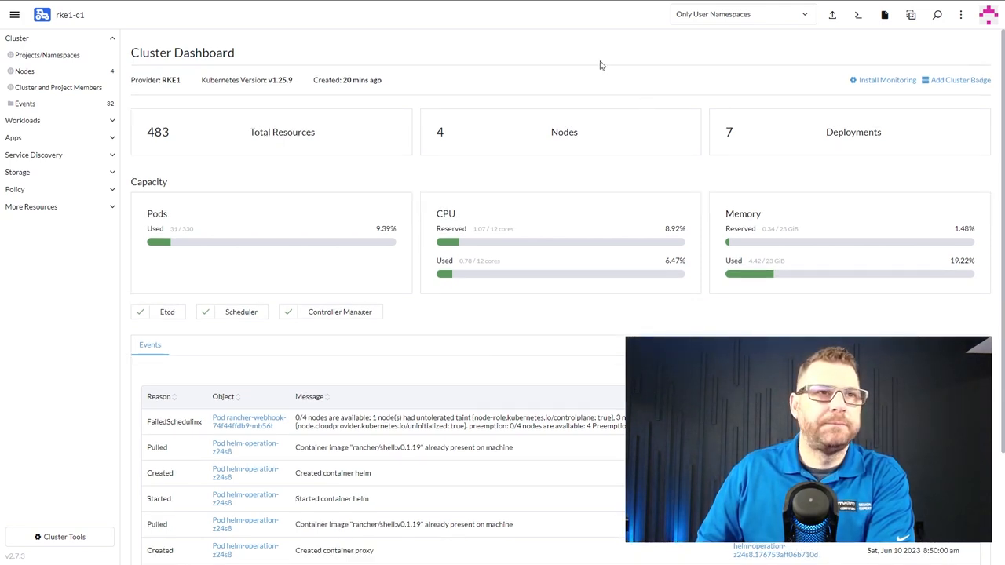
mouse_move(397, 77)
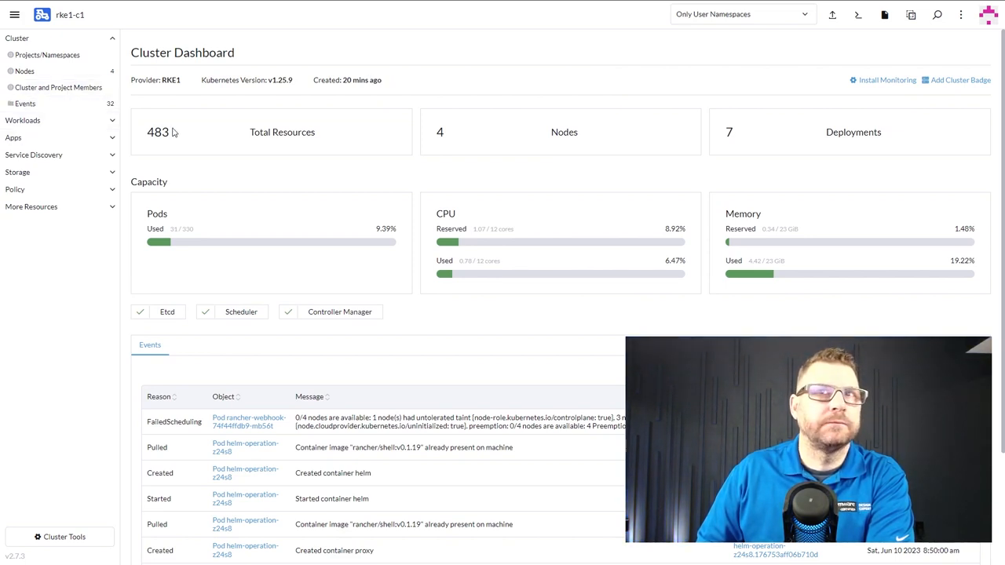
left_click(13, 136)
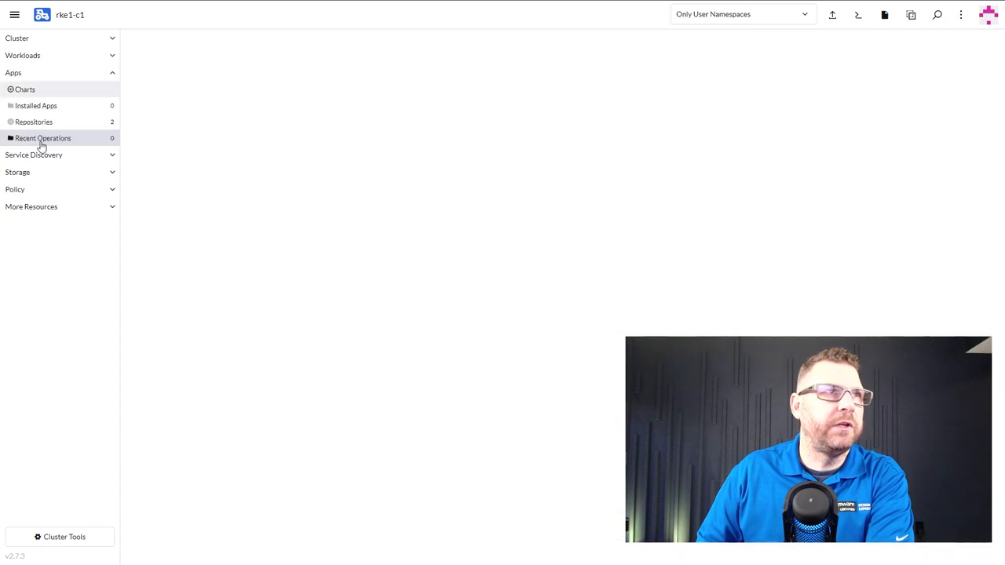
Step: Browse the rke1-c1 Charts catalog from featured K10 and Kubecost down to the list's end
left_click(24, 89)
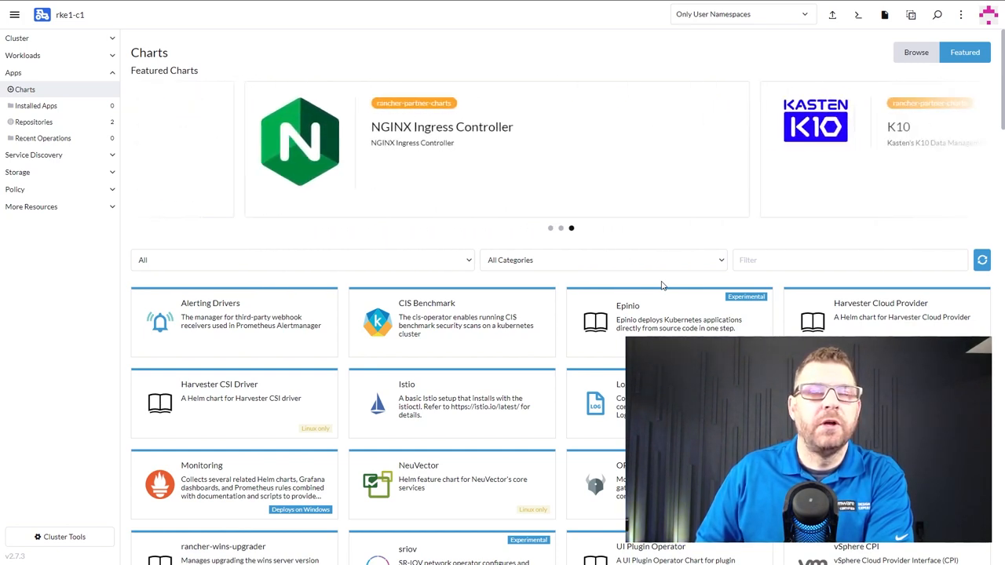
mouse_move(650, 309)
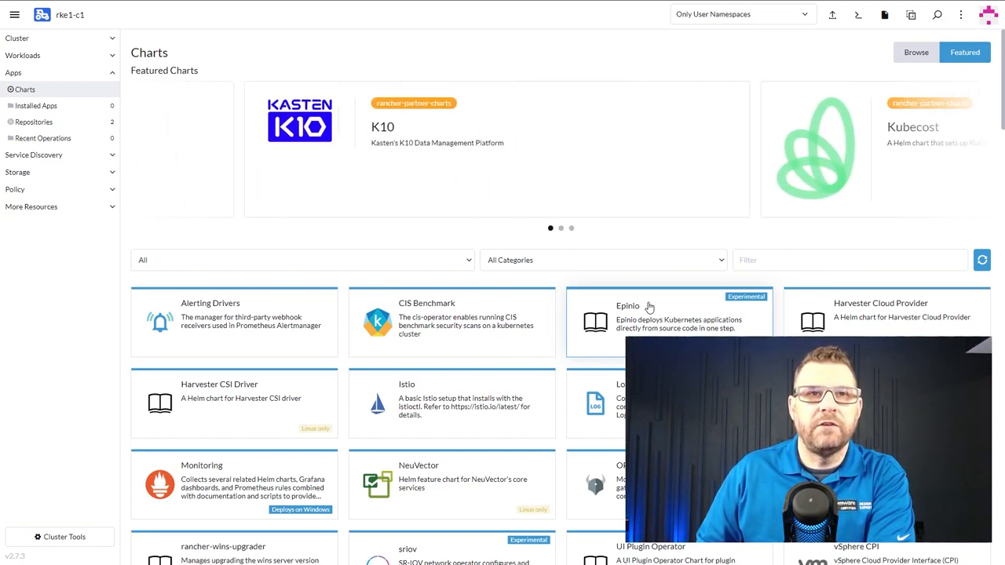
scroll("down", 3)
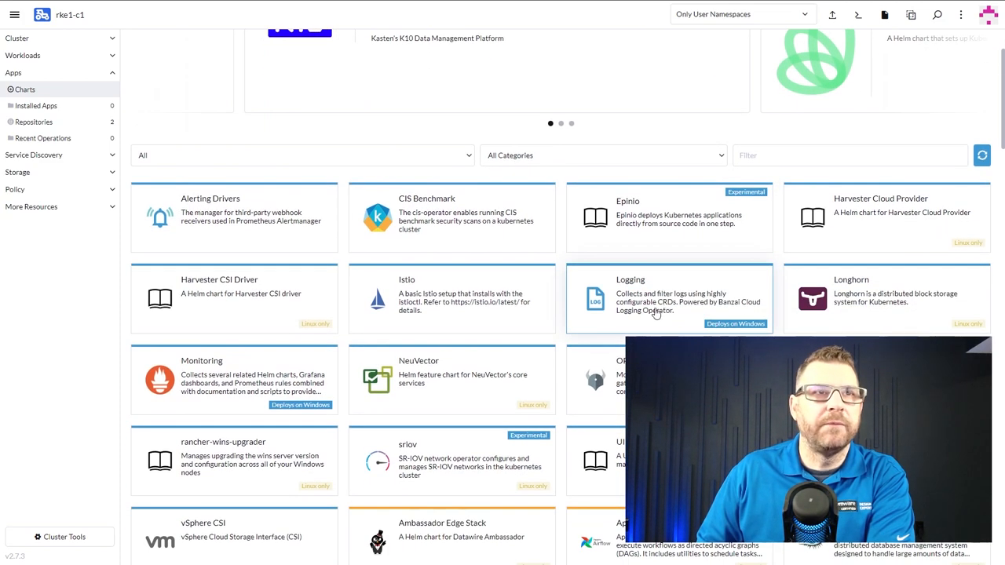
mouse_move(426, 313)
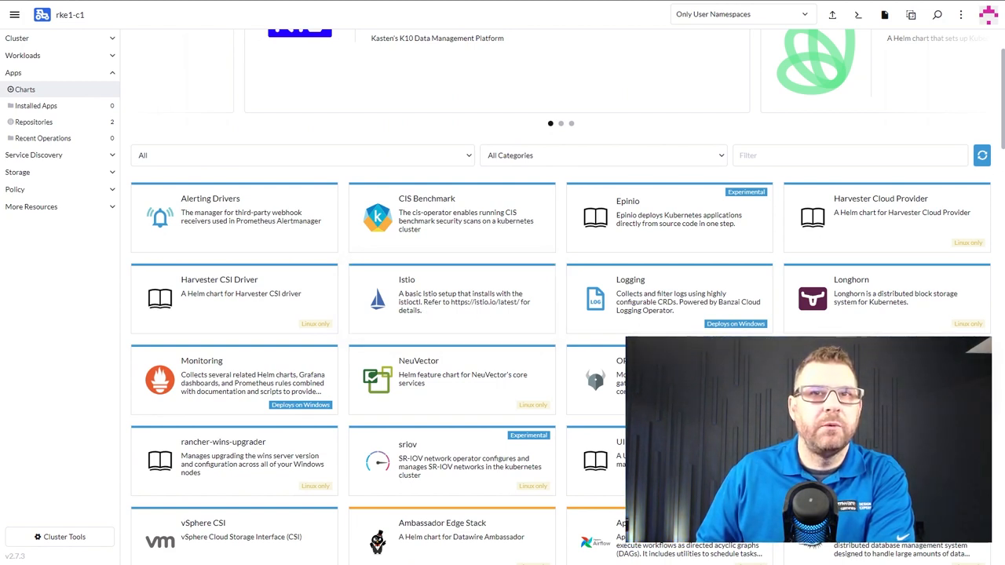
mouse_move(385, 410)
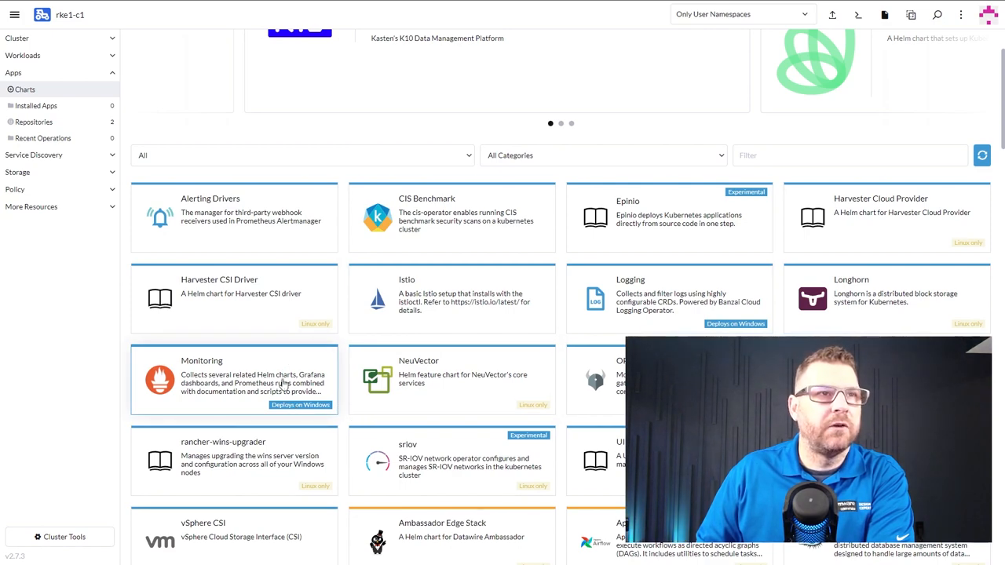
scroll("up", 3)
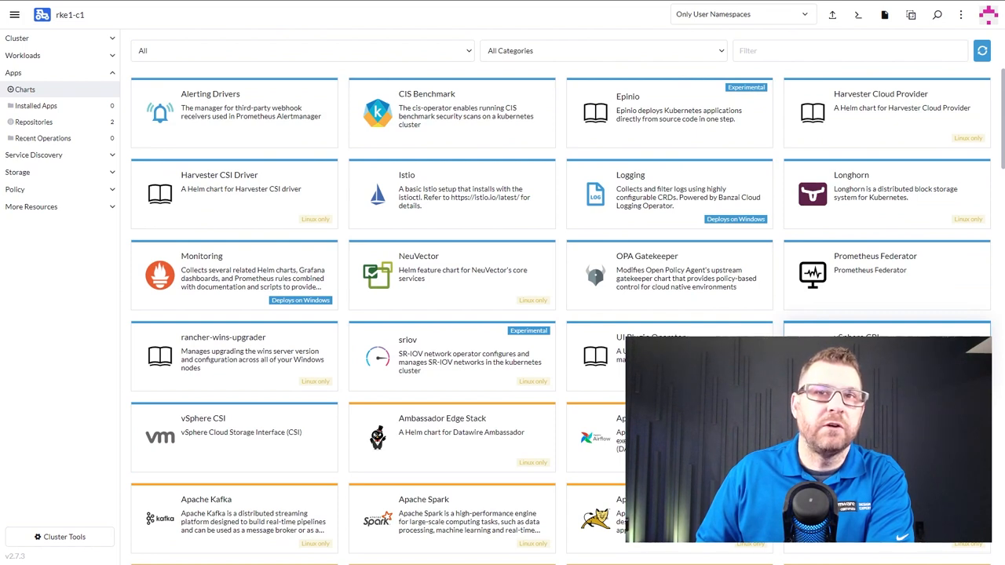
mouse_move(237, 462)
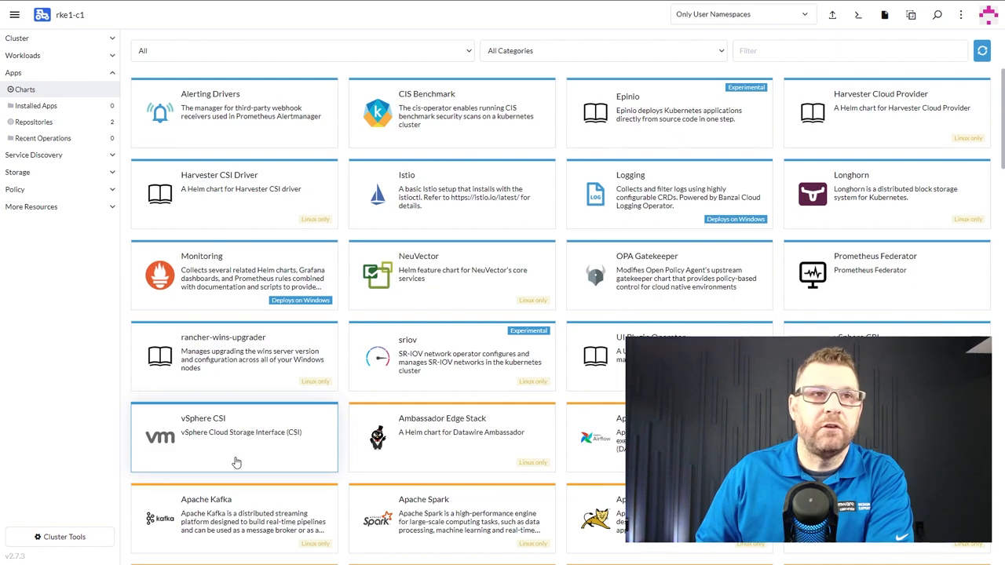
scroll("down", 3)
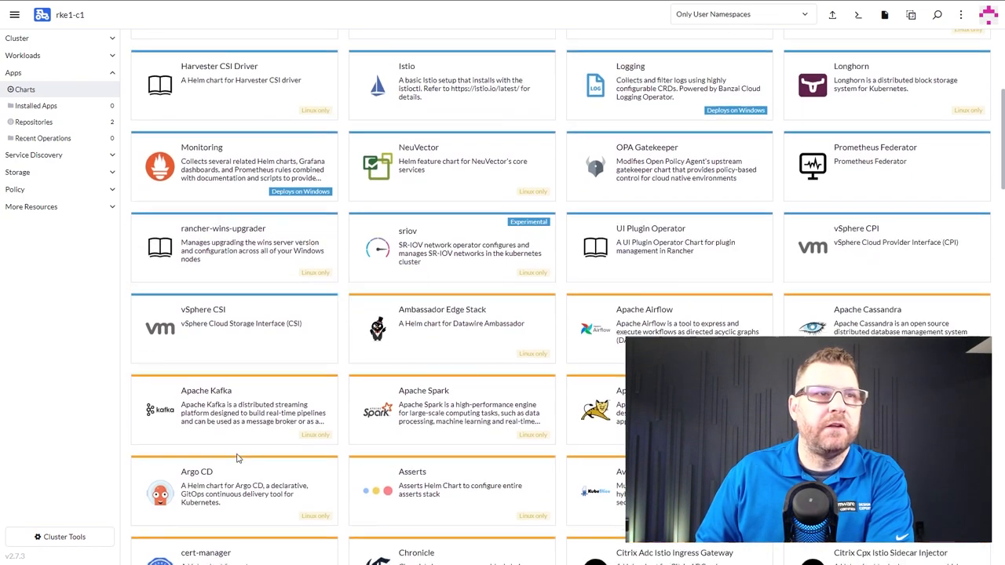
scroll("down", 3)
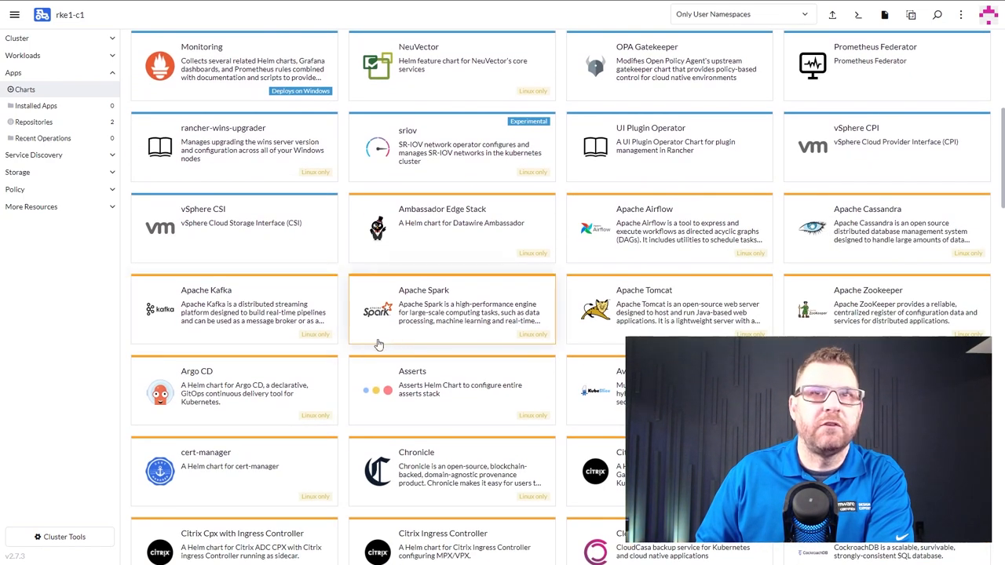
mouse_move(88, 370)
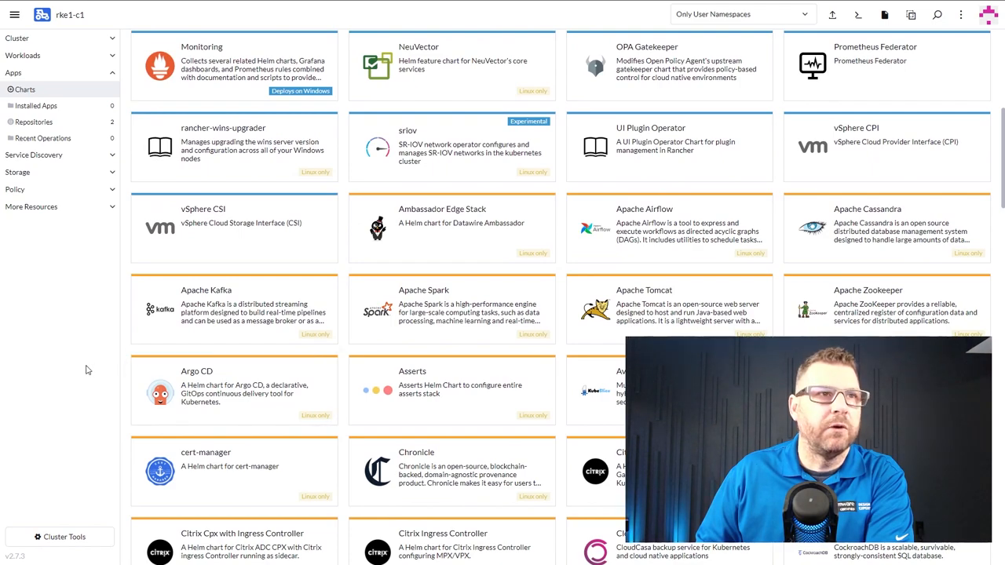
scroll("down", 3)
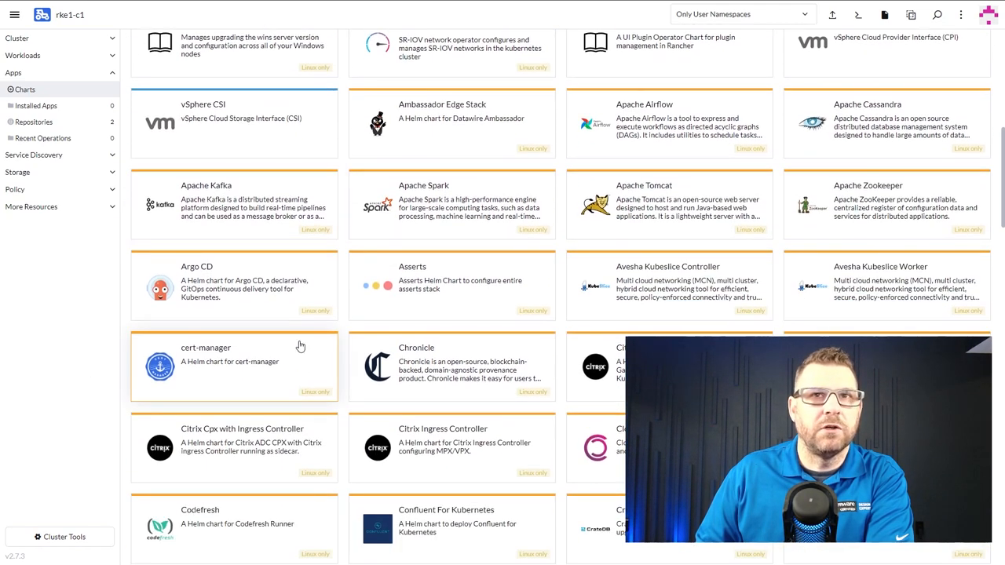
scroll("down", 3)
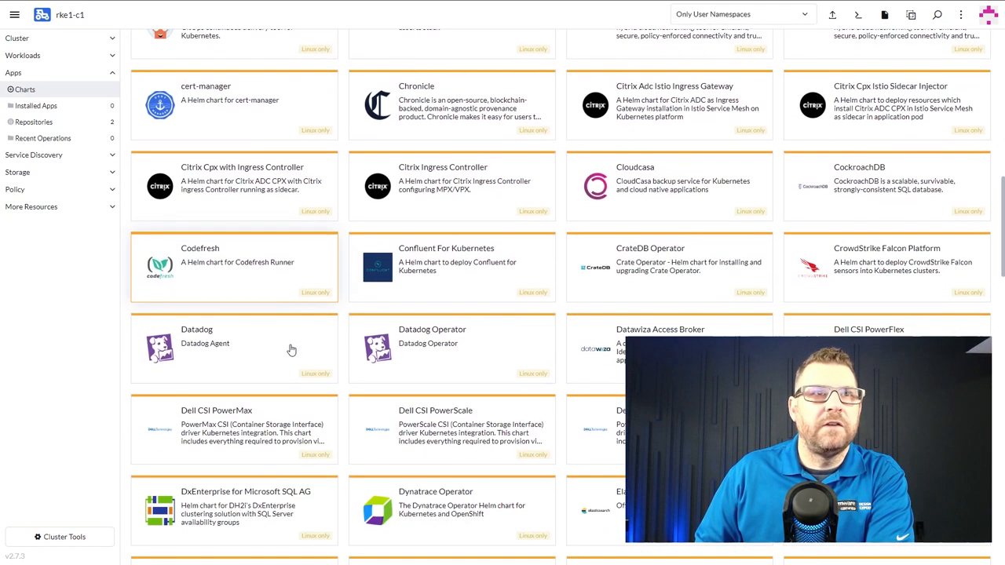
mouse_move(256, 358)
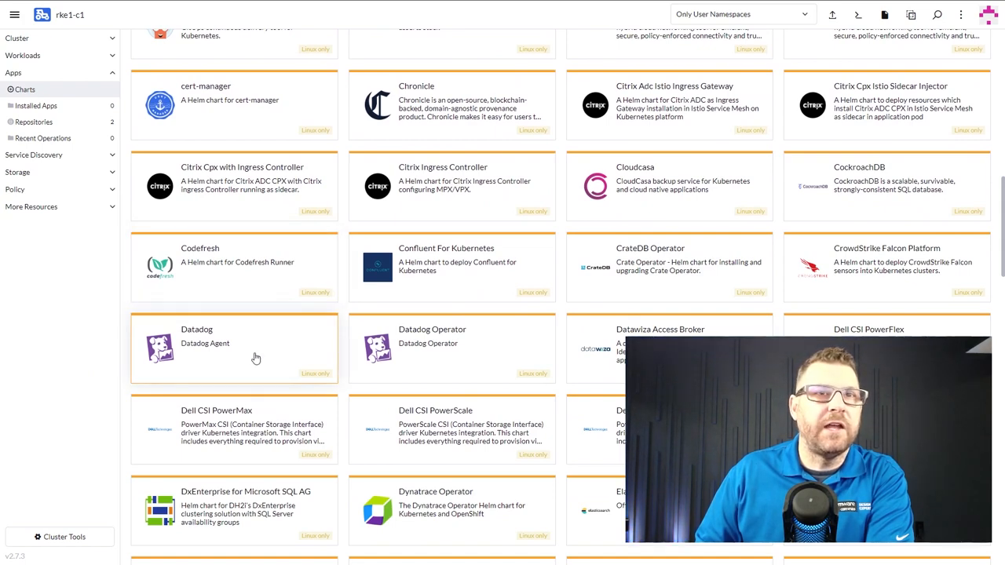
scroll("down", 3)
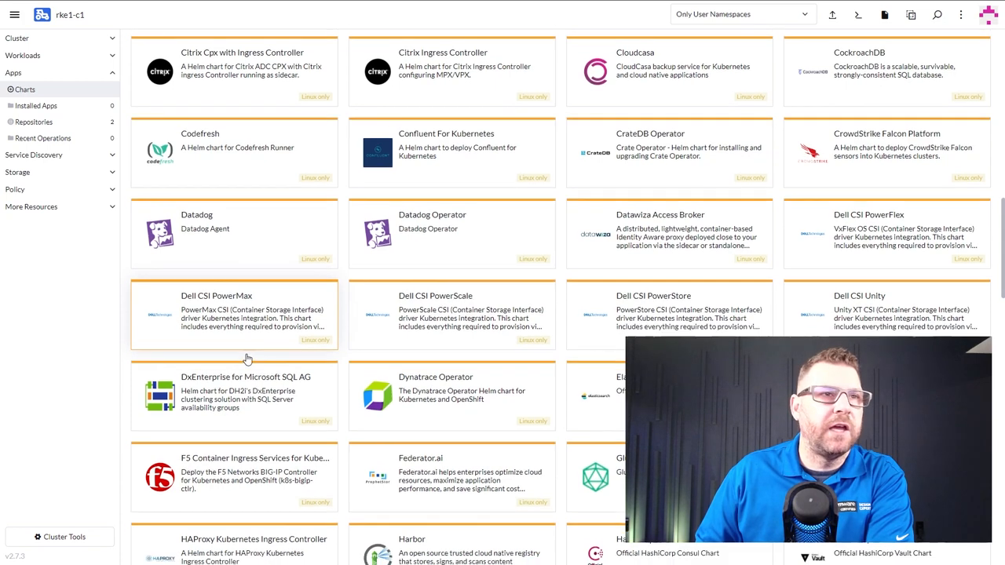
scroll("down", 3)
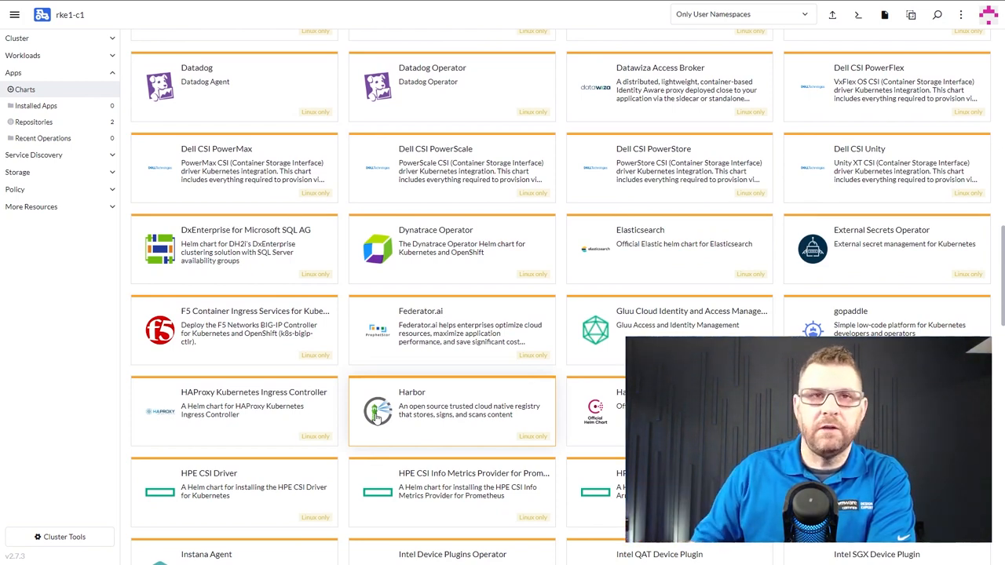
scroll("down", 3)
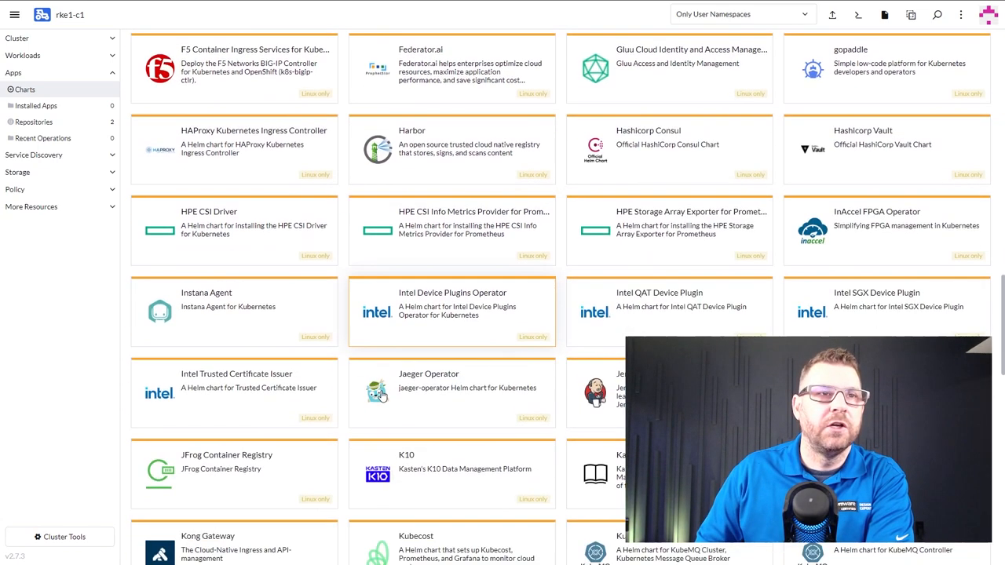
scroll("down", 3)
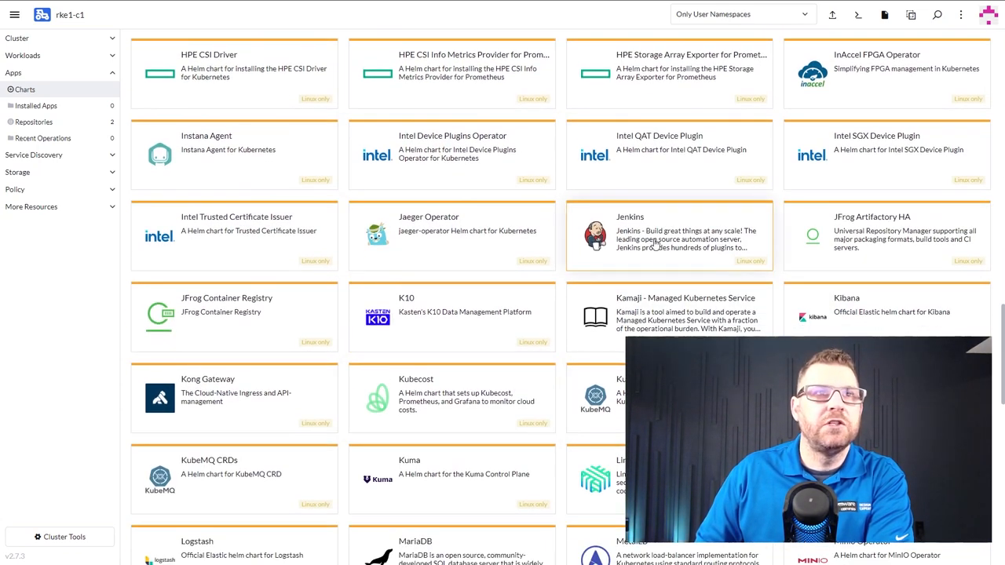
mouse_move(613, 256)
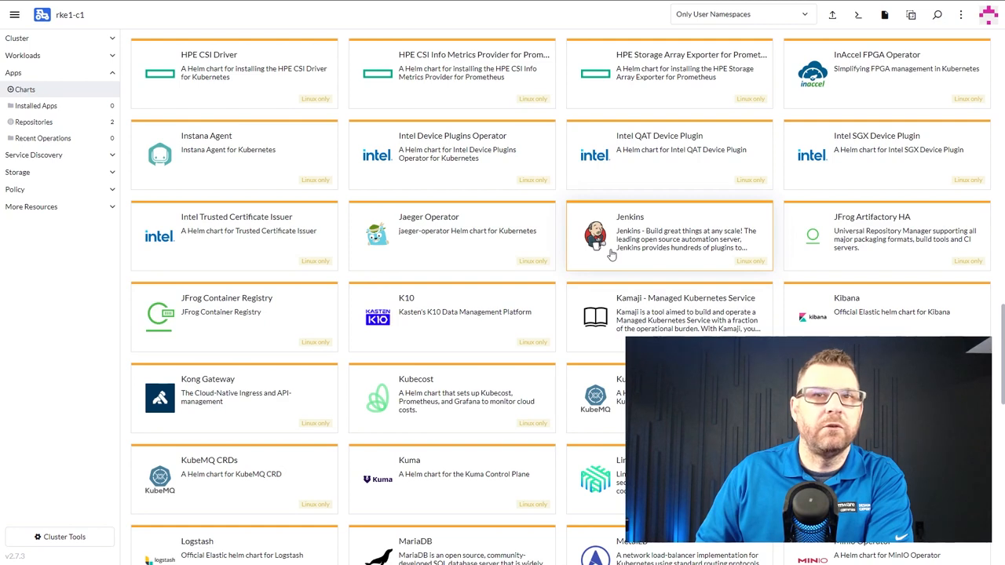
mouse_move(694, 284)
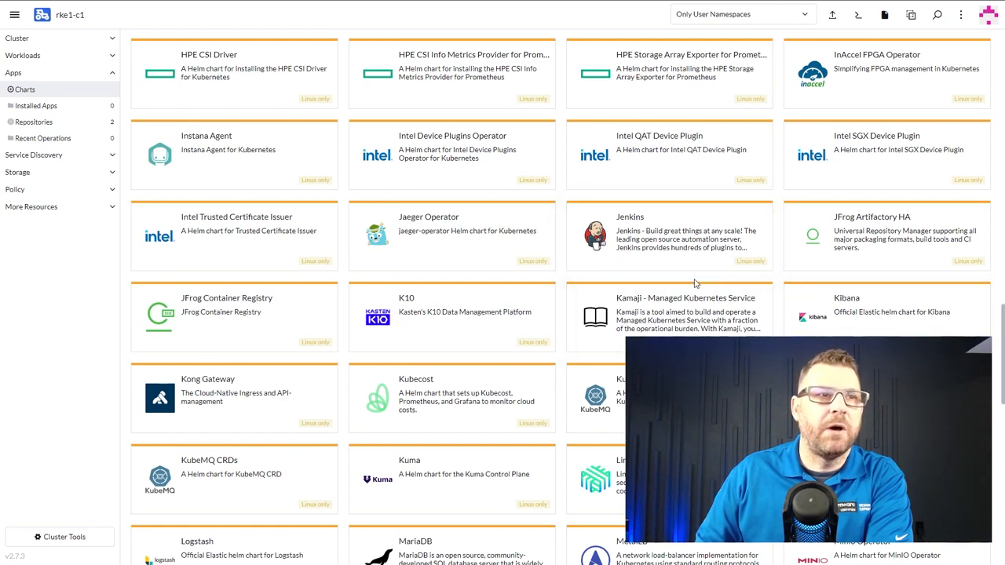
scroll("down", 3)
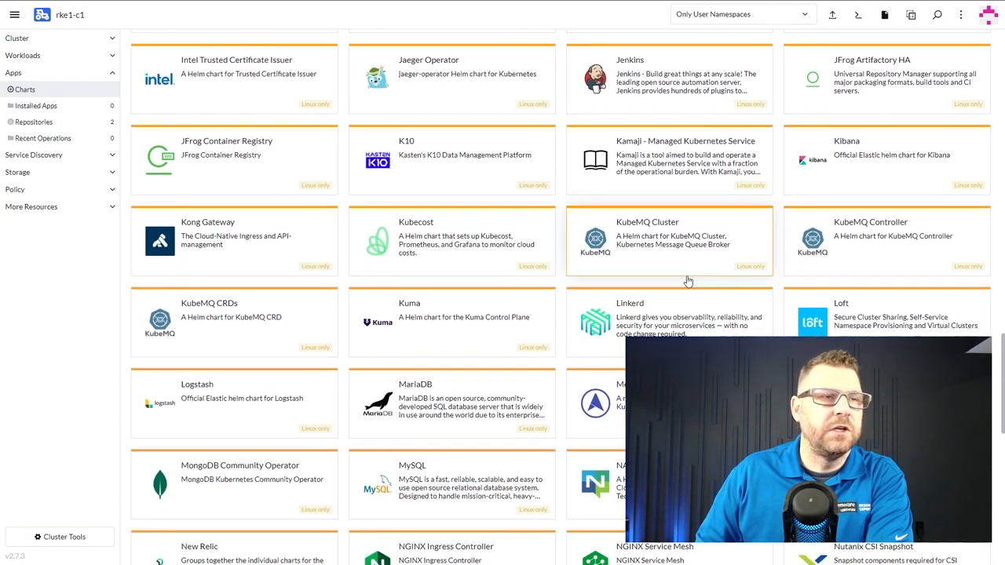
scroll("down", 3)
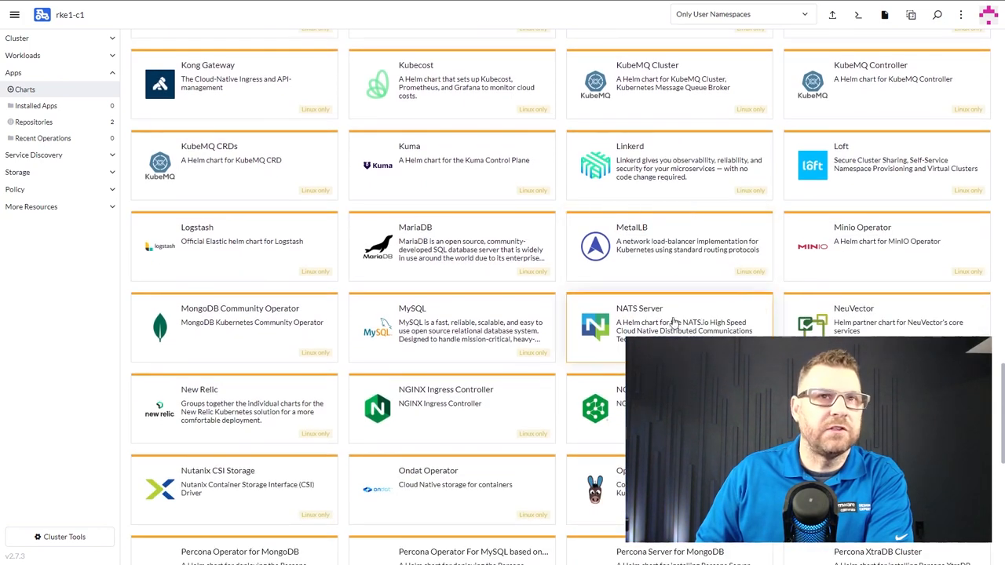
mouse_move(494, 410)
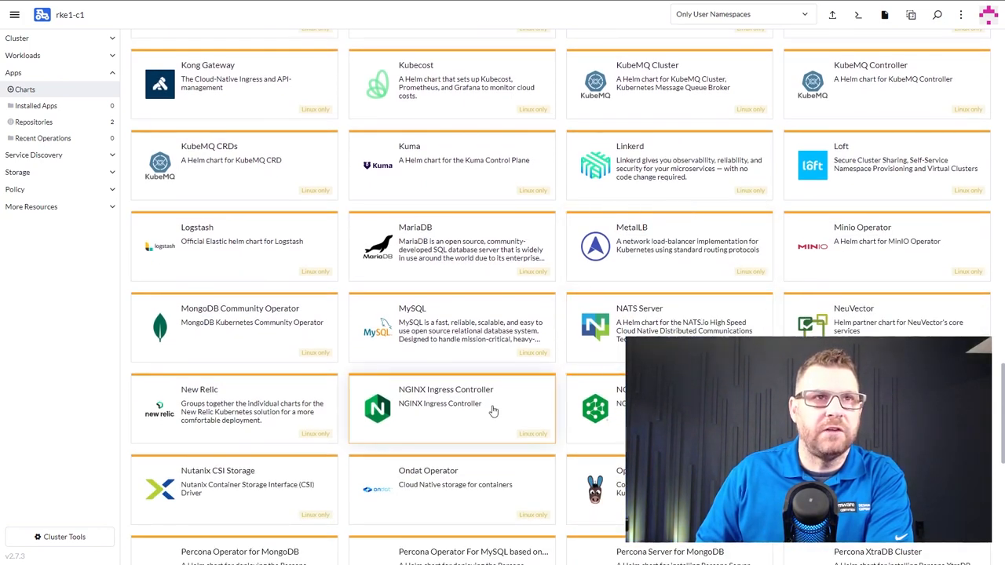
scroll("down", 3)
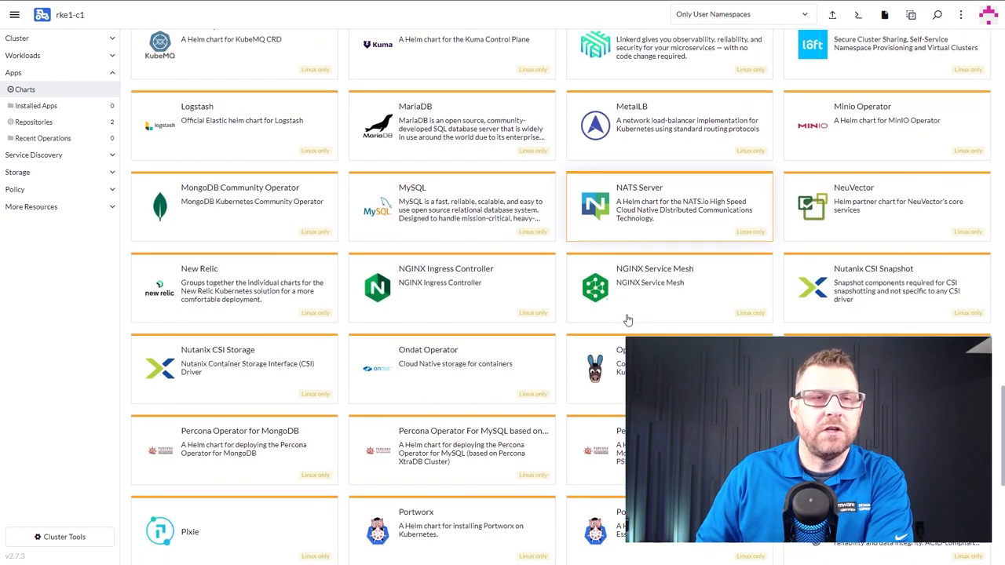
scroll("down", 3)
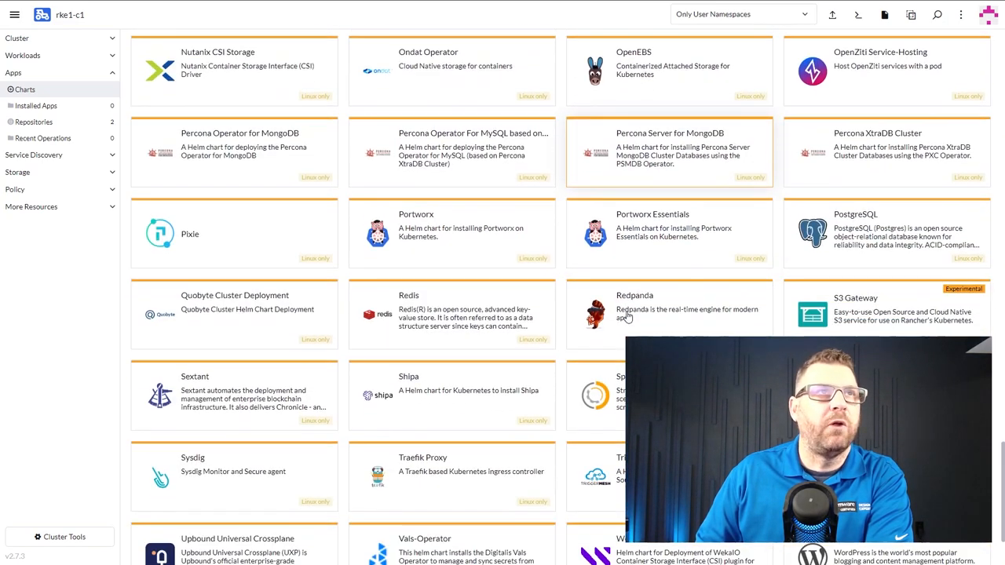
scroll("down", 3)
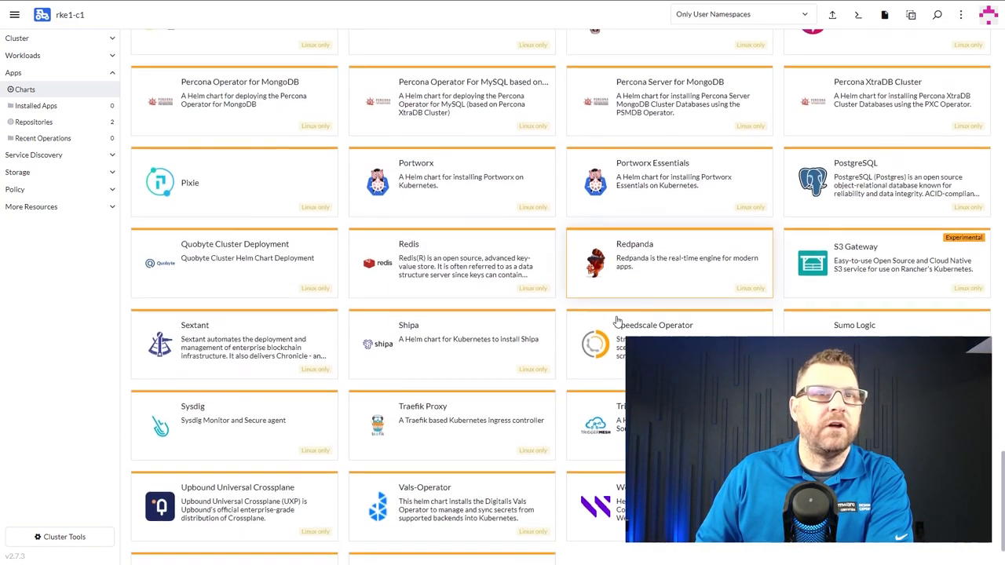
scroll("down", 3)
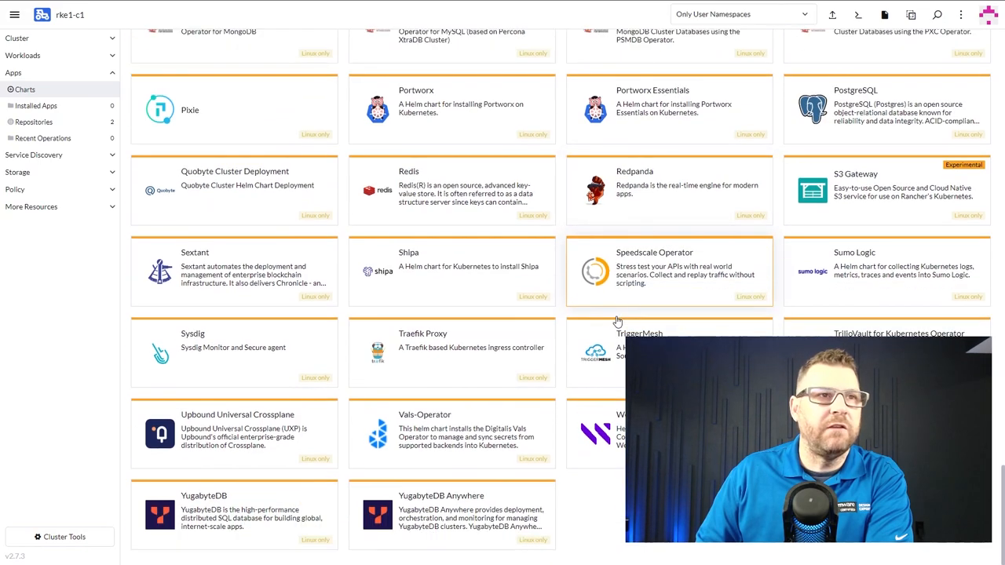
scroll("up", 3)
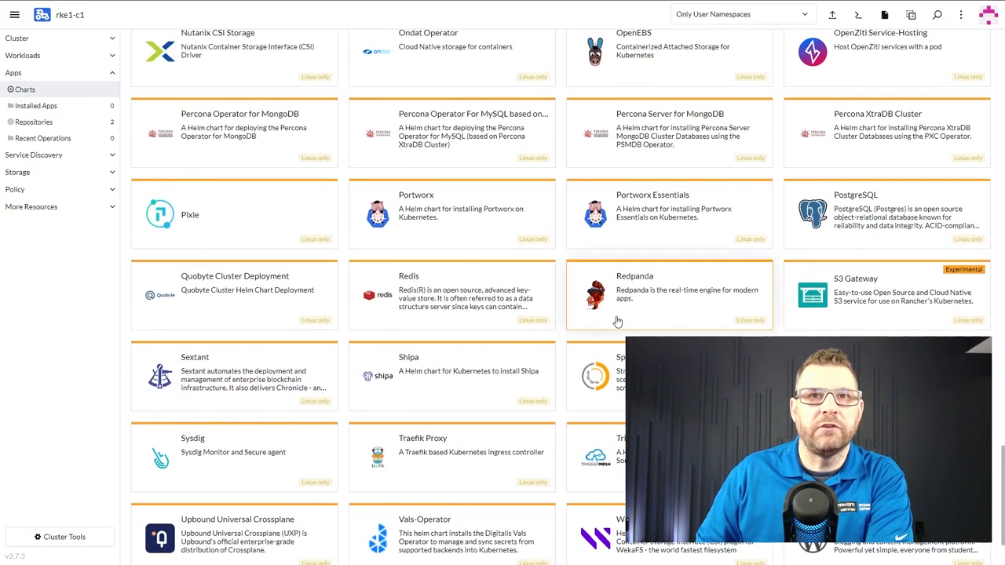
scroll("up", 3)
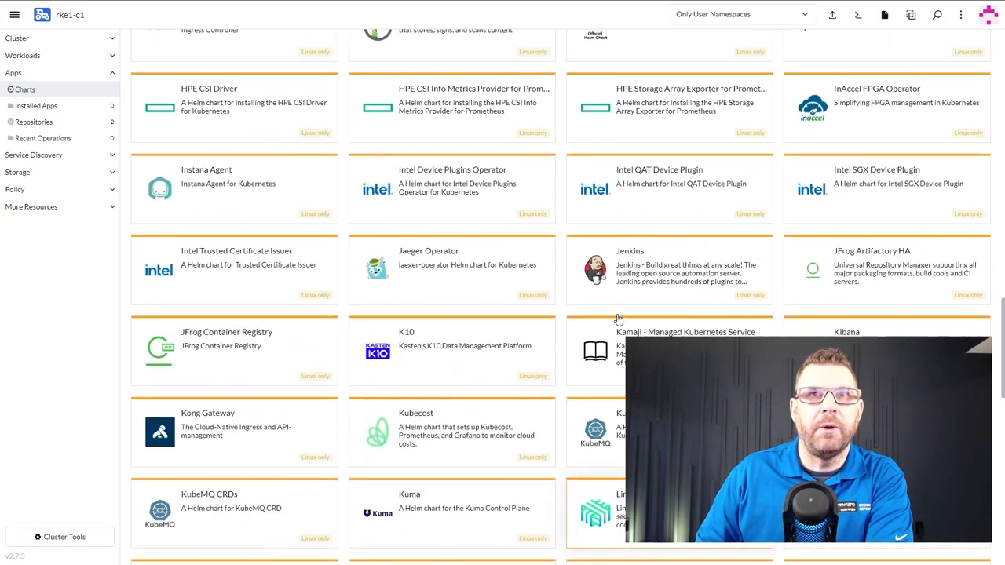
scroll("up", 3)
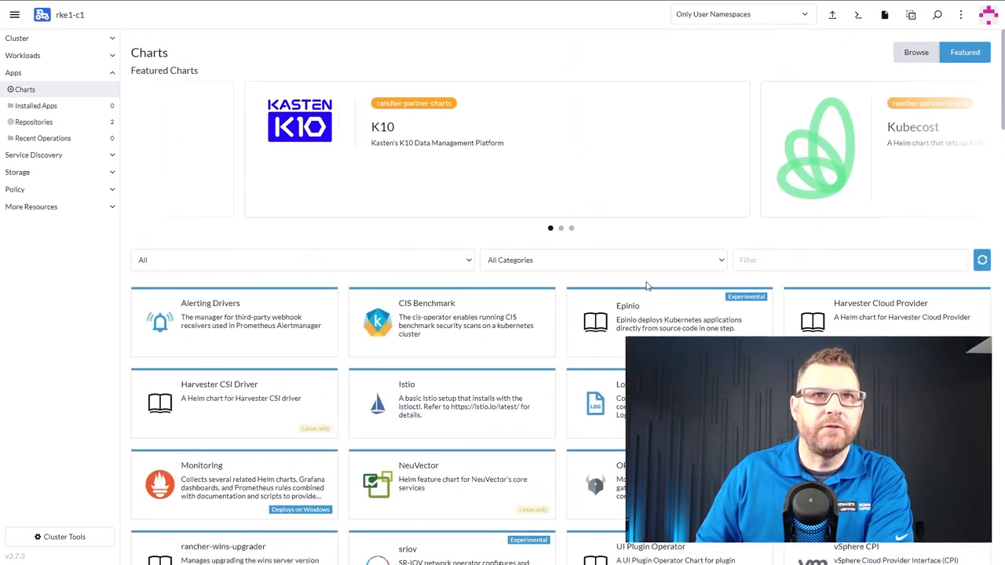
mouse_move(644, 286)
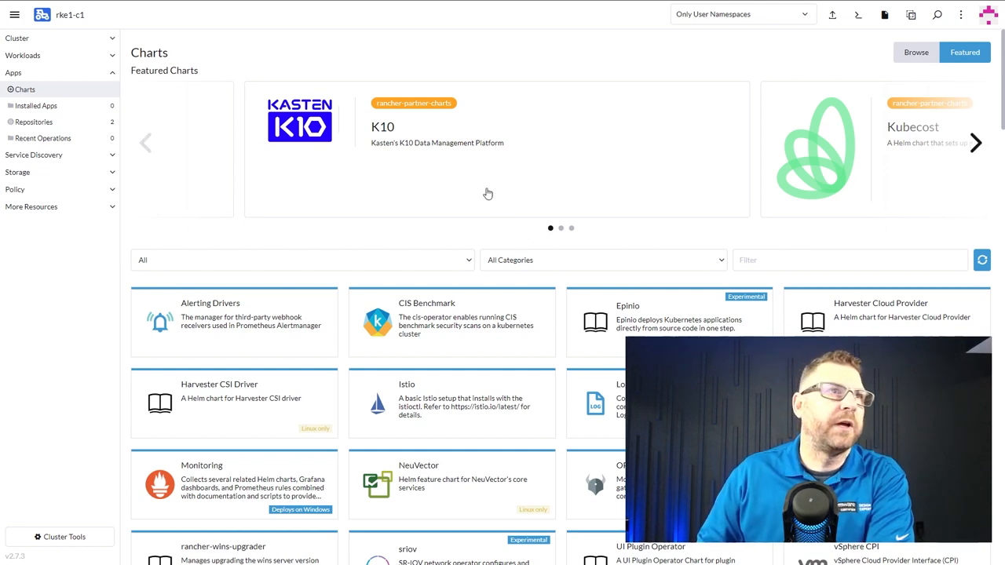
Step: Show the rke1-c1 Workloads overview, currently listing zero workloads of every type
left_click(33, 122)
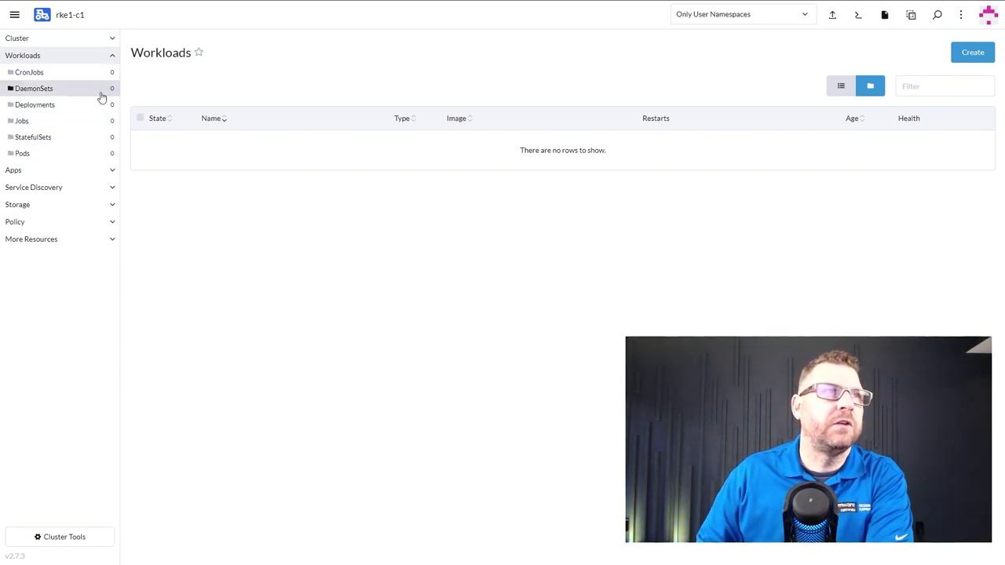
Step: Start a new pod from the Pods list and review its form with default namespace and container-0
left_click(22, 153)
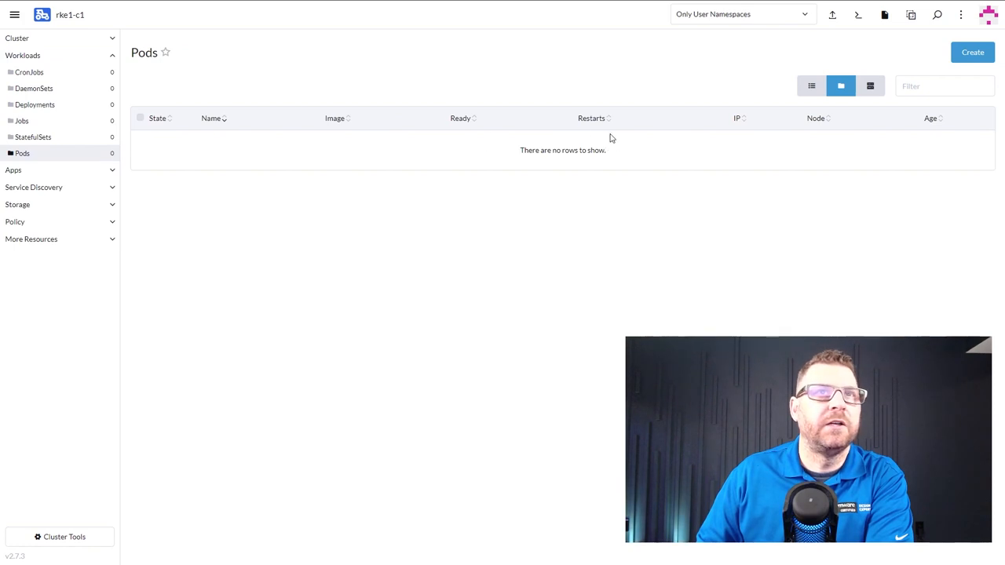
left_click(972, 52)
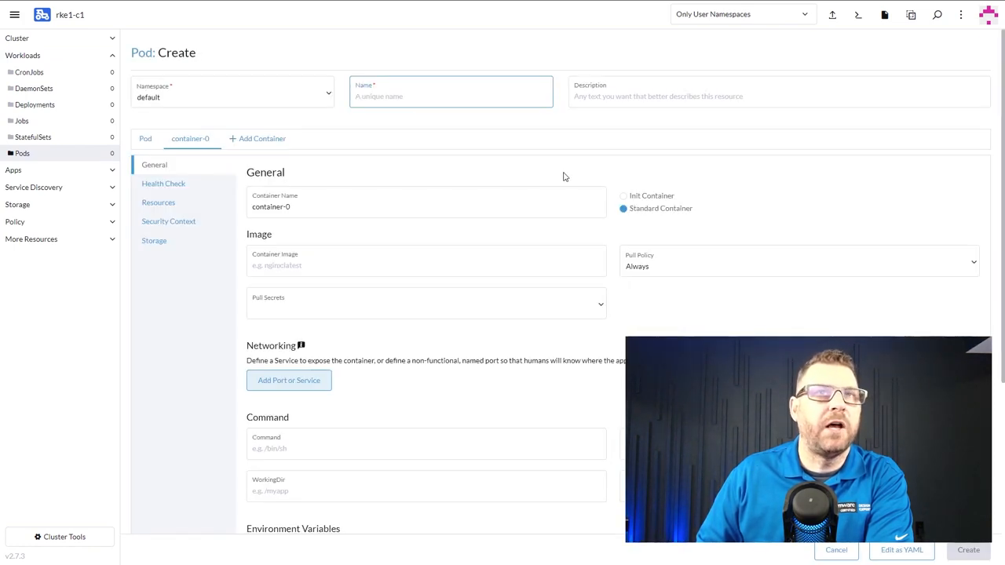
left_click(427, 262)
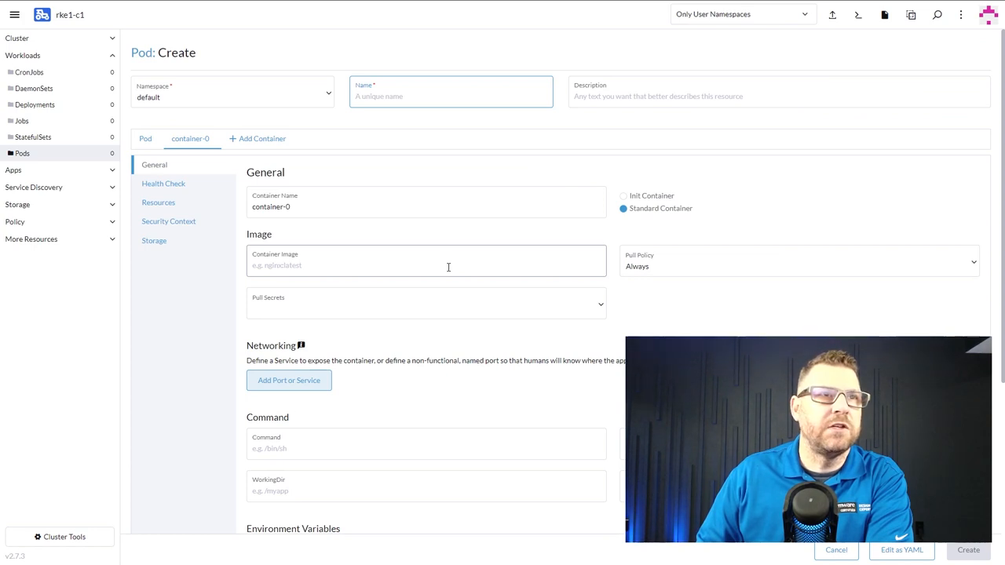
scroll("down", 3)
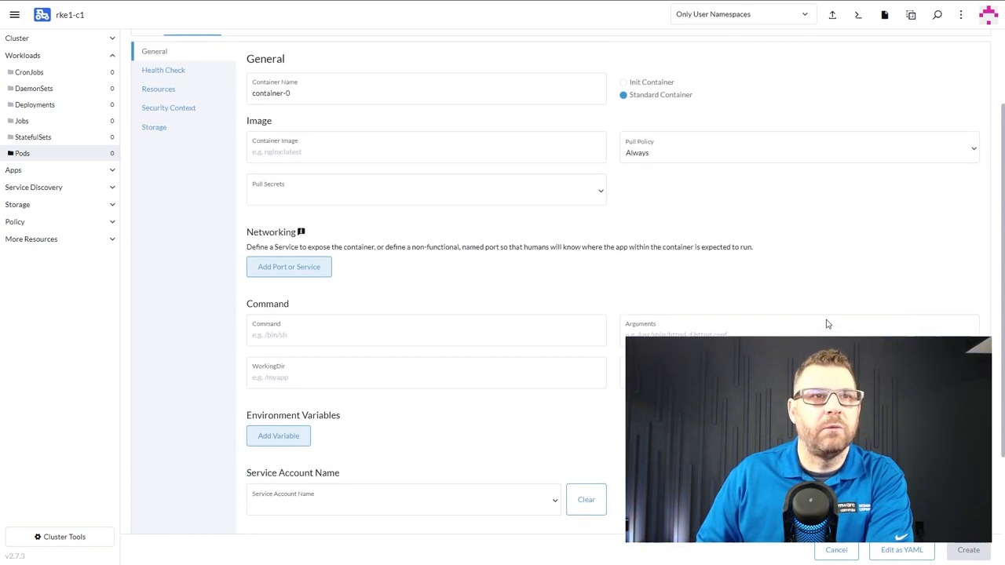
scroll("down", 3)
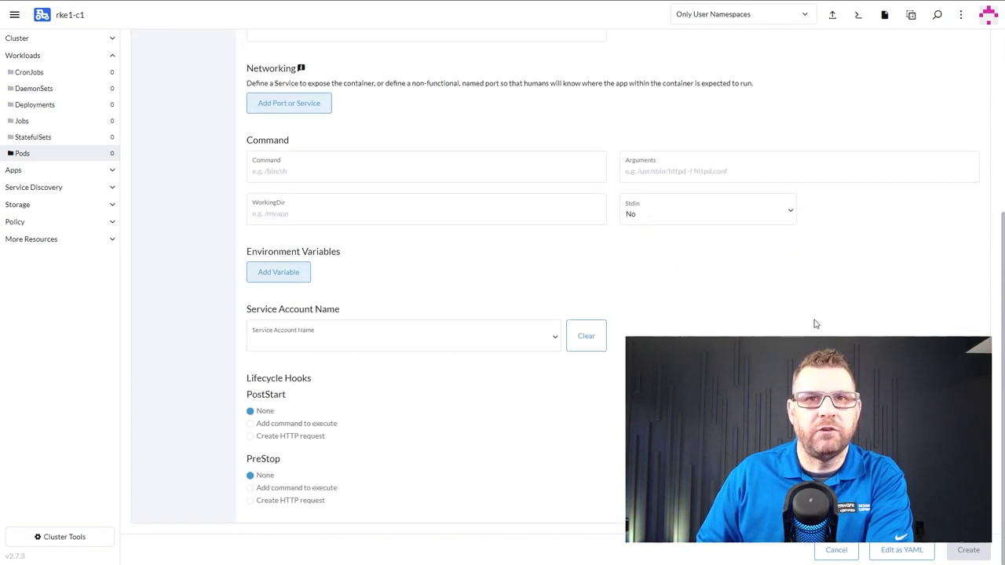
scroll("up", 3)
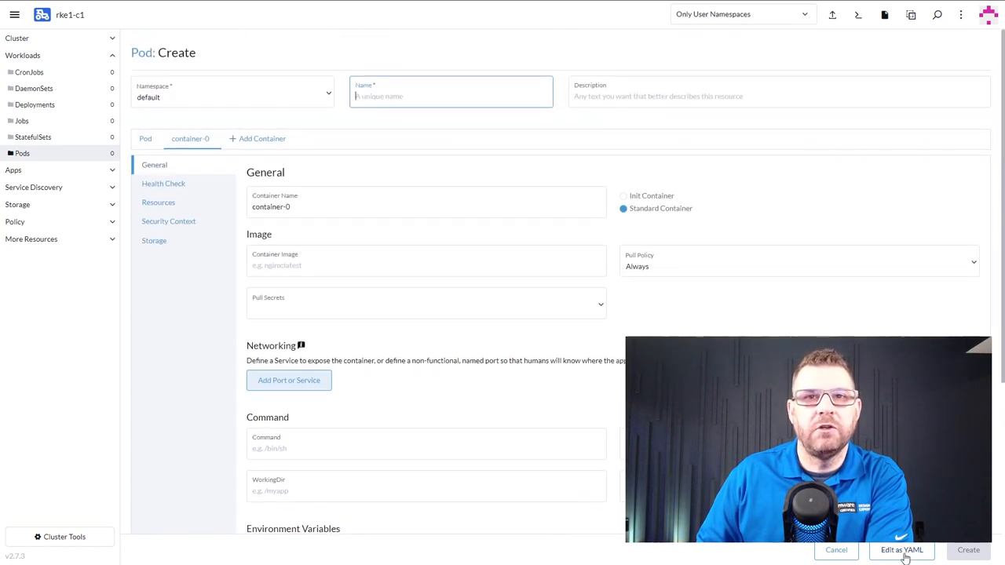
Step: View the pod as YAML, return to the form and confirm discarding the YAML changes
left_click(902, 550)
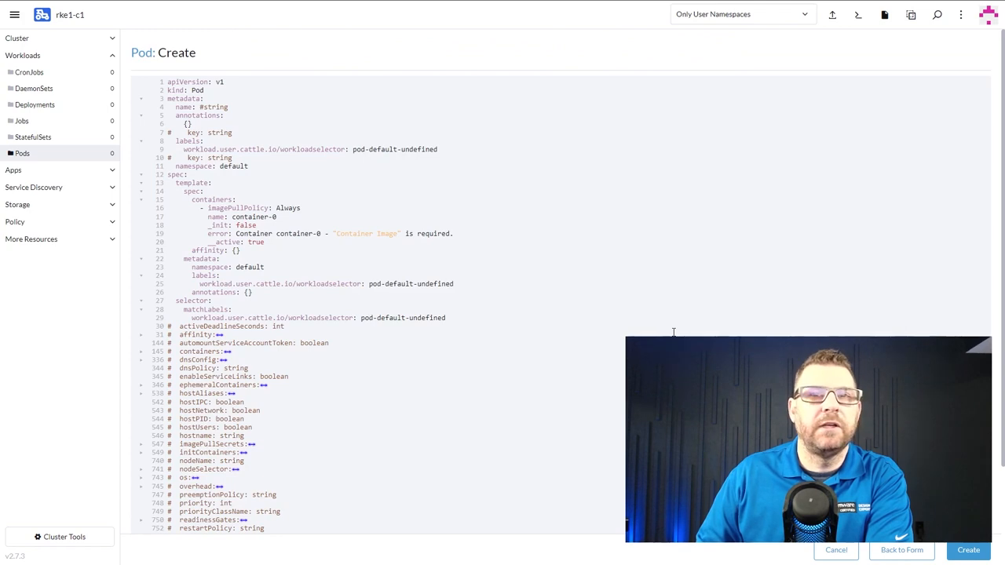
left_click(902, 549)
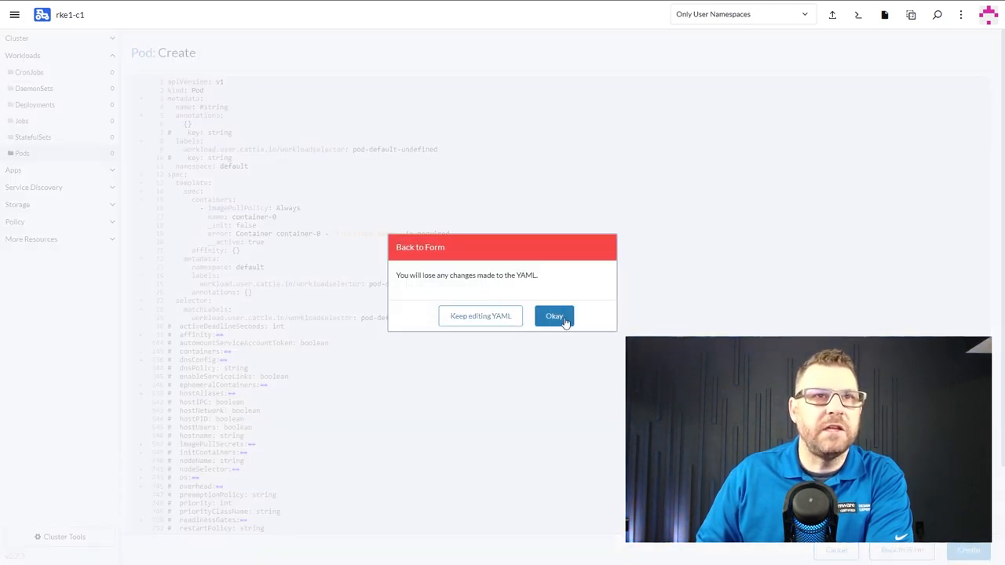
left_click(554, 316)
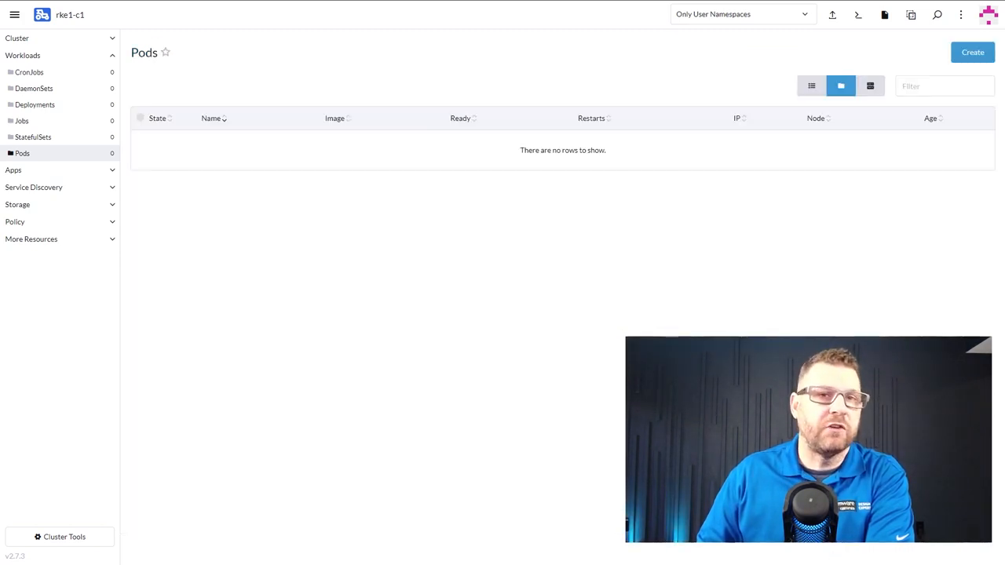
mouse_move(381, 157)
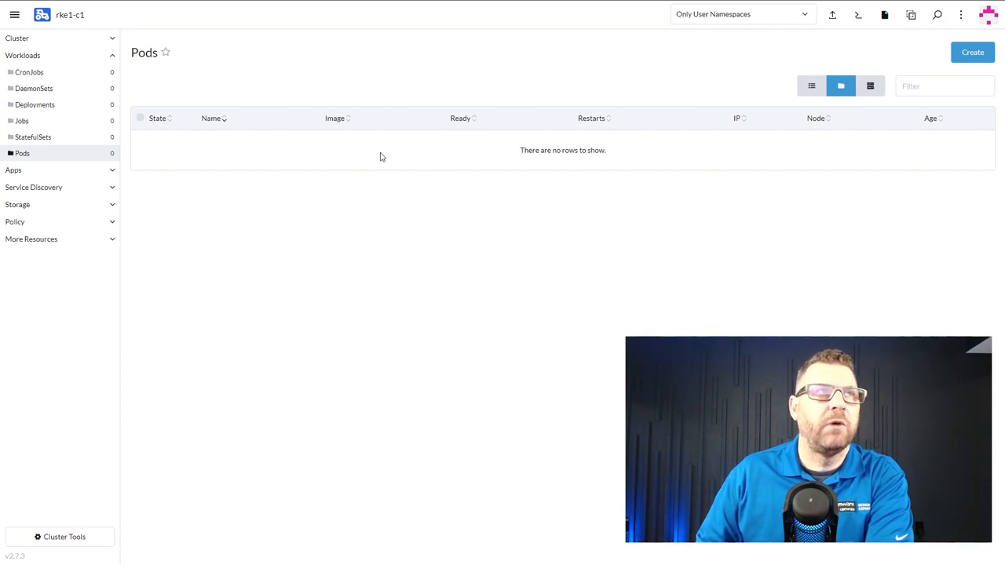
mouse_move(301, 244)
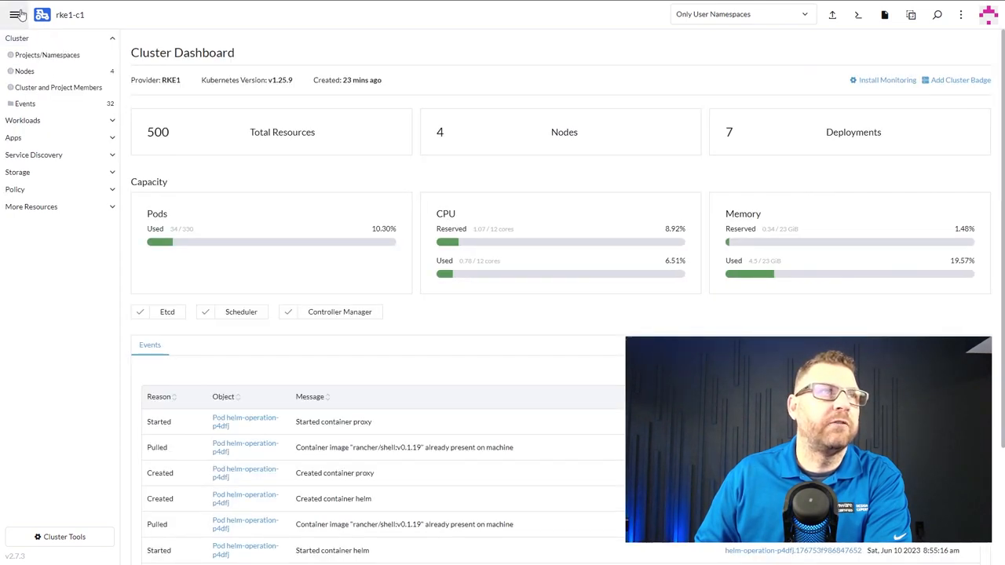
Step: In Cluster Management, select rke1-c1's fourth worker machine, still registering at 10.237.0.149
left_click(15, 14)
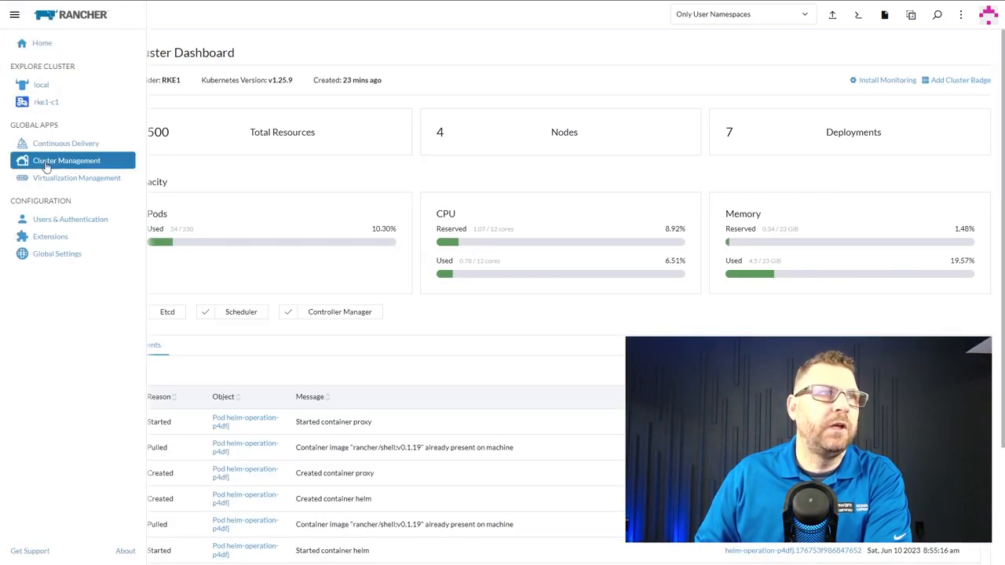
left_click(67, 161)
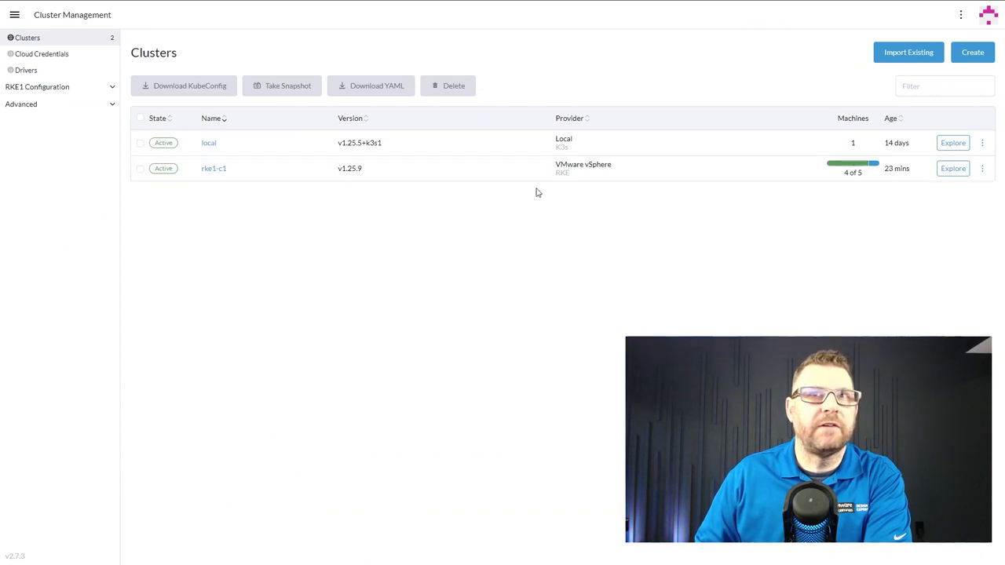
left_click(214, 169)
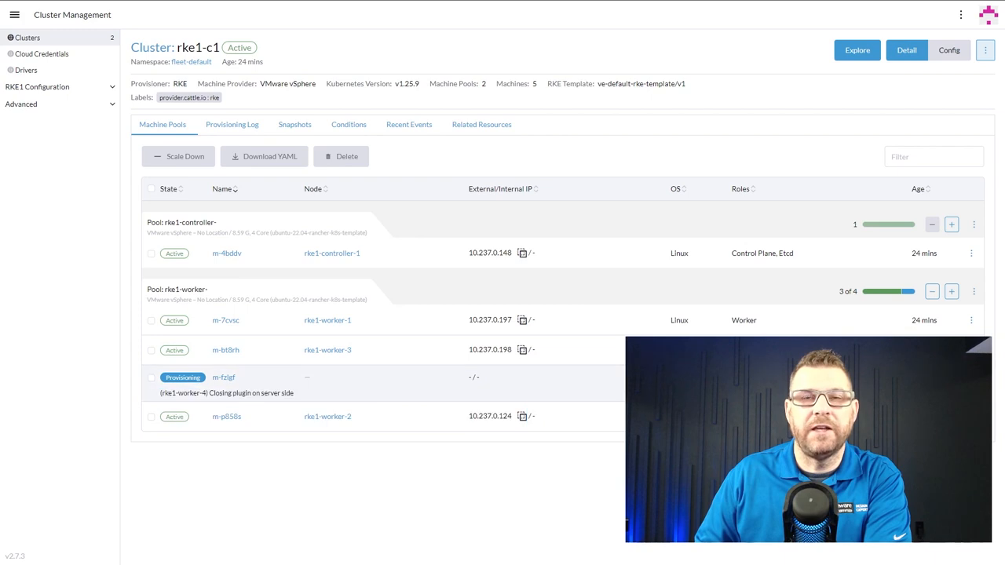
left_click(151, 378)
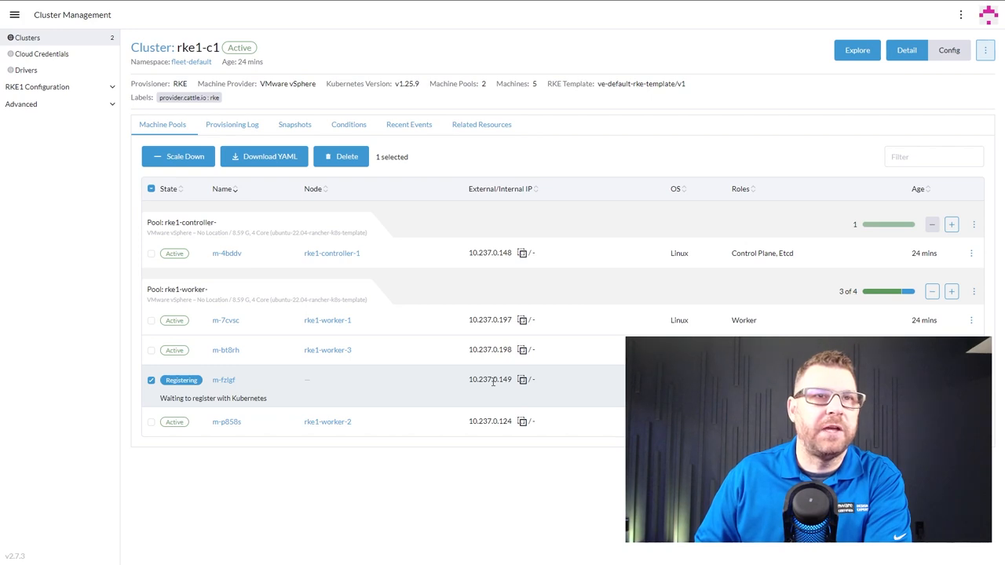
mouse_move(208, 413)
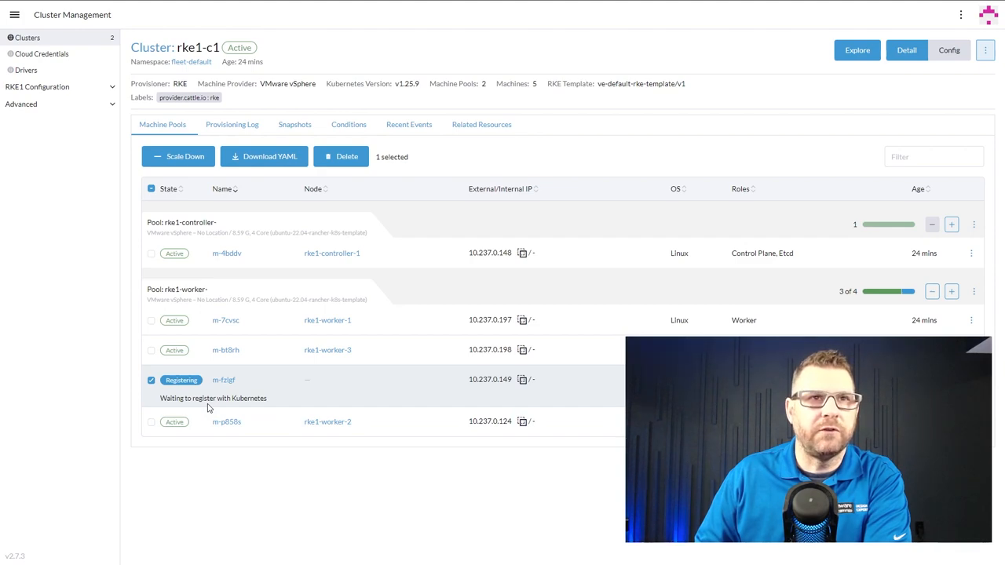
mouse_move(372, 482)
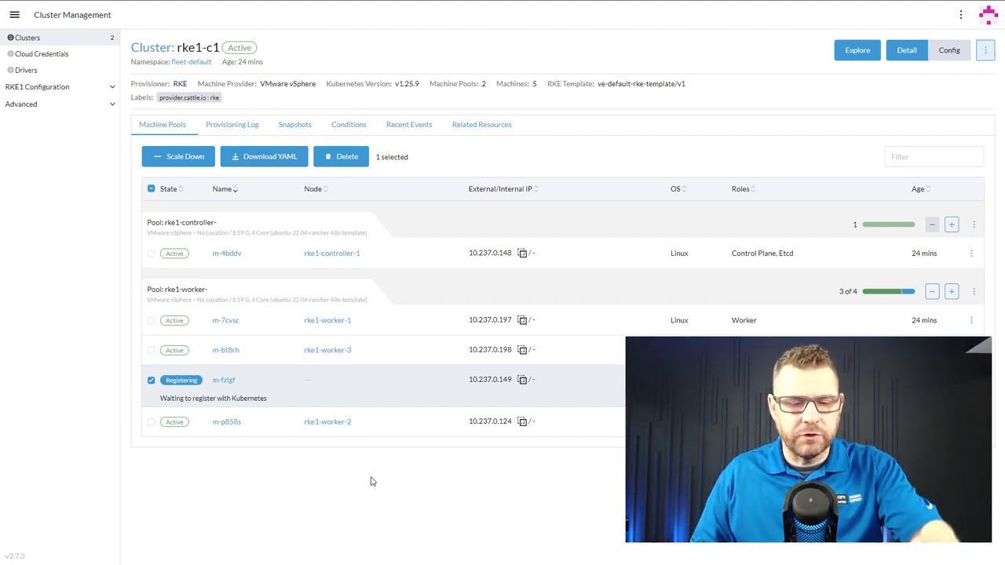
Step: Run kubectl get nodes in the terminal, listing rke1-controller-1 and three Ready workers
key("alt+tab")
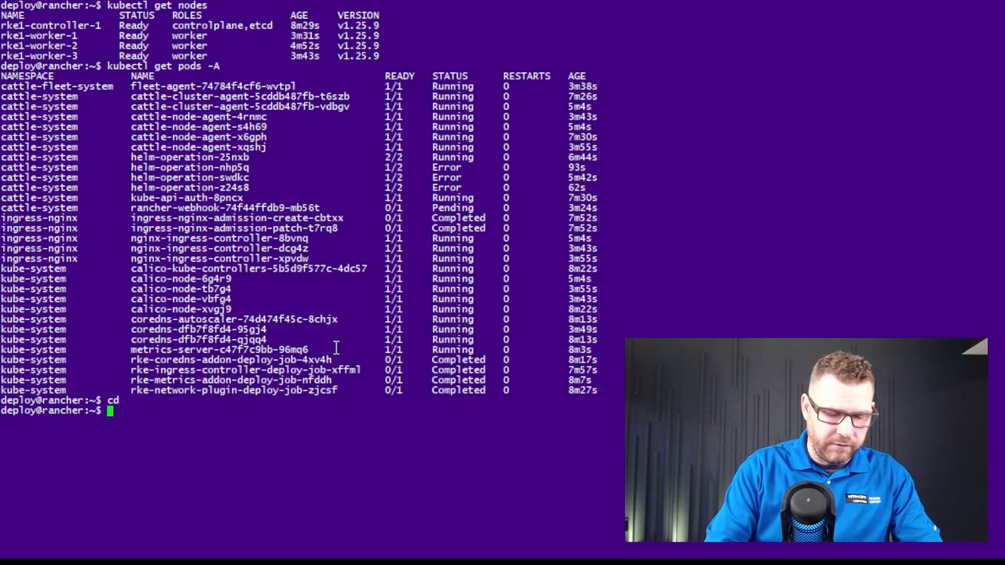
type("kubect")
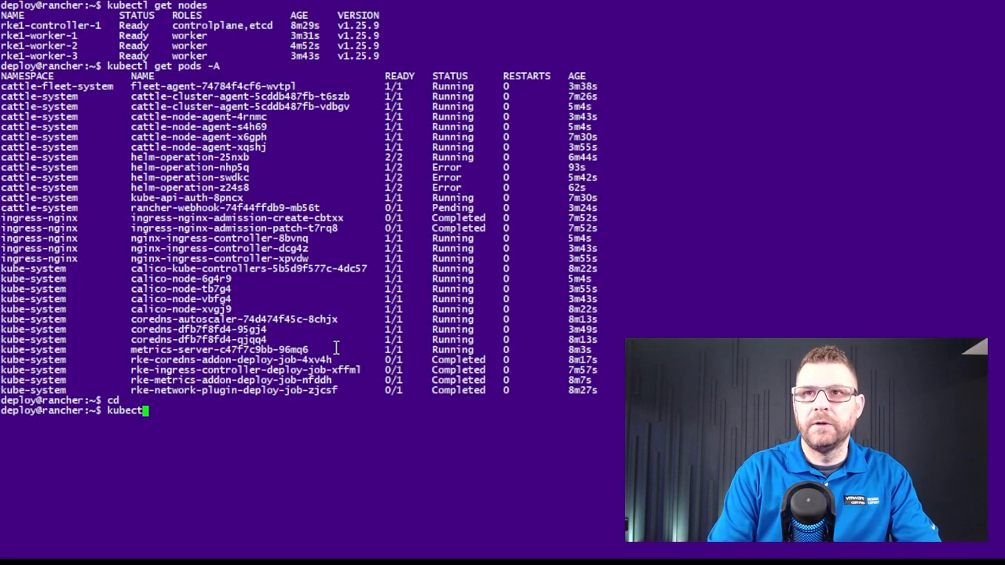
type("get nod")
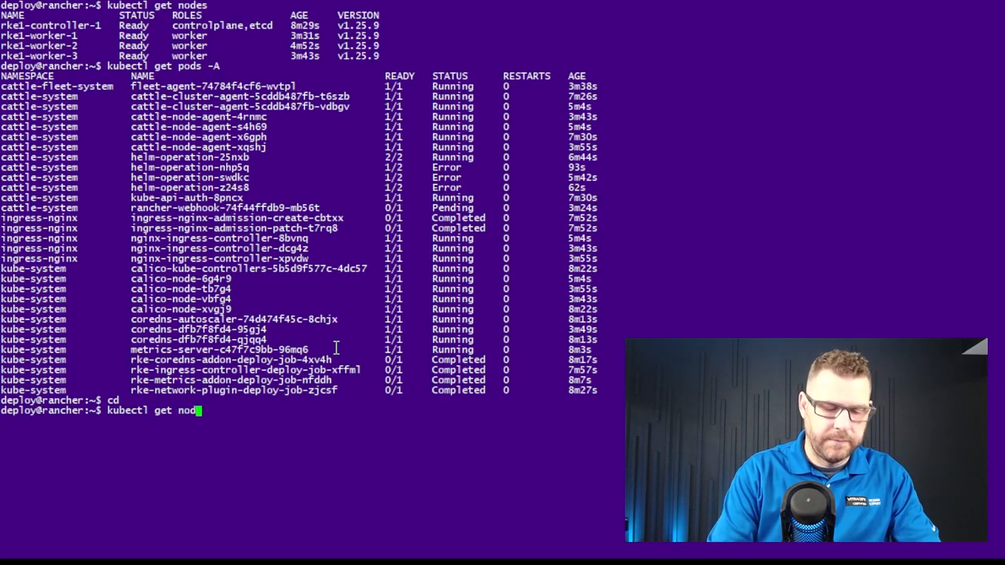
key("Return")
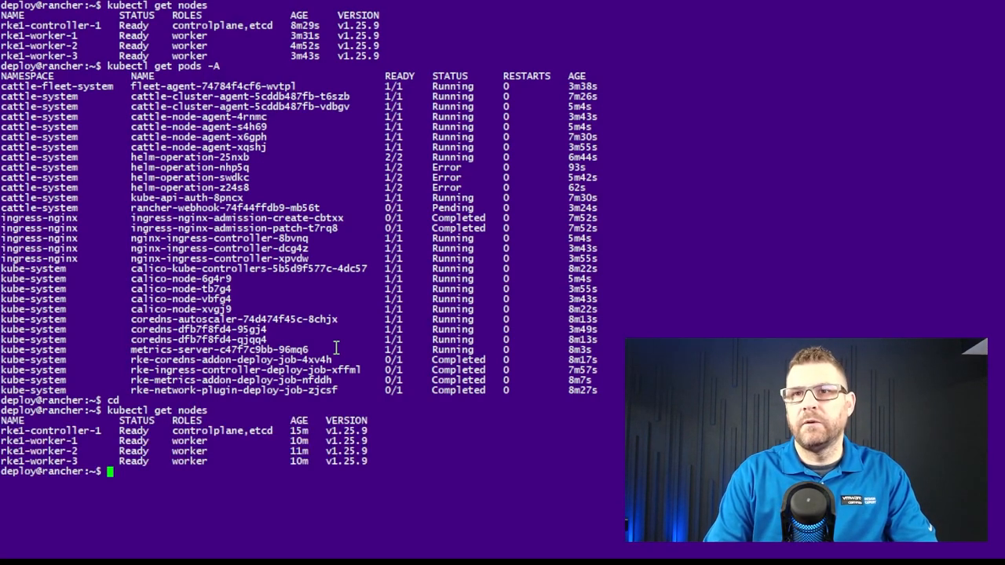